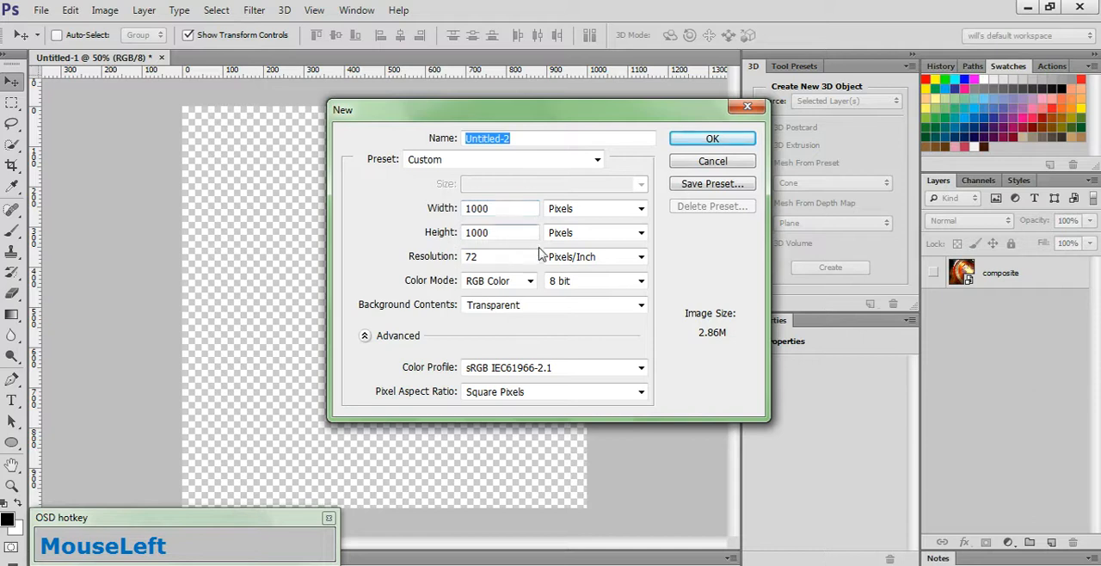
- Cancel the extra new document, adjust preferences, and reset colours to default black and white
left_click(712, 137)
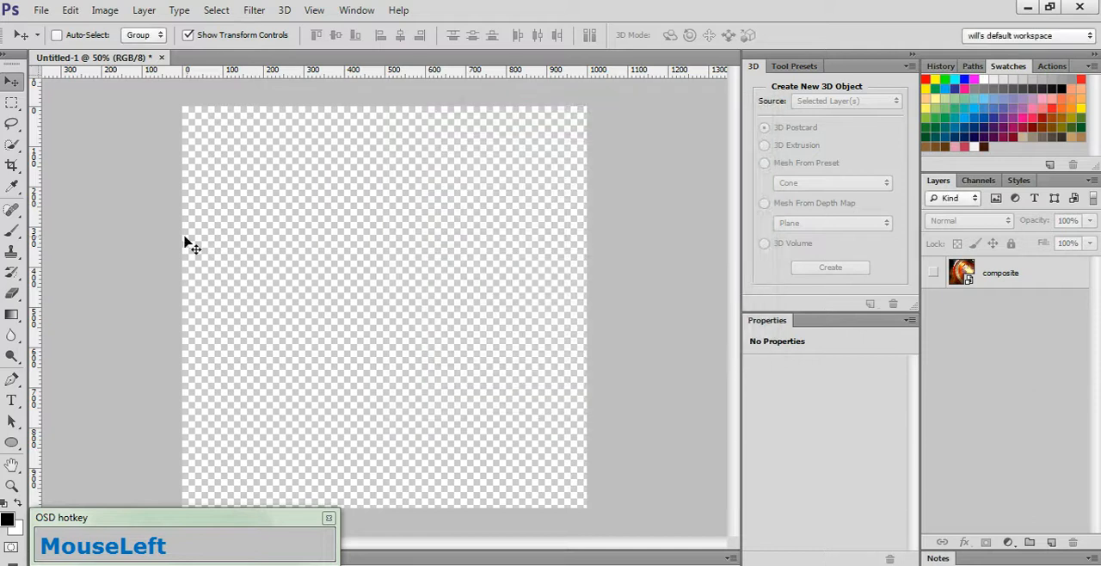
left_click(42, 11)
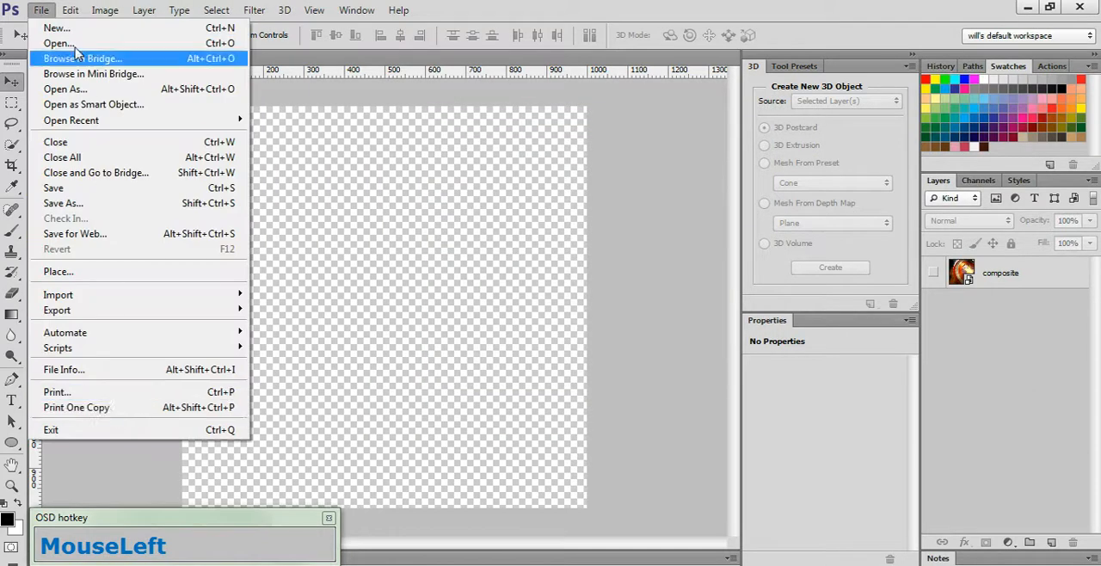
left_click(70, 10)
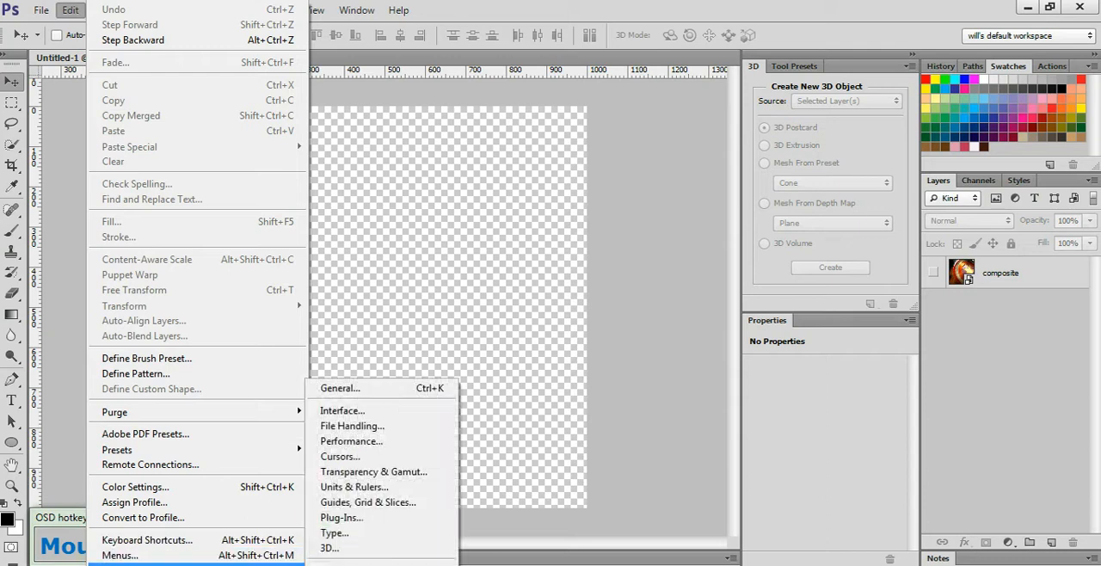
left_click(368, 502)
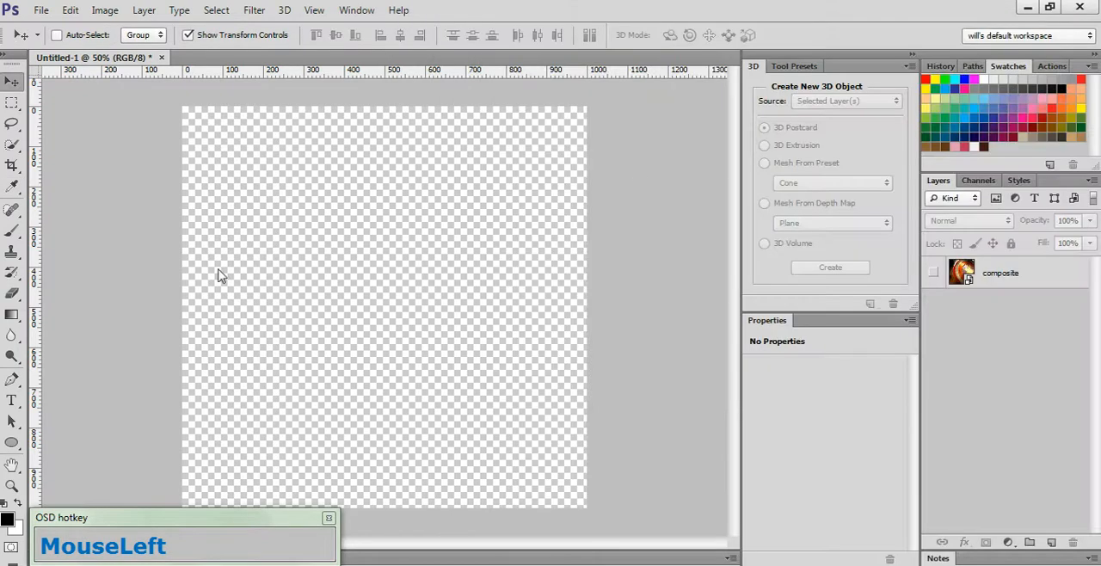
mouse_move(20, 513)
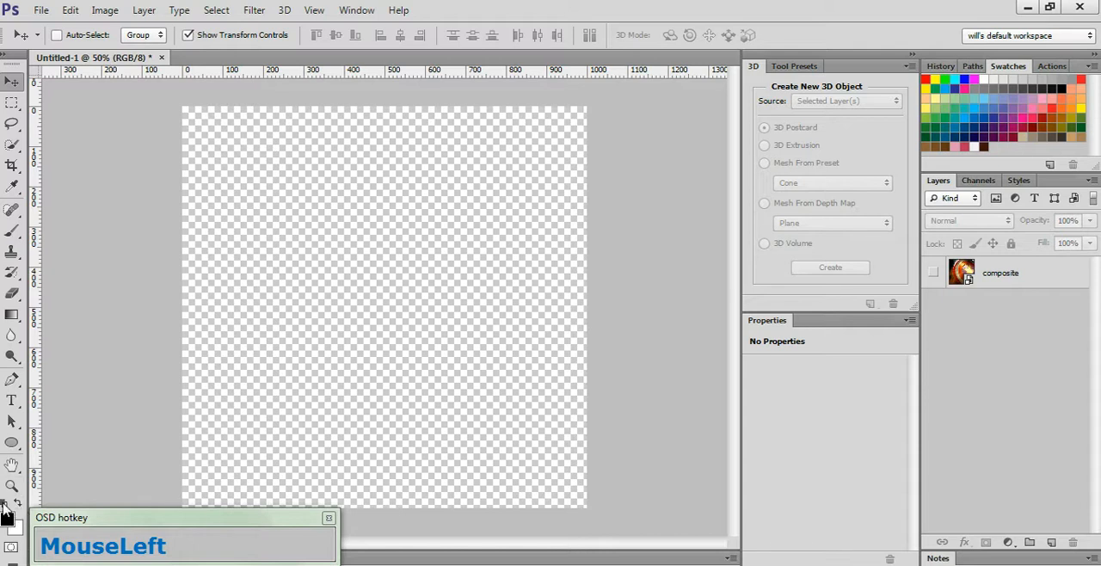
mouse_move(255, 277)
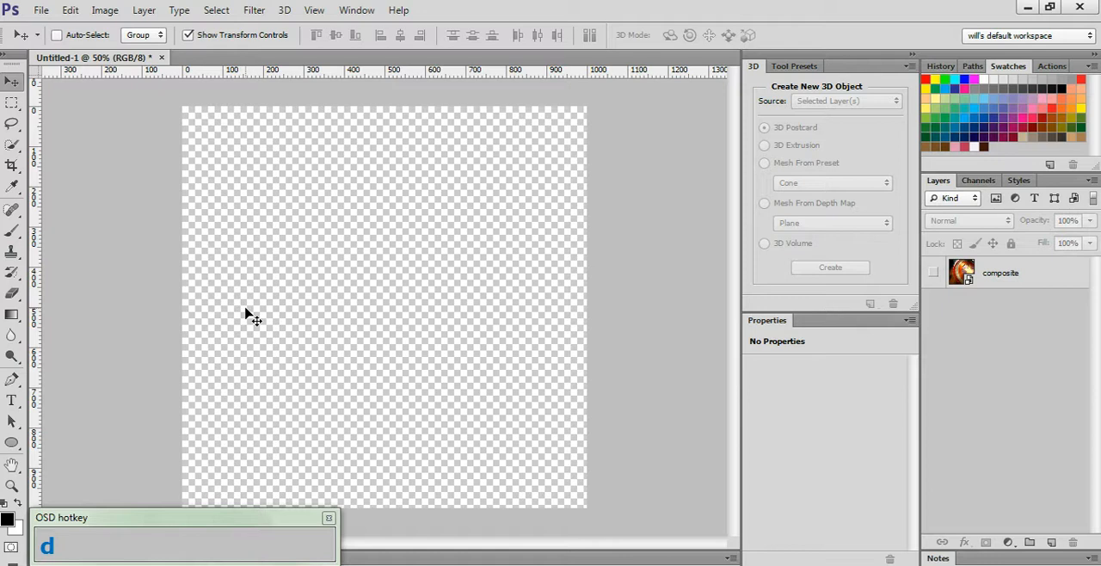
key("ctrl")
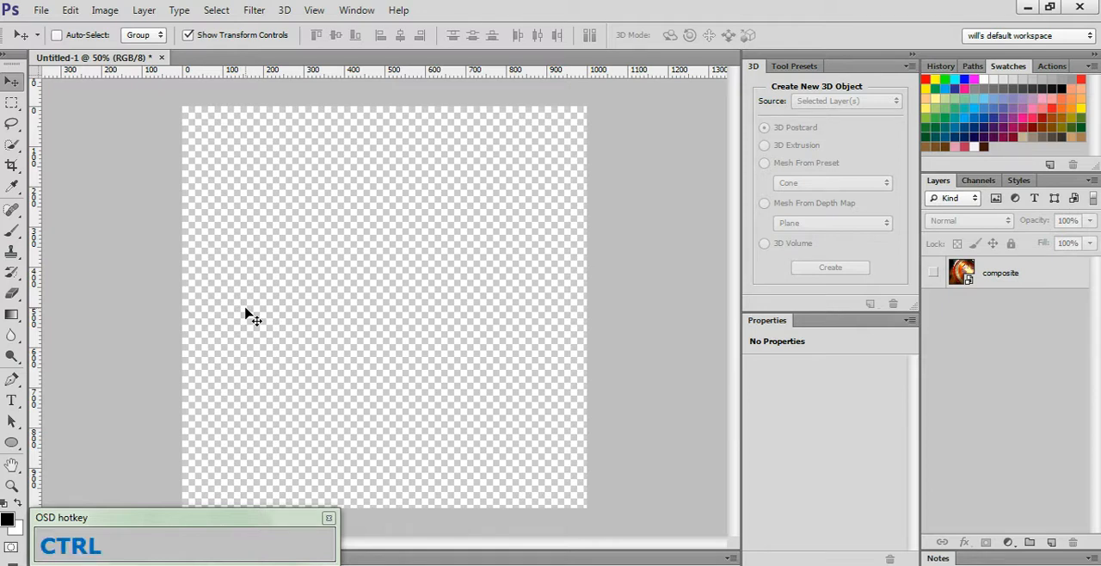
- Show the grid and add a centred 1000 × 1000 pixel black ellipse filling the canvas
key("ctrl+apostrophe")
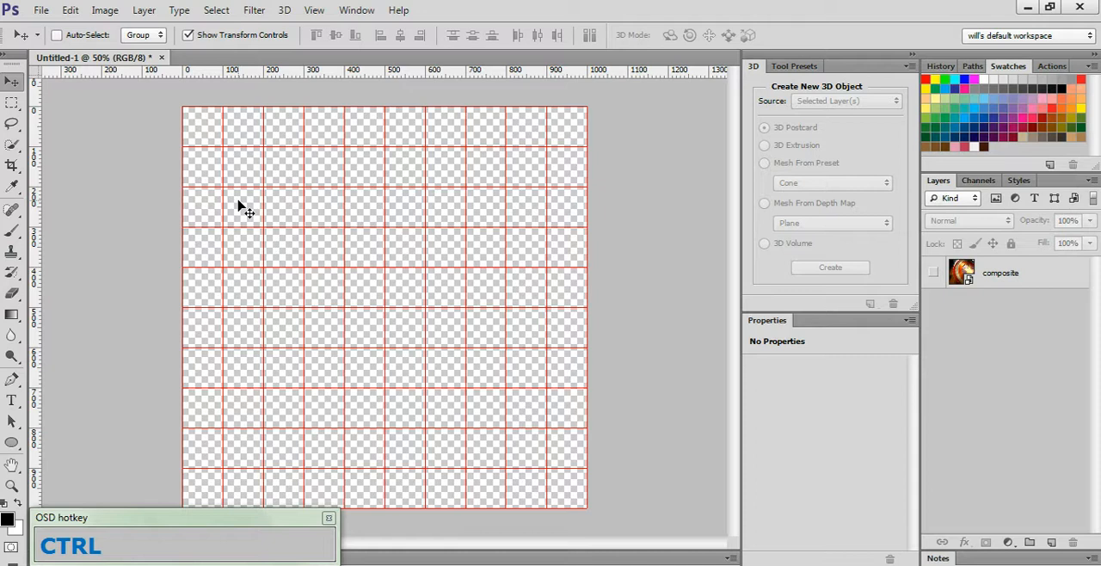
mouse_move(82, 394)
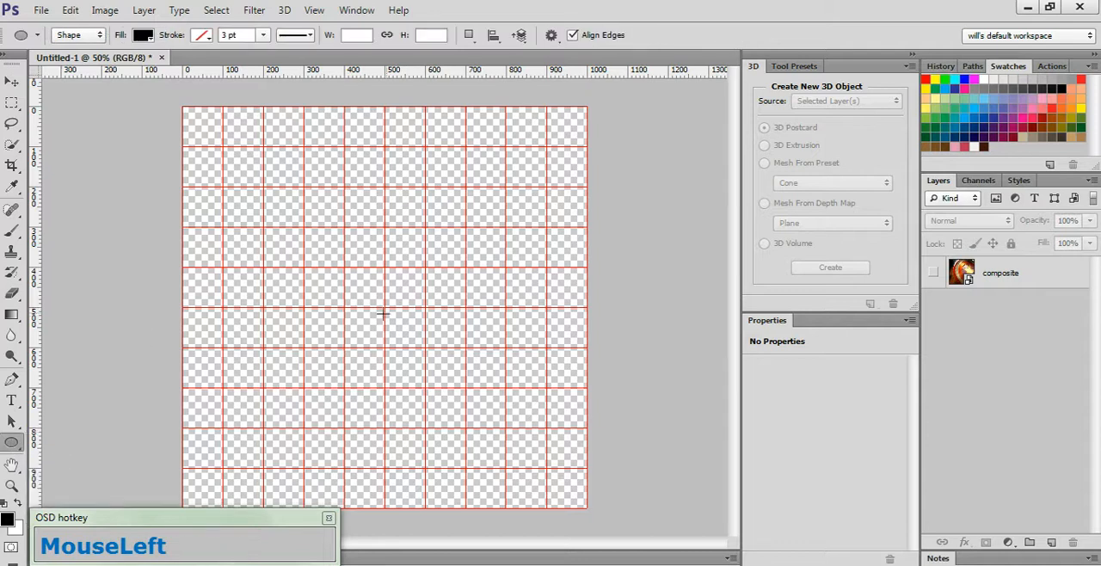
left_click(382, 313)
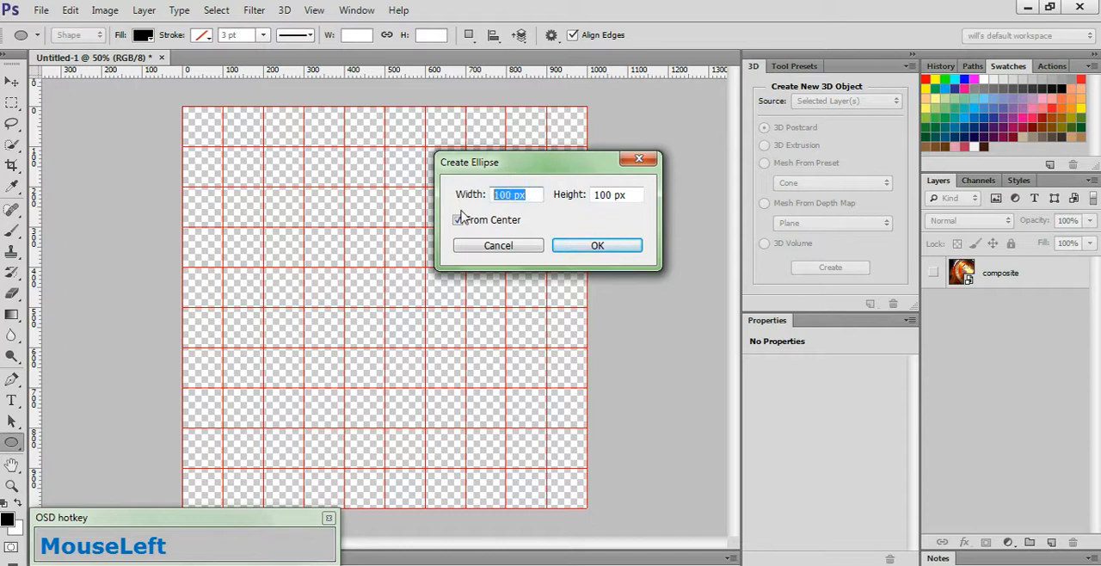
type("1000")
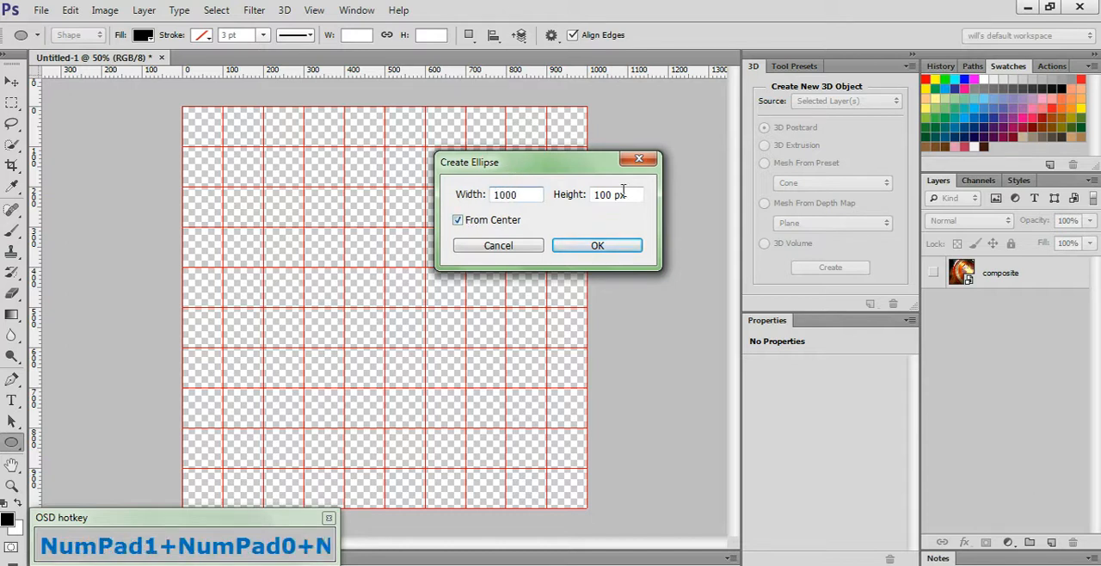
type("1000")
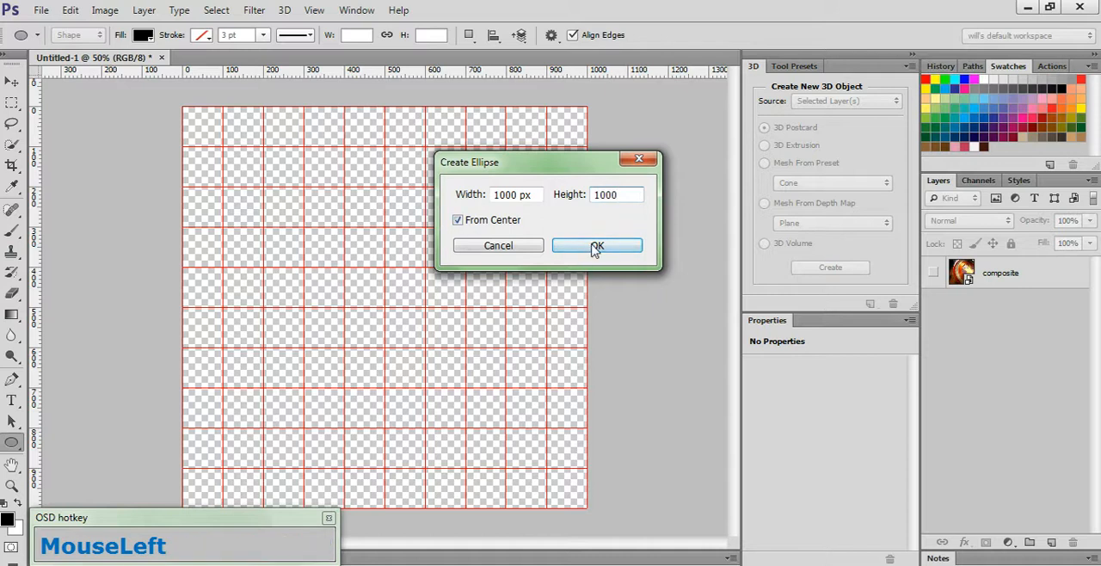
left_click(596, 244)
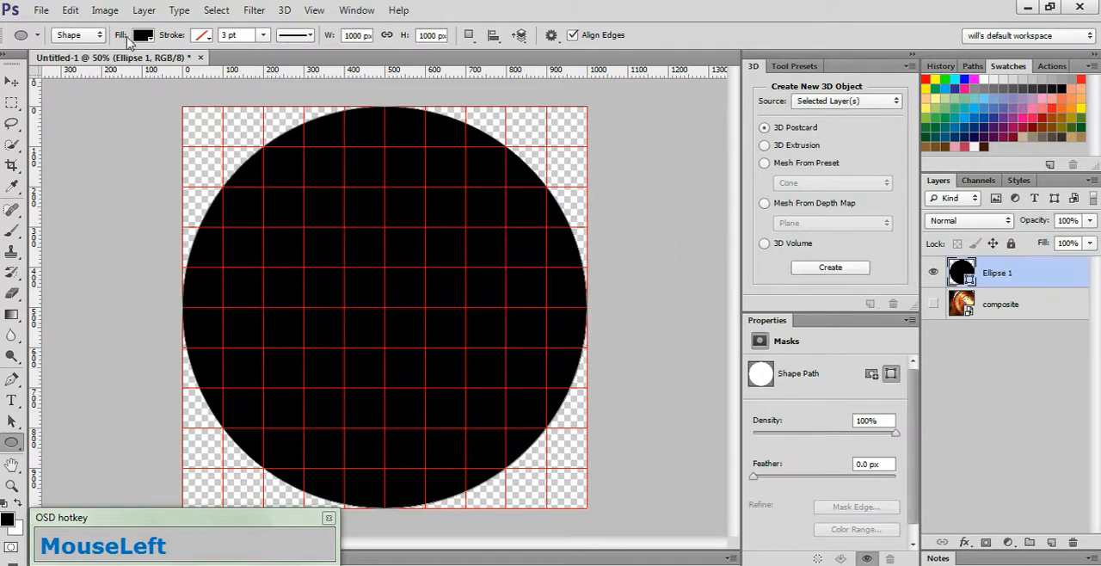
- Fill the circle light gray and shrink a duplicate around its centre as the first inner ring
left_click(145, 35)
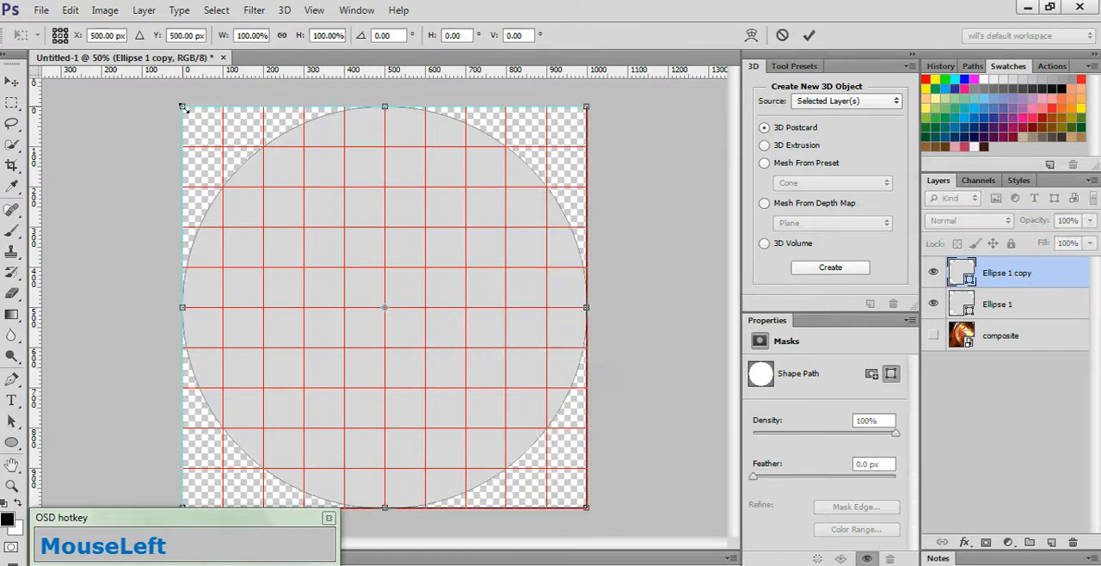
left_click_drag(182, 106, 206, 129)
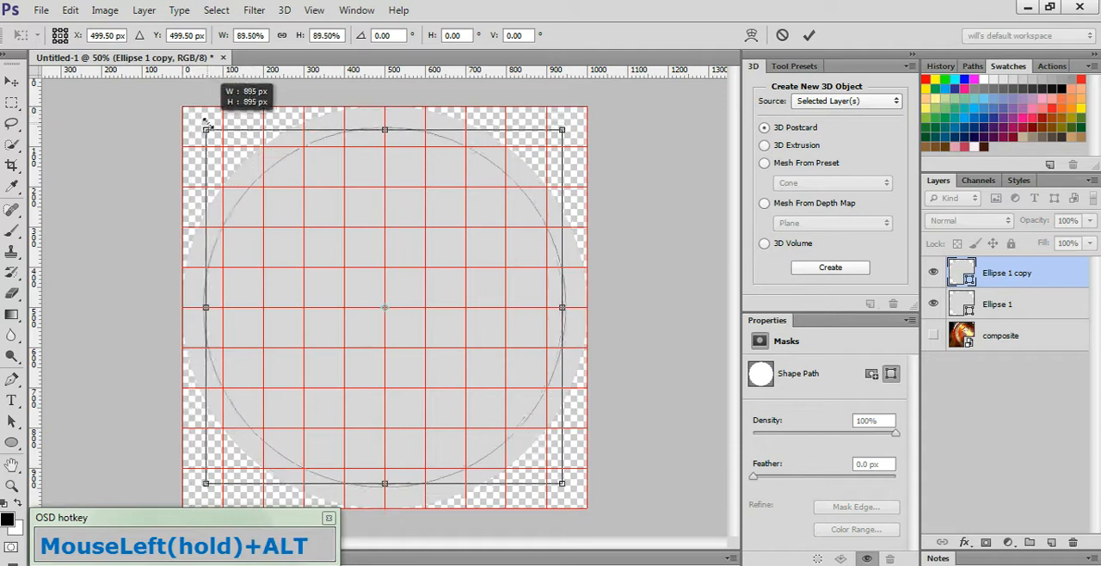
left_click_drag(207, 117, 222, 144)
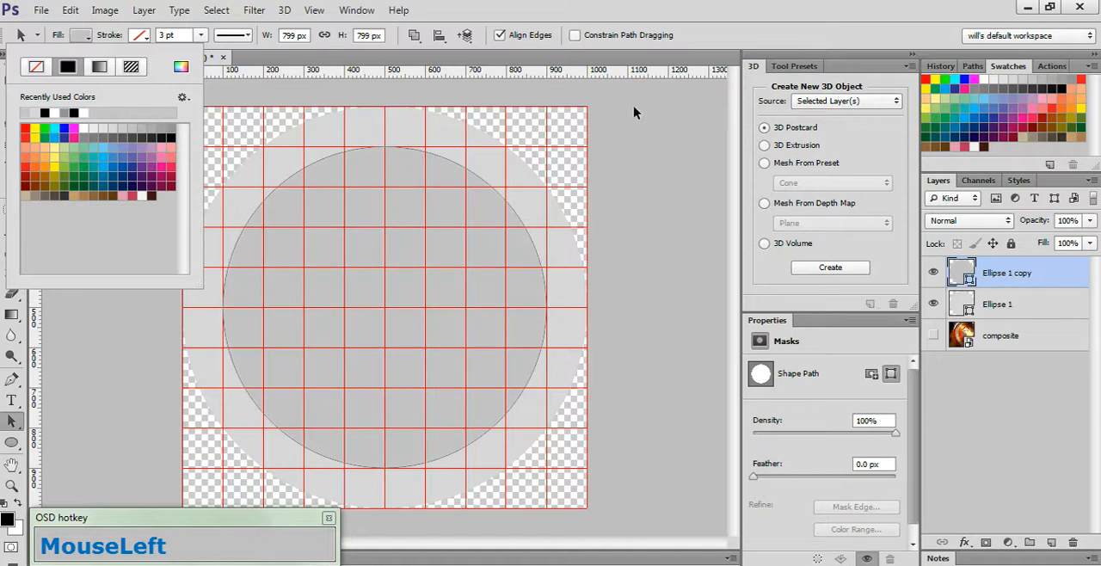
mouse_move(1047, 279)
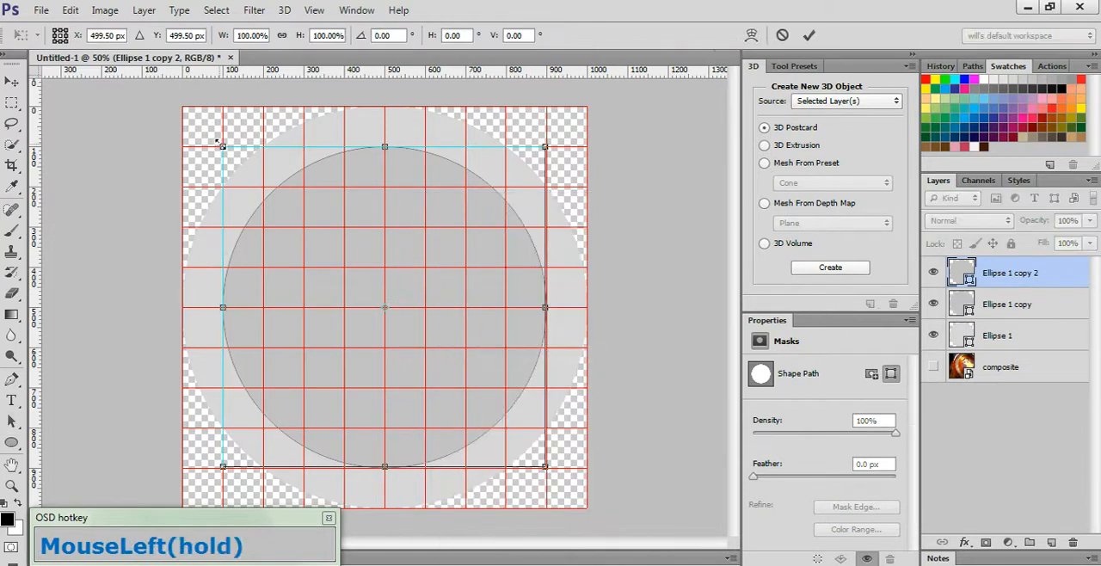
- Shrink a second duplicate toward the centre and commit its resize
left_click_drag(222, 146, 245, 169)
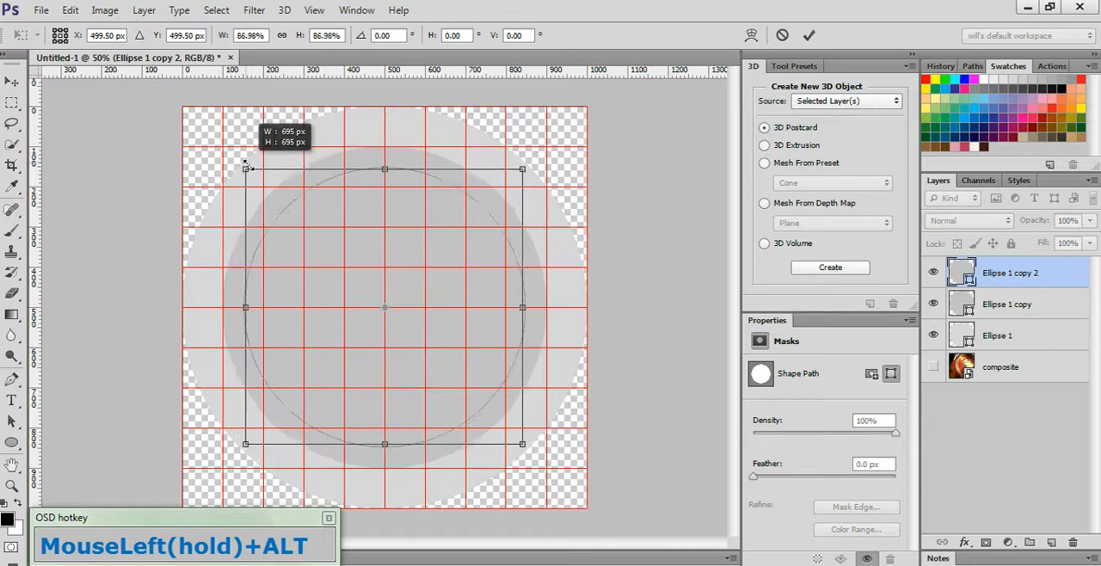
left_click_drag(246, 168, 265, 186)
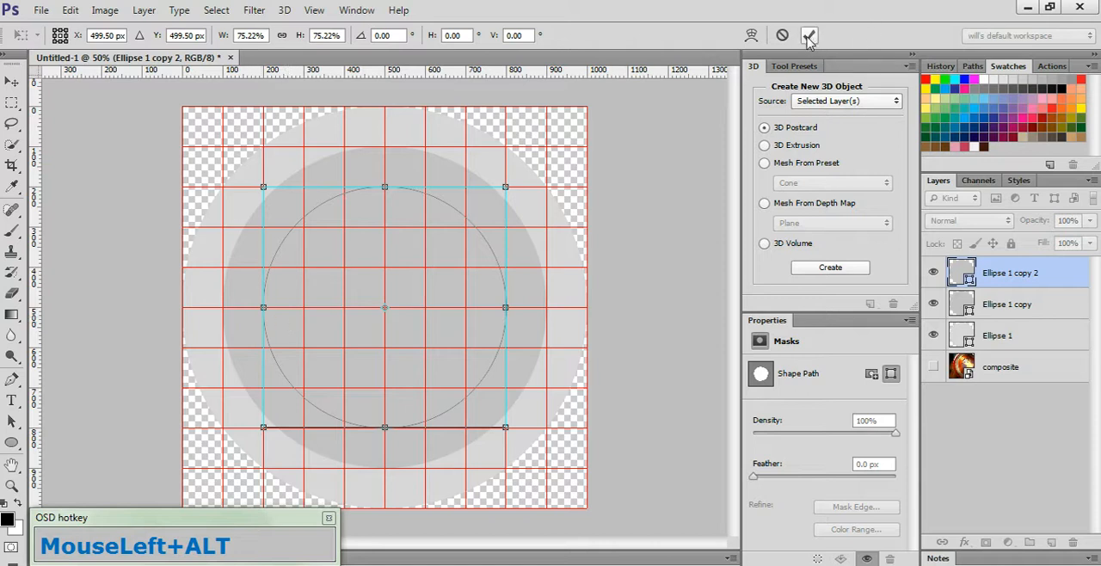
key("ctrl+alt+z")
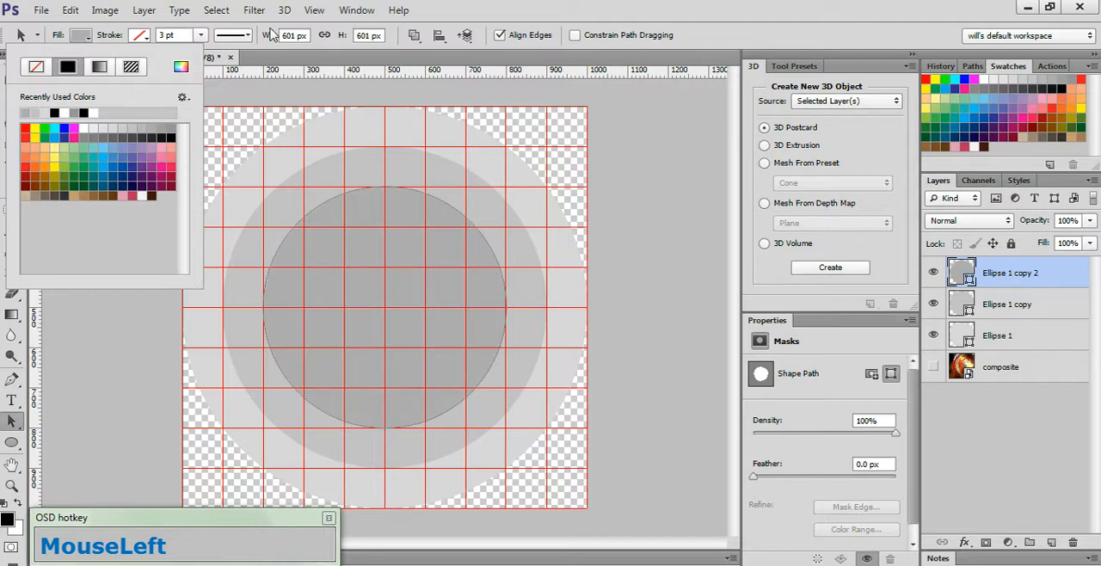
- Duplicate the smallest ring, shrink the third copy toward the centre and recolour it darker
key("alt")
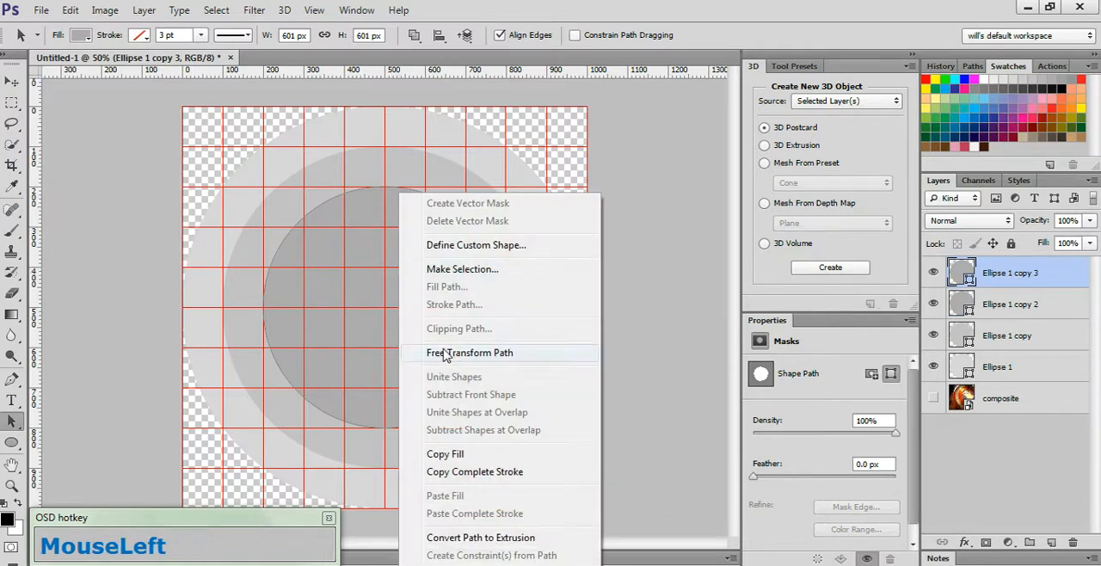
left_click(470, 353)
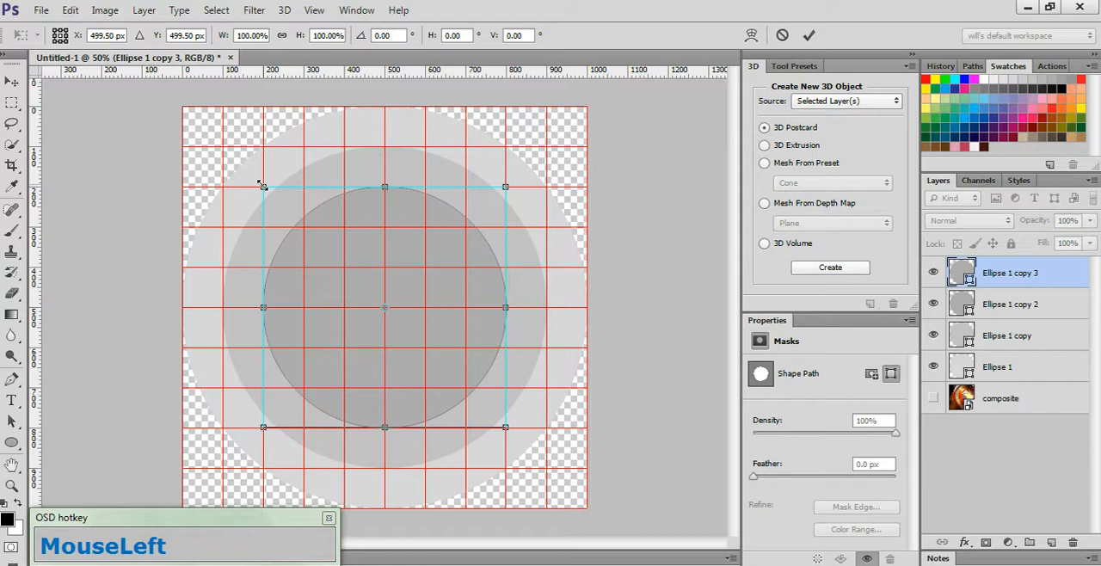
left_click_drag(262, 186, 283, 207)
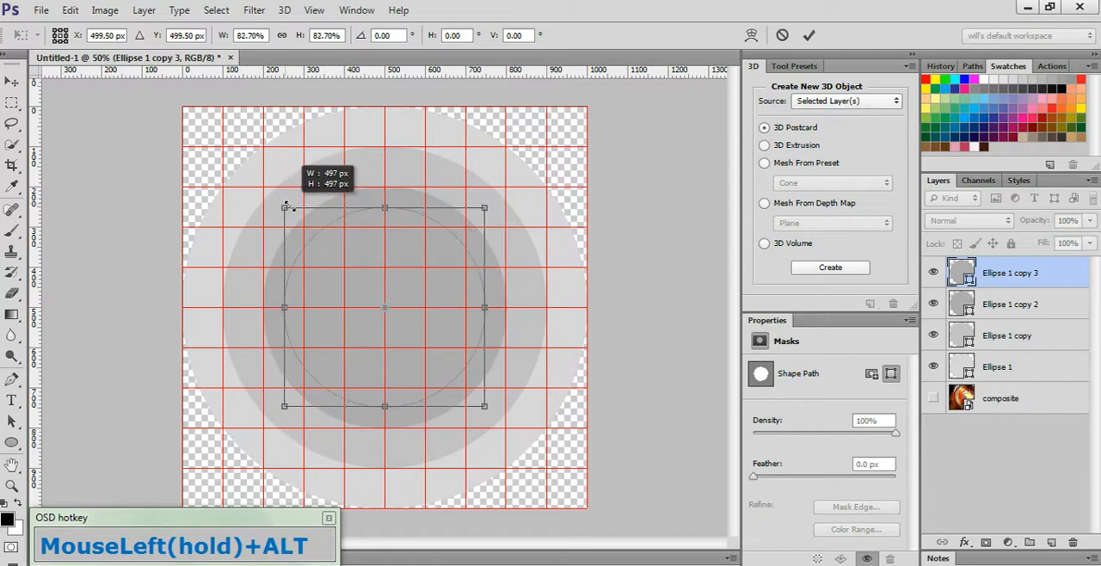
left_click_drag(285, 206, 303, 225)
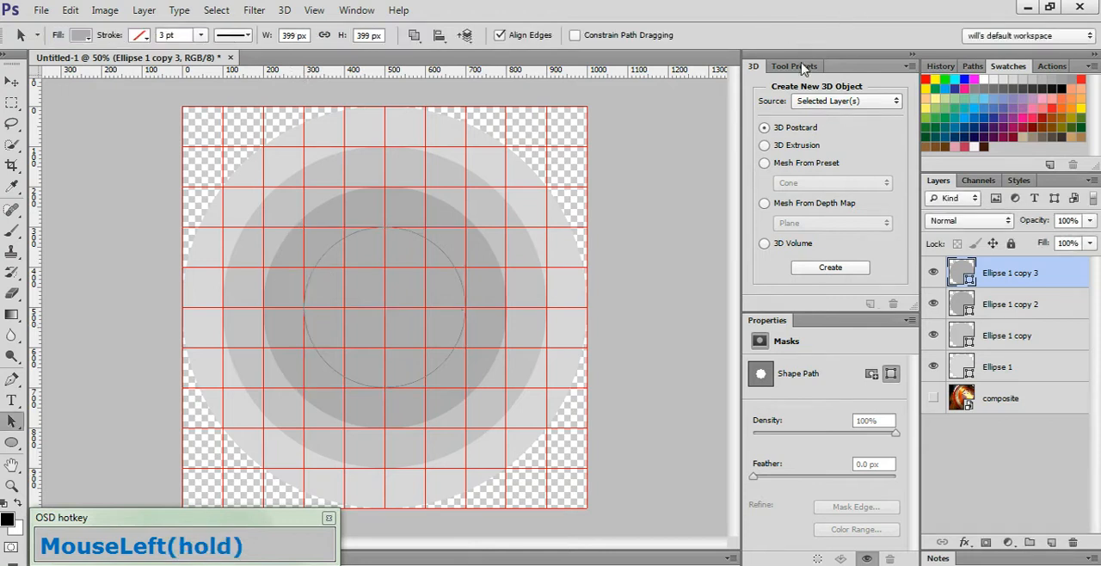
left_click(79, 35)
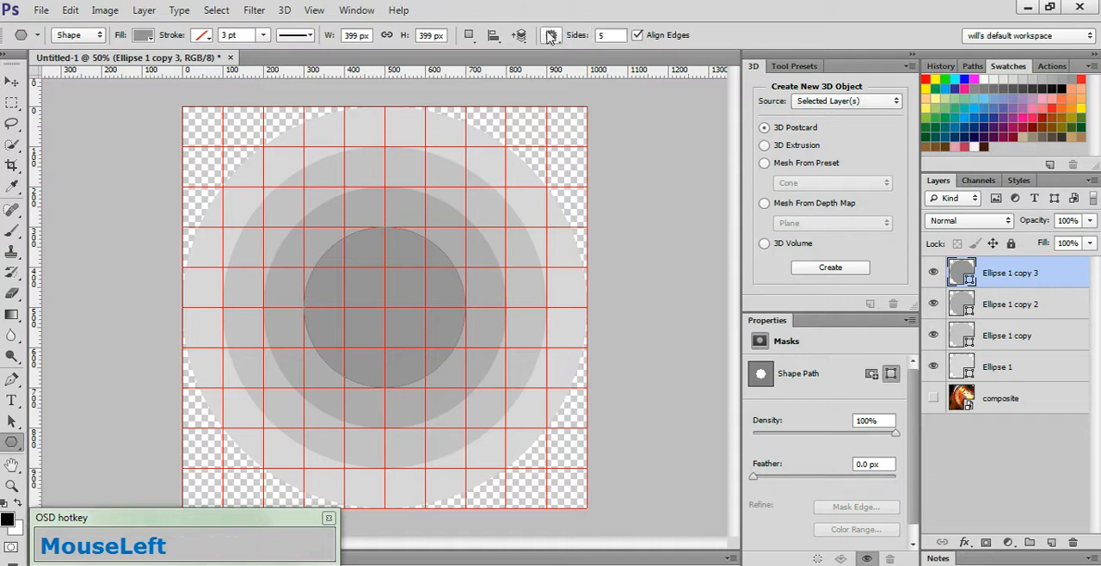
- Draw a five-pointed star from the centre of the rings and give it a darker grey fill
left_click(550, 35)
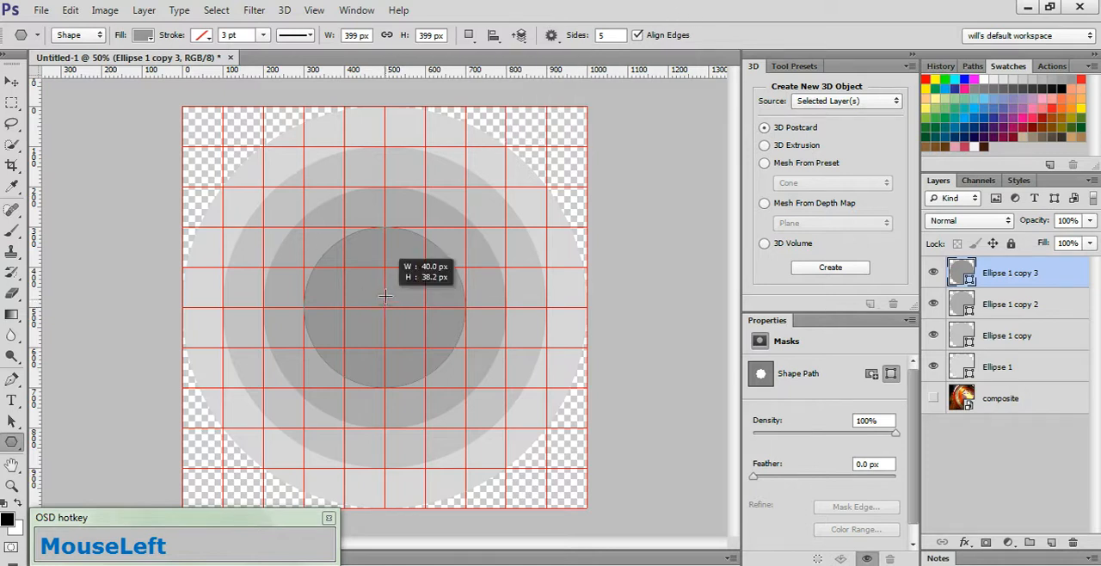
left_click_drag(385, 296, 385, 232)
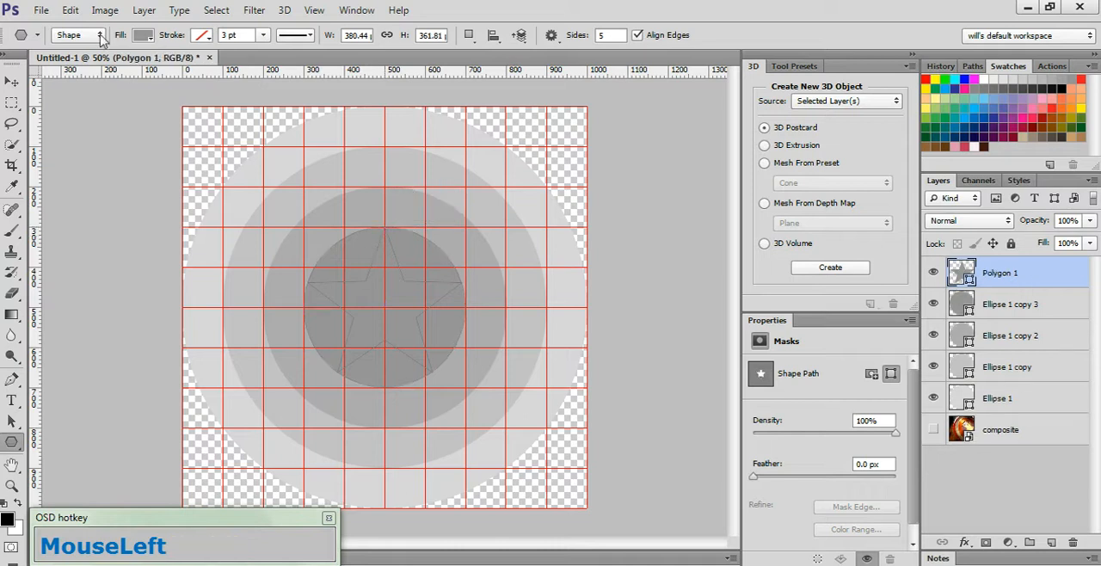
left_click(142, 35)
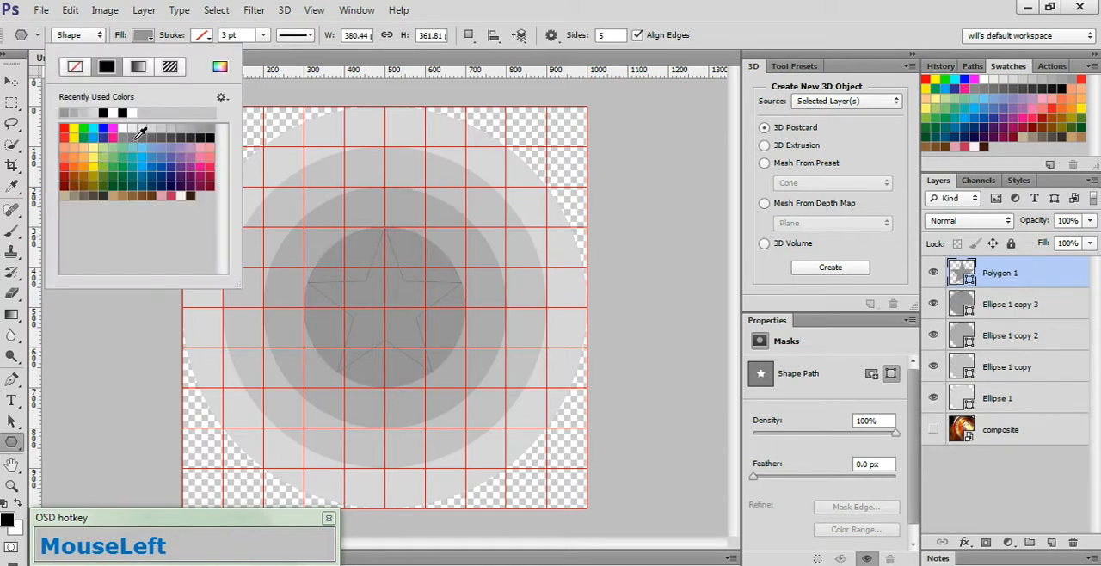
left_click(534, 294)
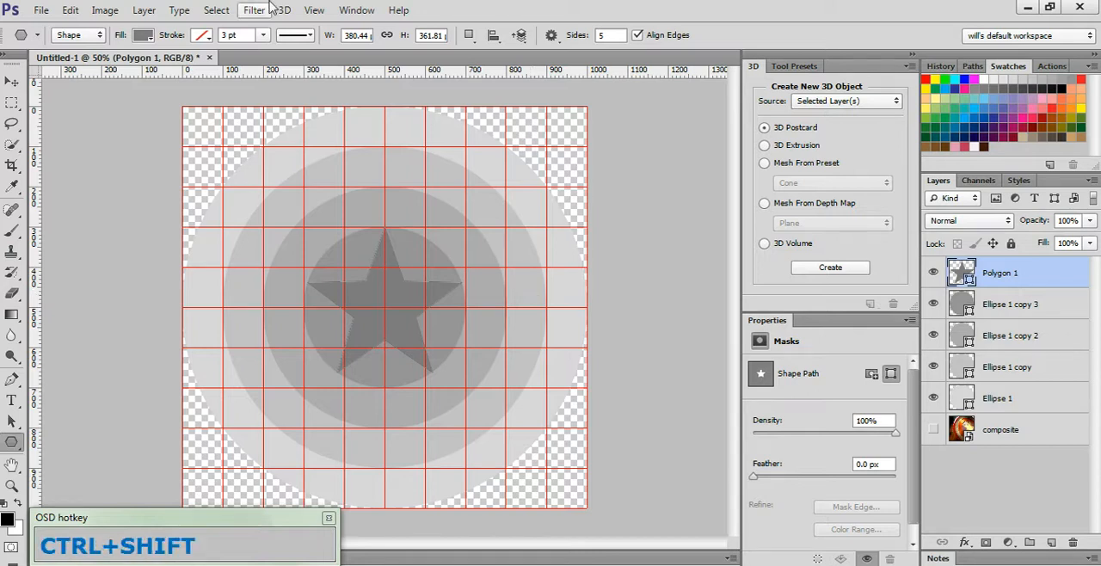
- Stamp the visible shield into Layer 1 and Layer 2, hide the grid, then hide Layer 2
key("ctrl+shift+alt+e")
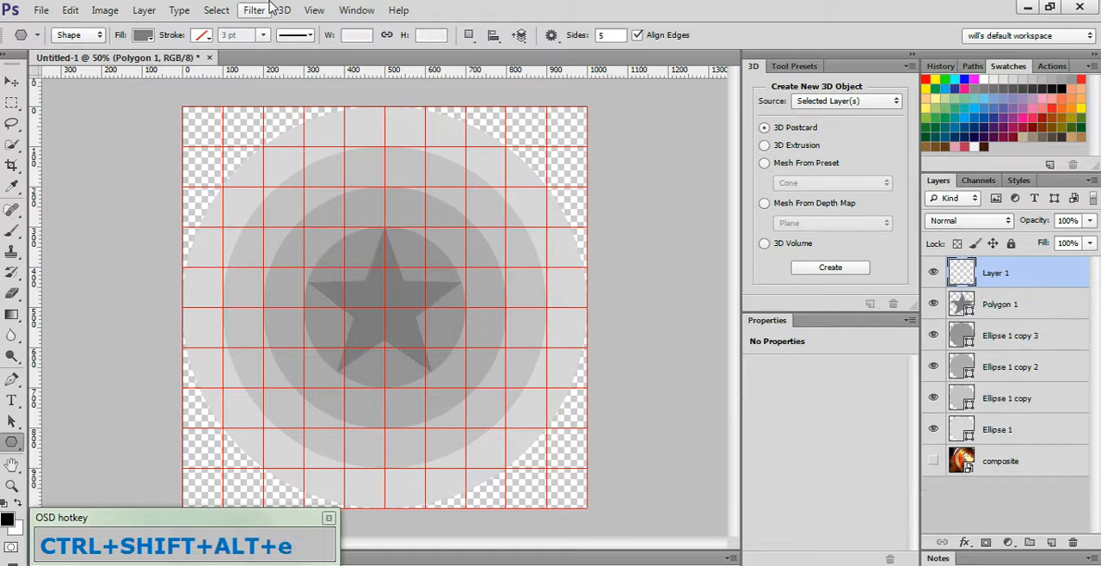
key("ctrl+shift+alt+e")
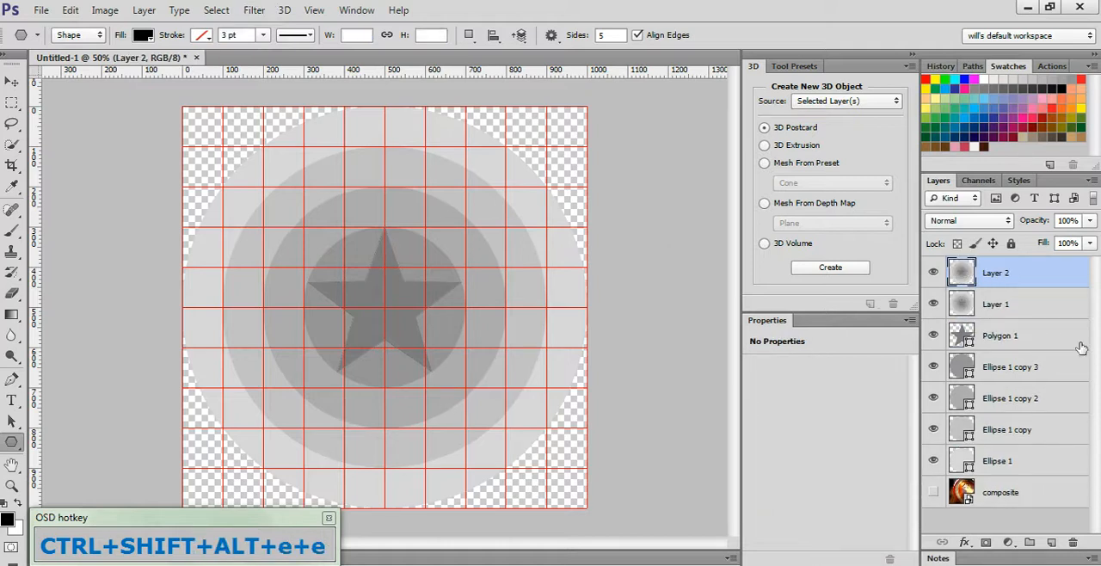
key("ctrl+alt+z")
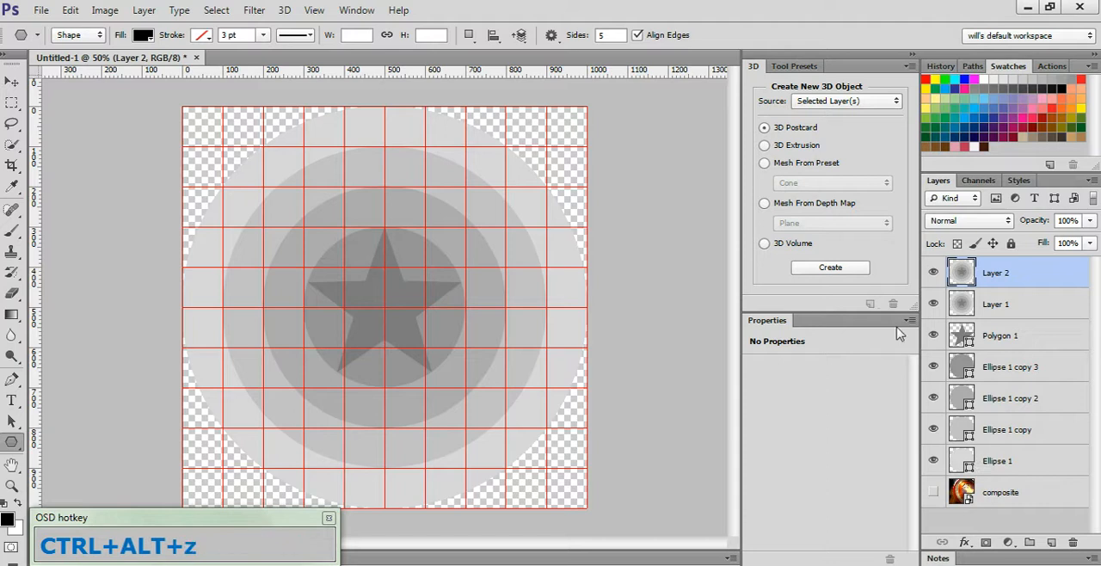
key("ctrl+alt+z")
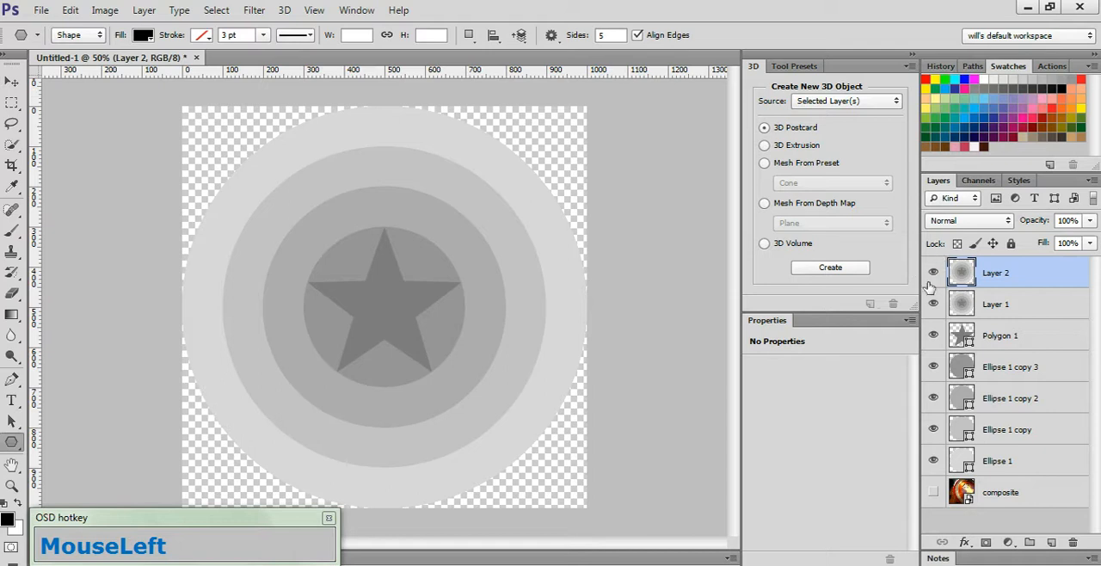
left_click(932, 272)
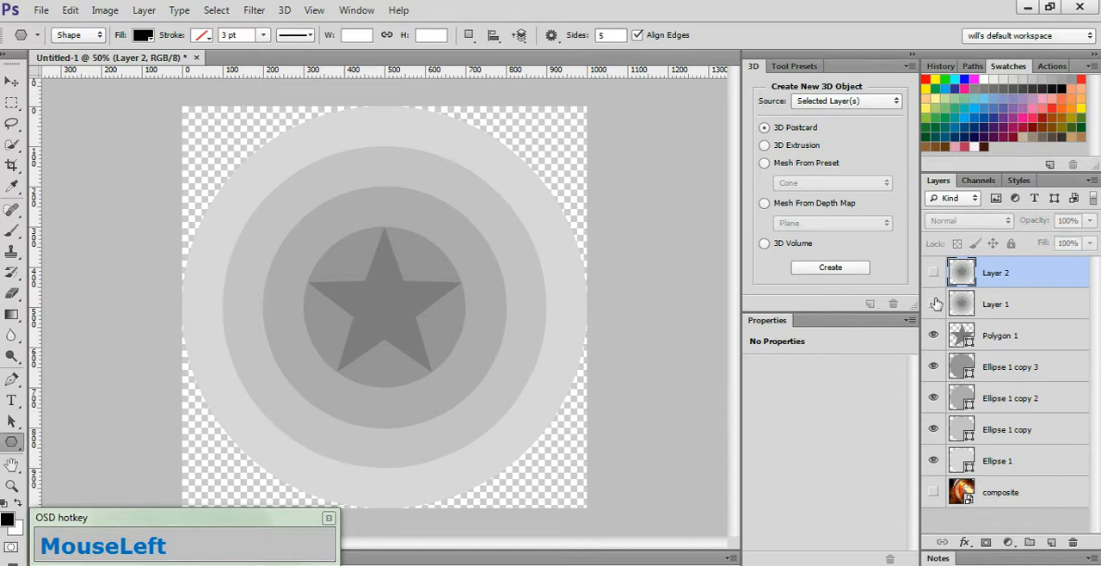
- Hide Layer 1, give the innermost ellipse a black Color Burn inner glow and copy it to the other rings
left_click(1010, 366)
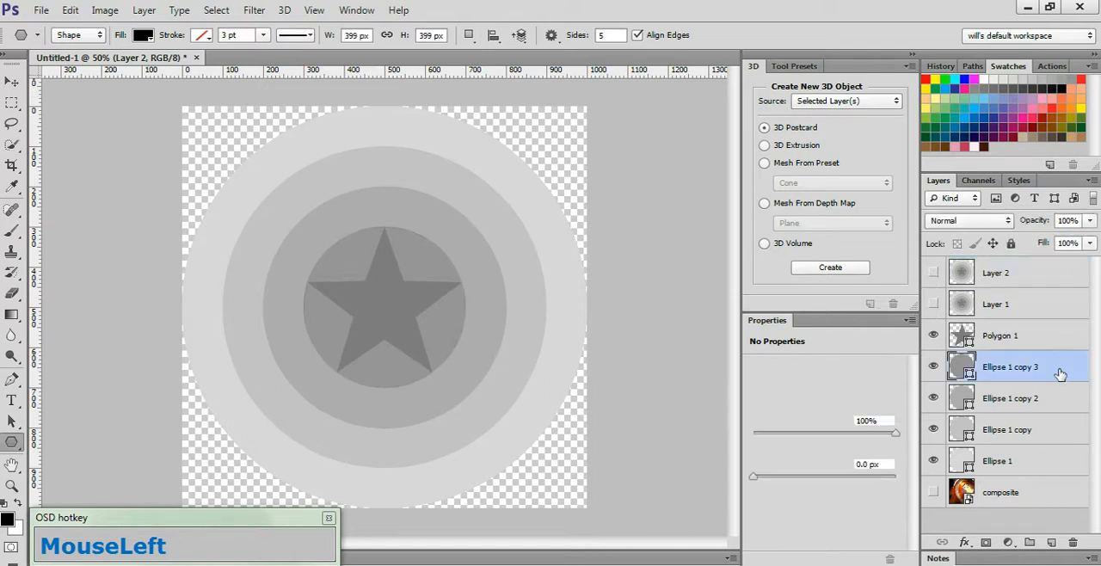
double_click(1009, 366)
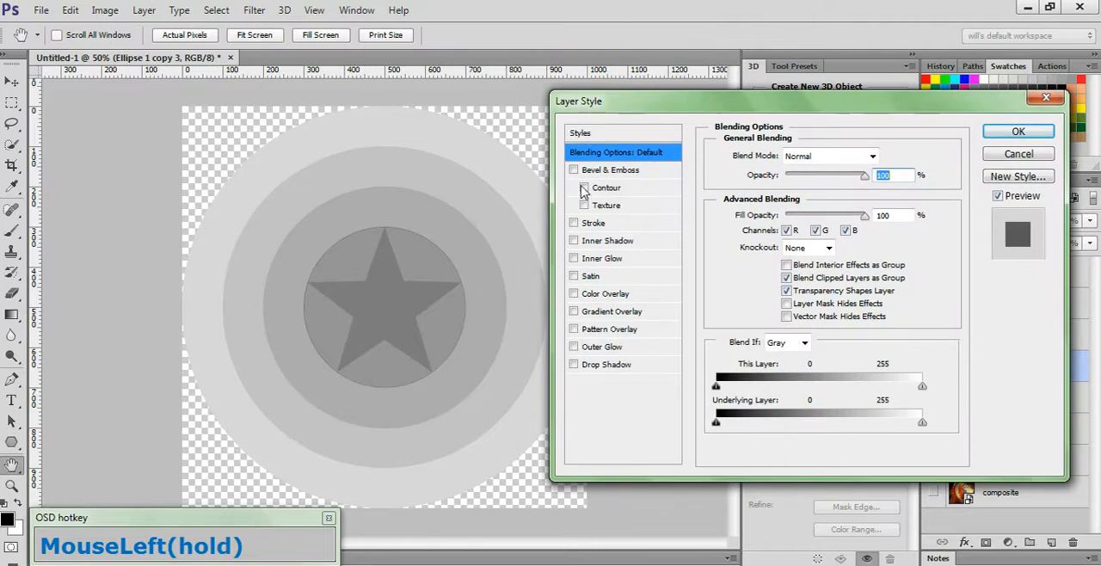
left_click(602, 258)
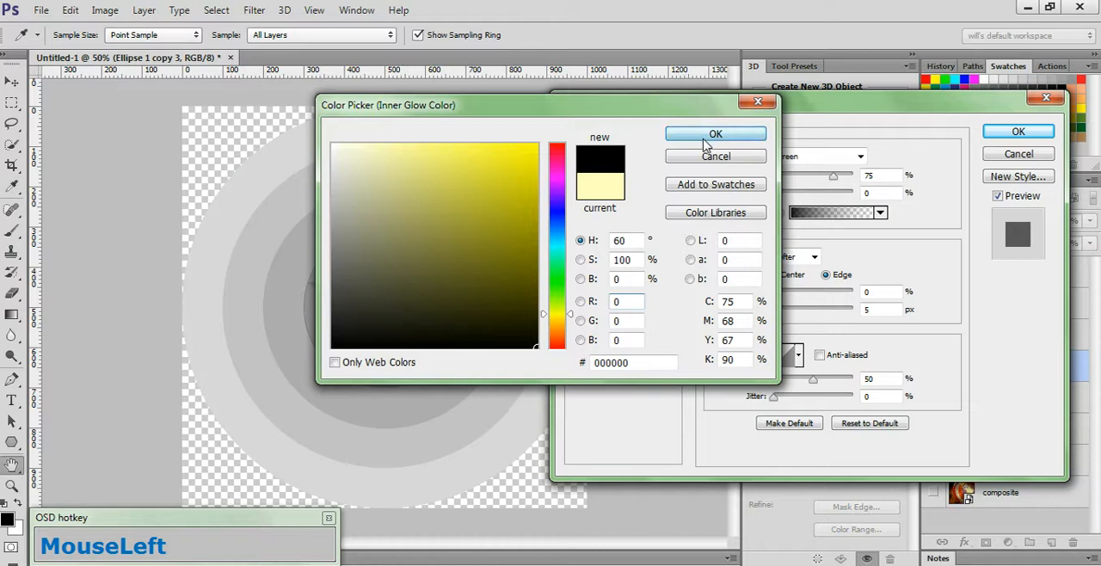
left_click(715, 134)
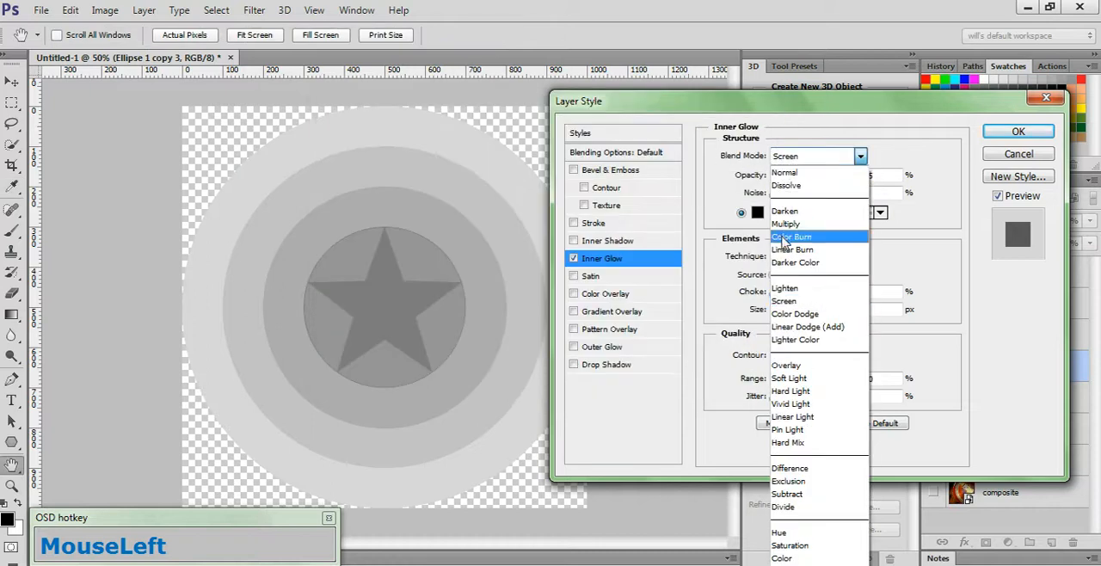
left_click(784, 224)
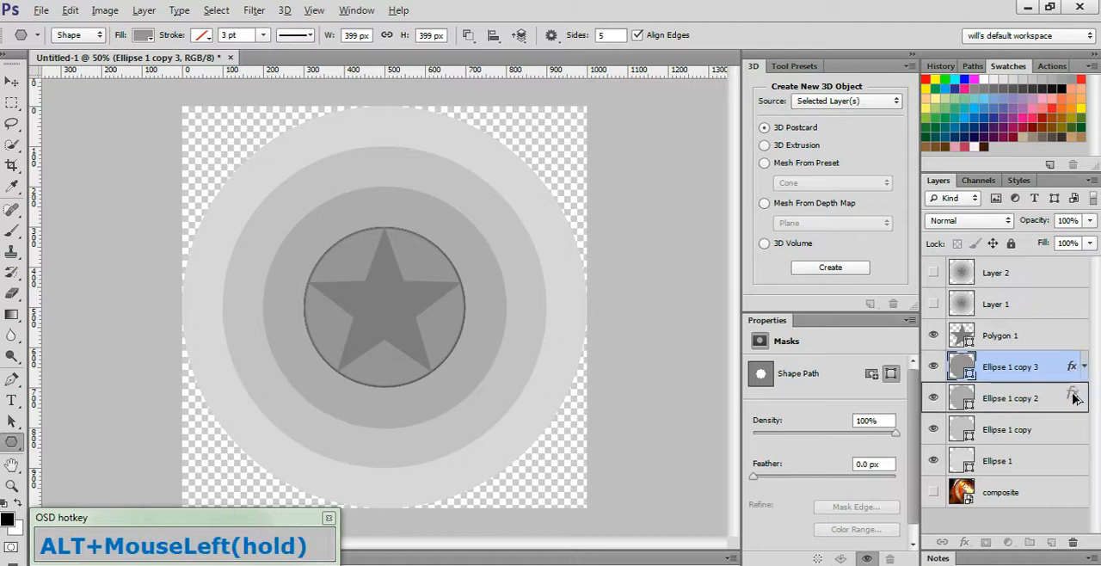
left_click(1084, 397)
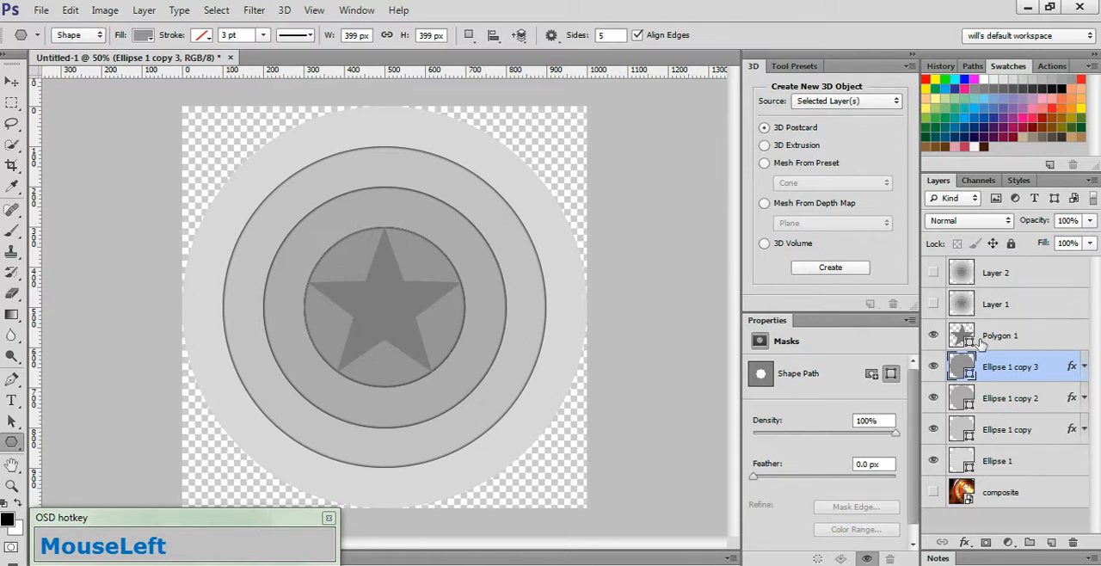
- Merge the star and all ellipse ring layers into one Polygon 1 layer, then select Layer 2
left_click(1000, 336)
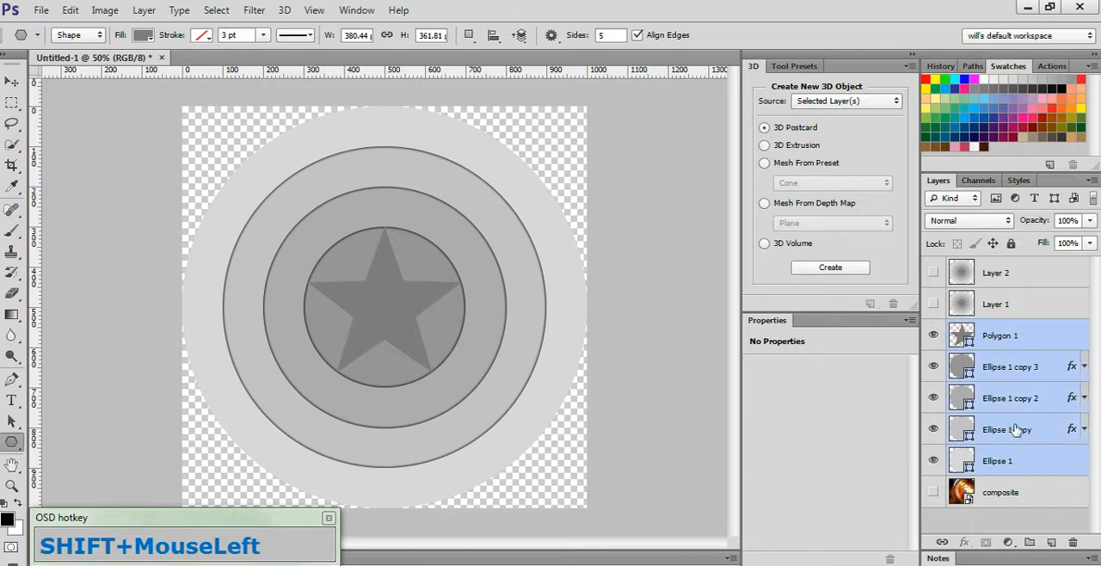
right_click(1007, 430)
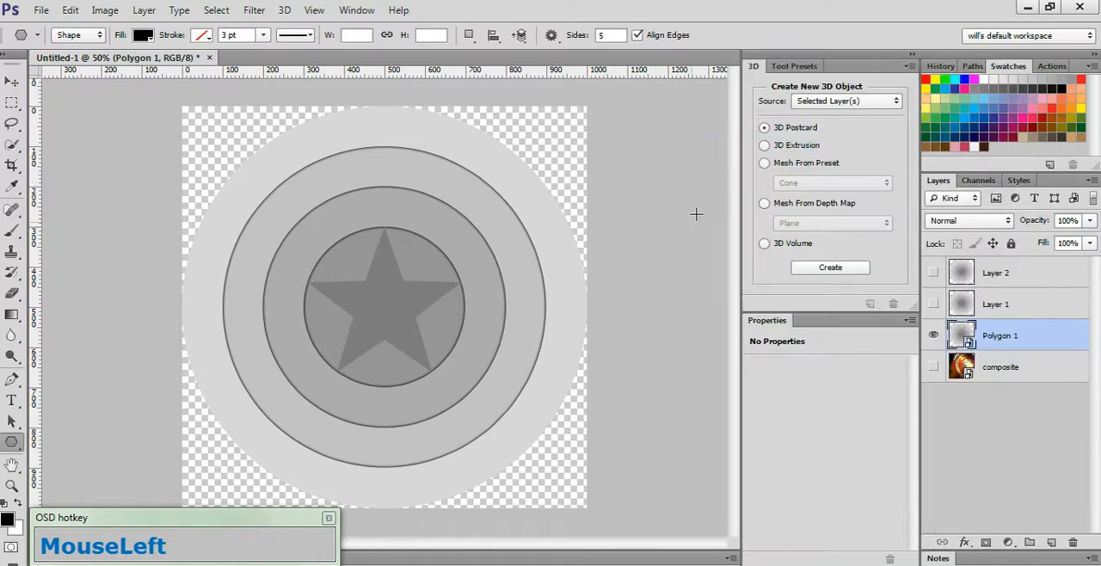
left_click(994, 272)
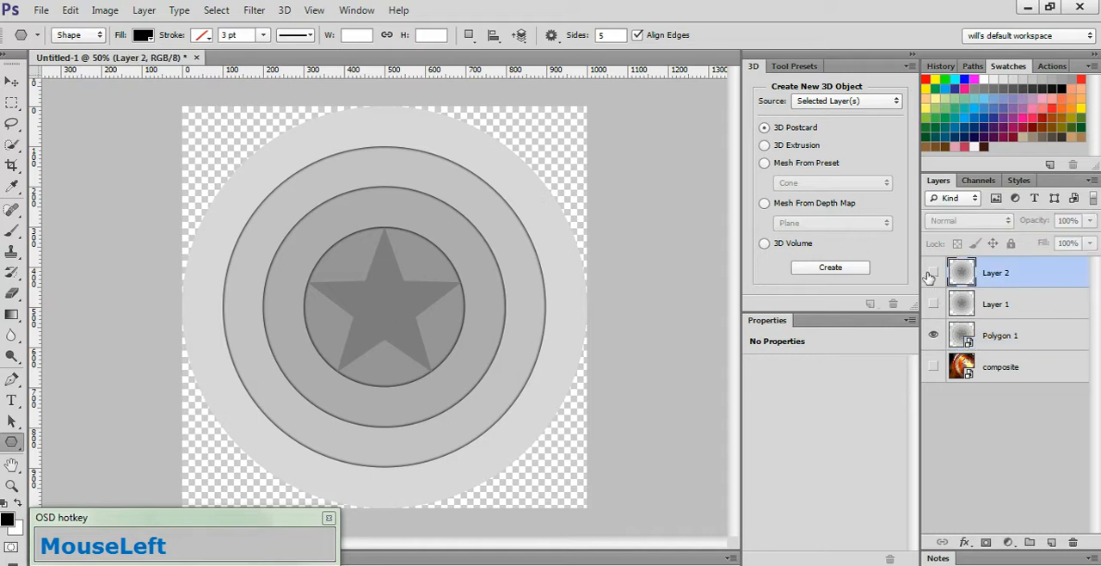
- Show Layer 2 and apply the NVIDIA NormalMapFilter with default settings to it
left_click(933, 272)
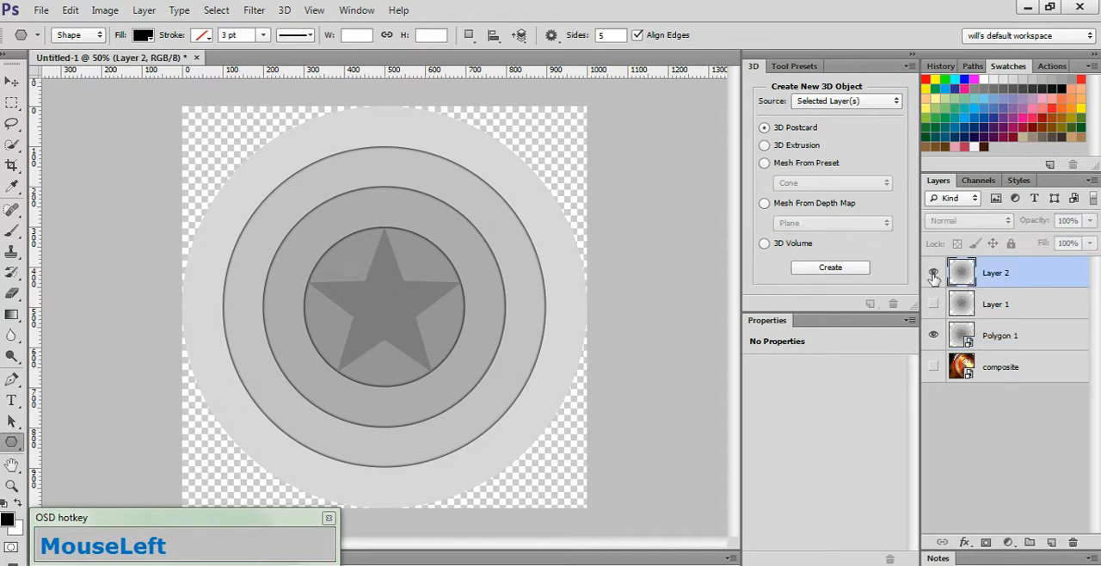
left_click(255, 10)
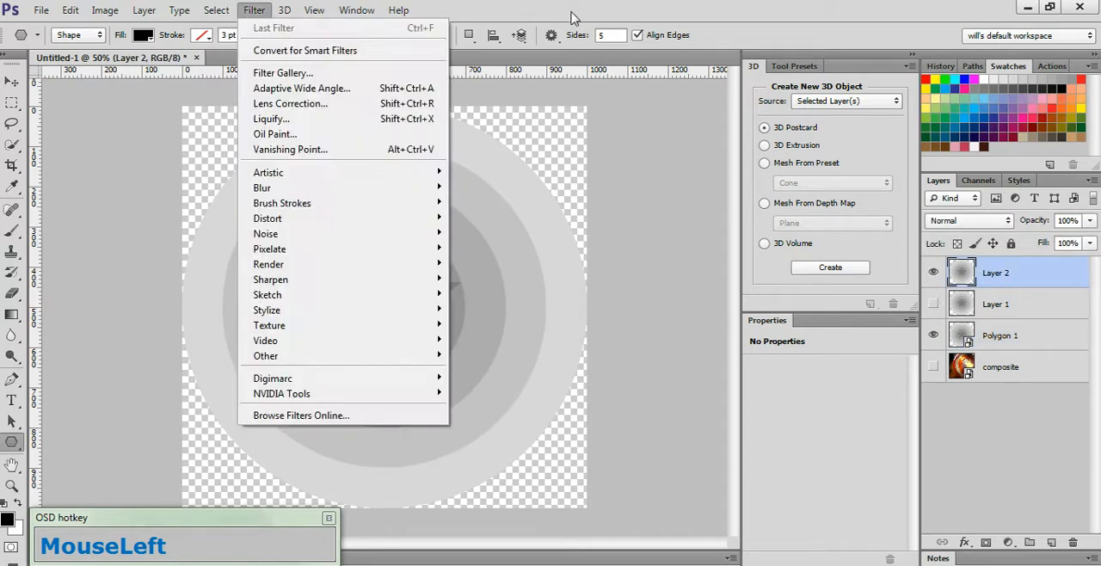
mouse_move(282, 392)
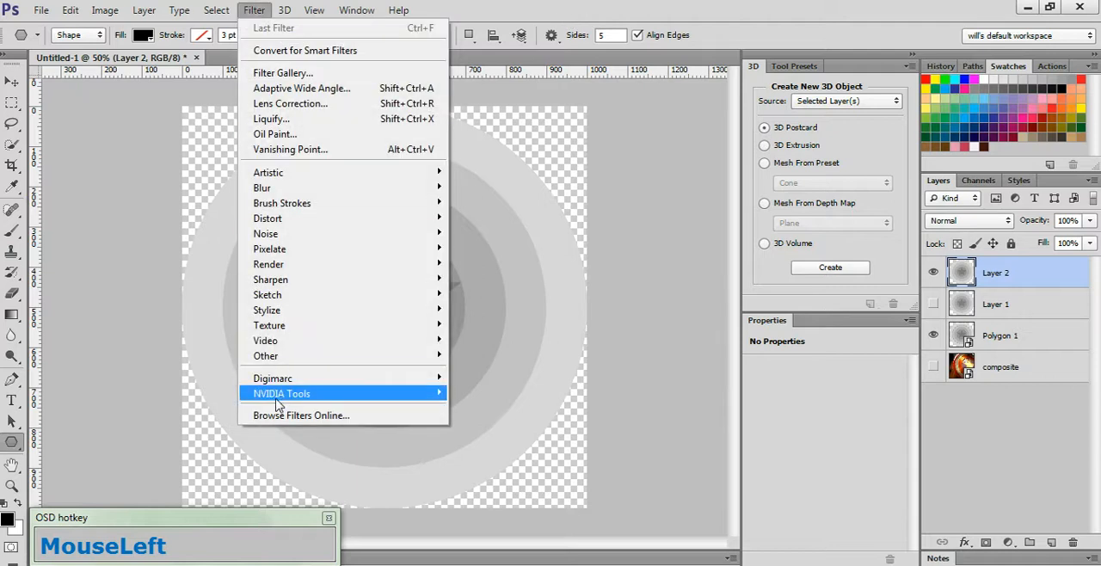
left_click(282, 392)
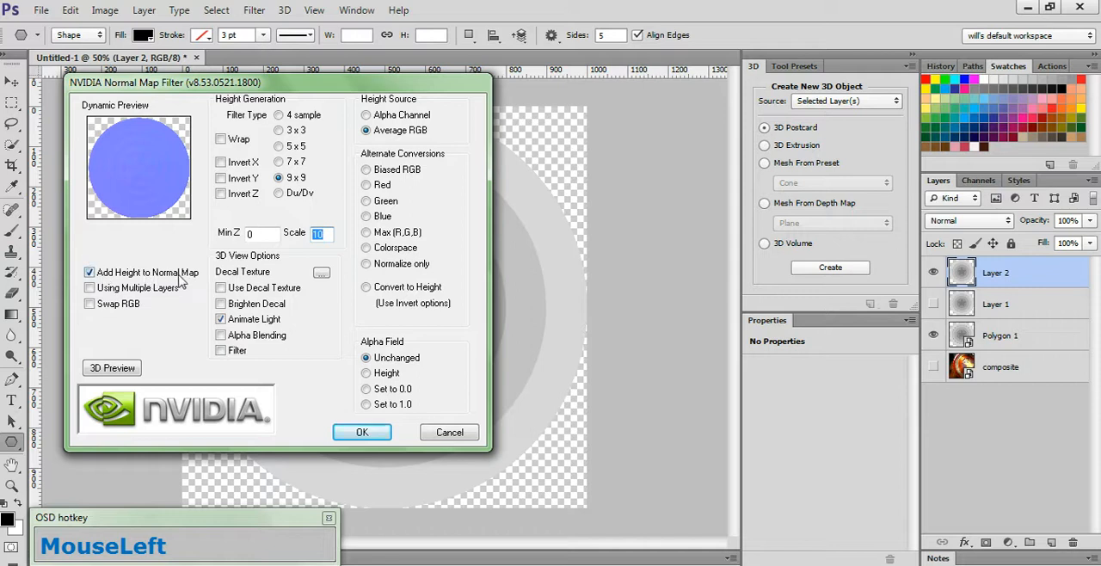
mouse_move(309, 182)
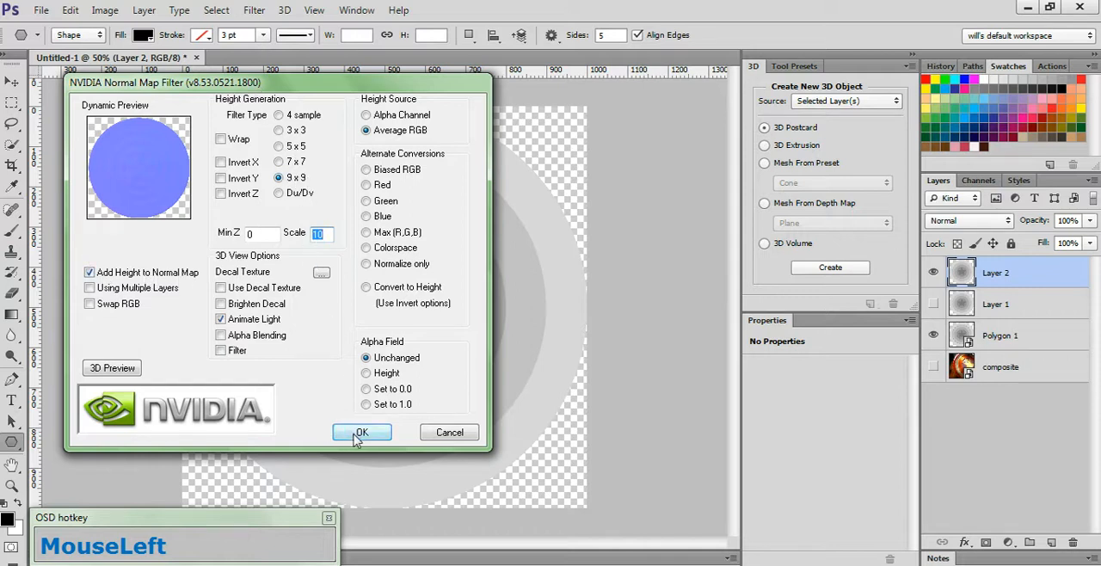
left_click(362, 432)
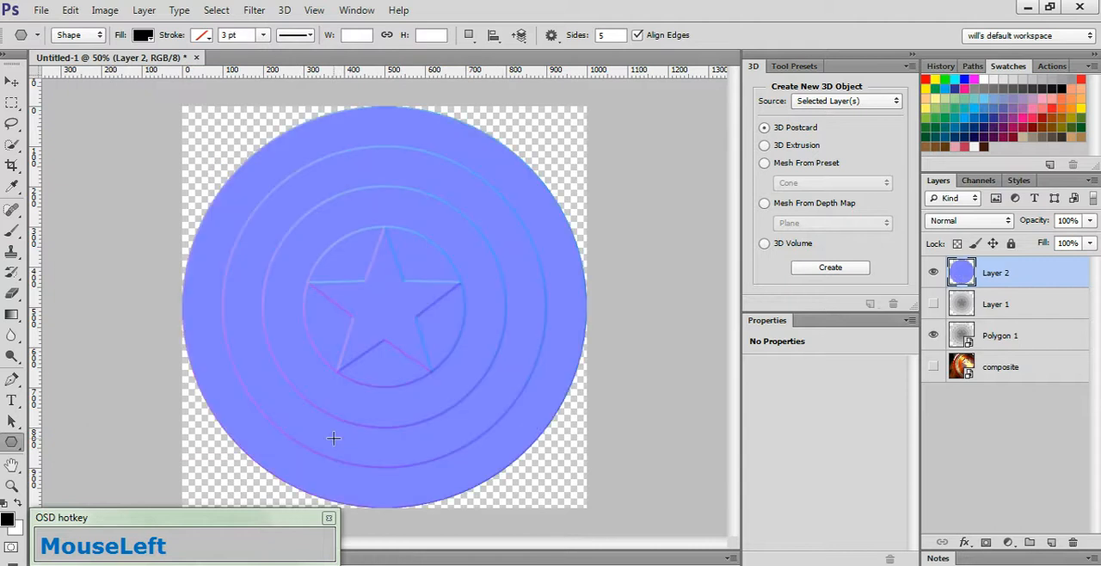
mouse_move(1067, 30)
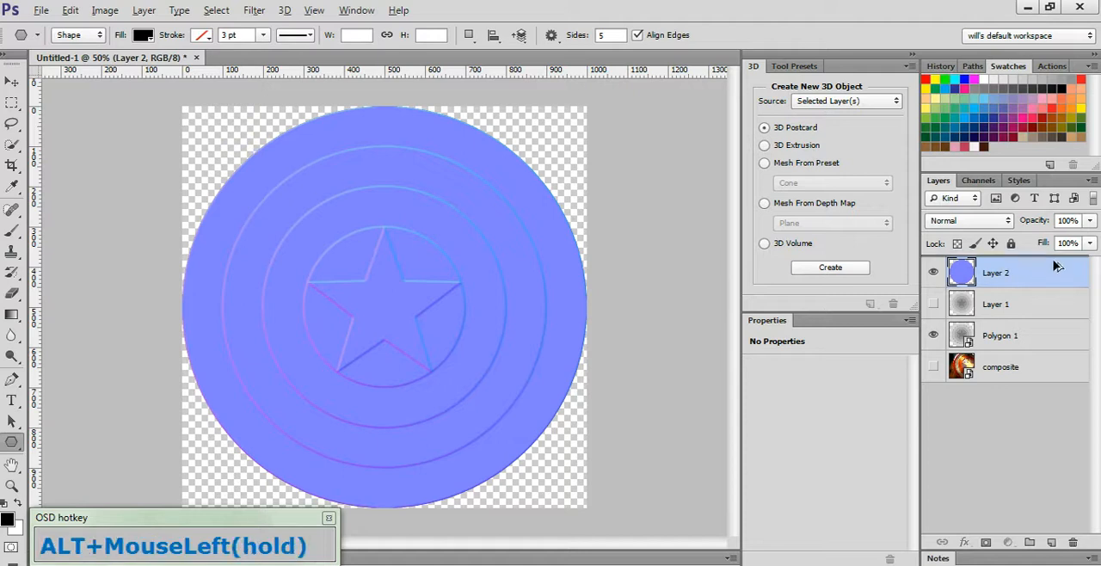
- Duplicate Layer 2, blend the copy in Overlay mode and merge it back down
left_click_drag(994, 272, 1004, 267)
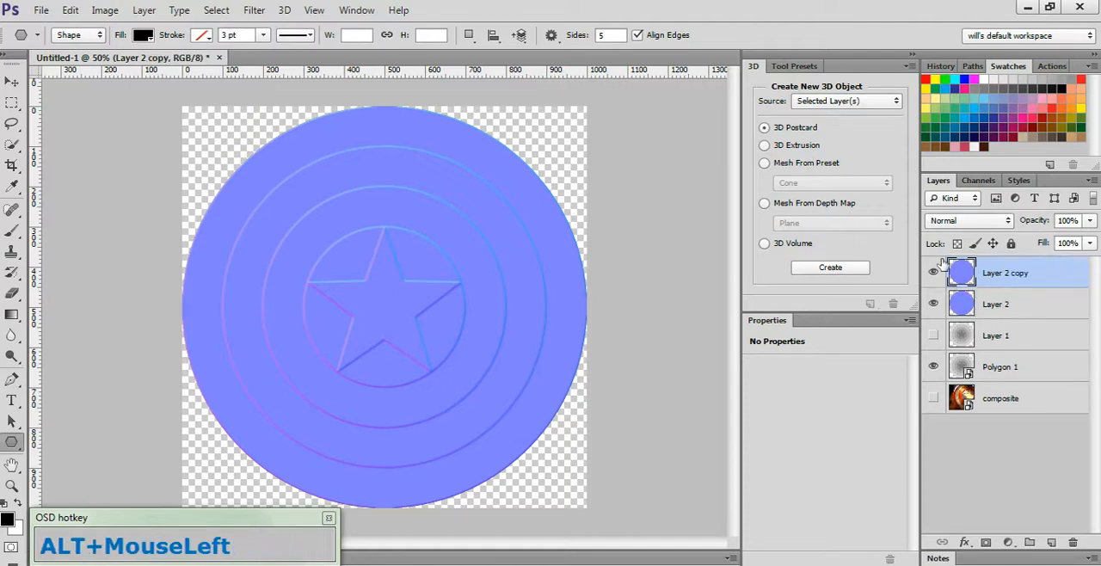
left_click(967, 220)
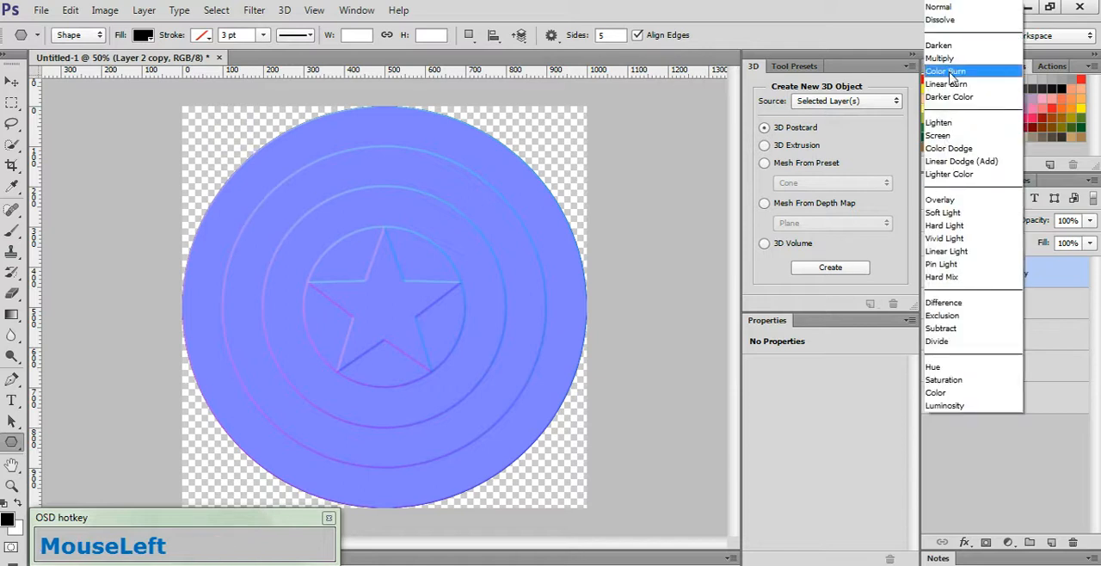
left_click(939, 200)
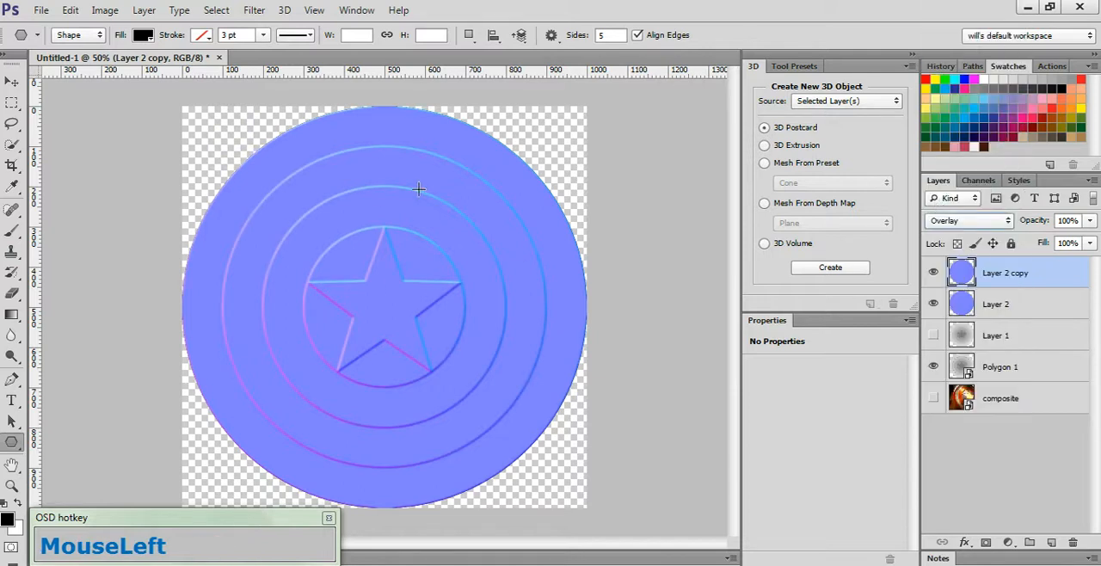
mouse_move(694, 296)
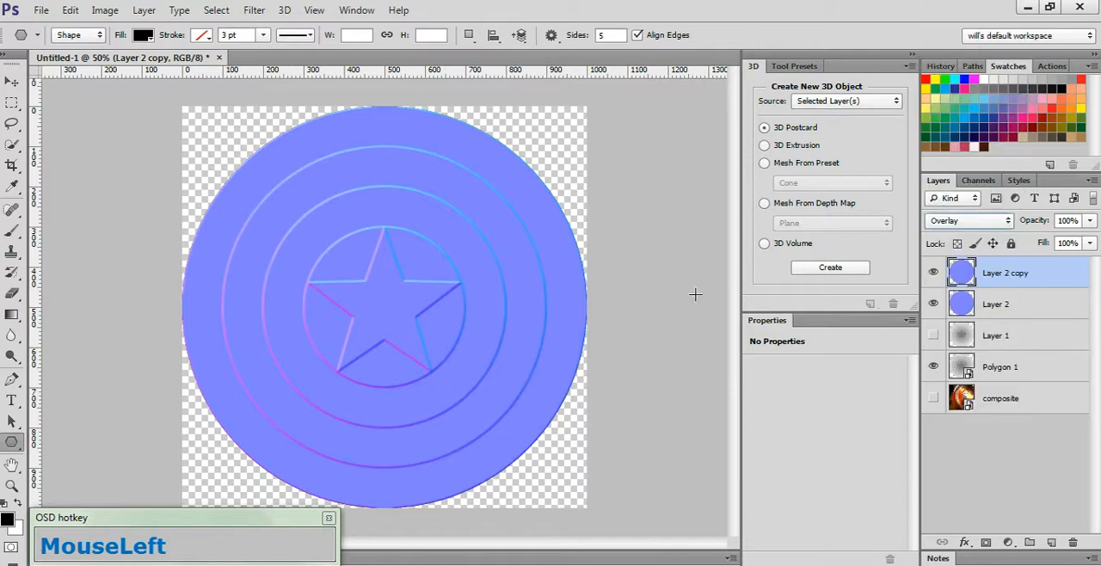
key("ctrl+e")
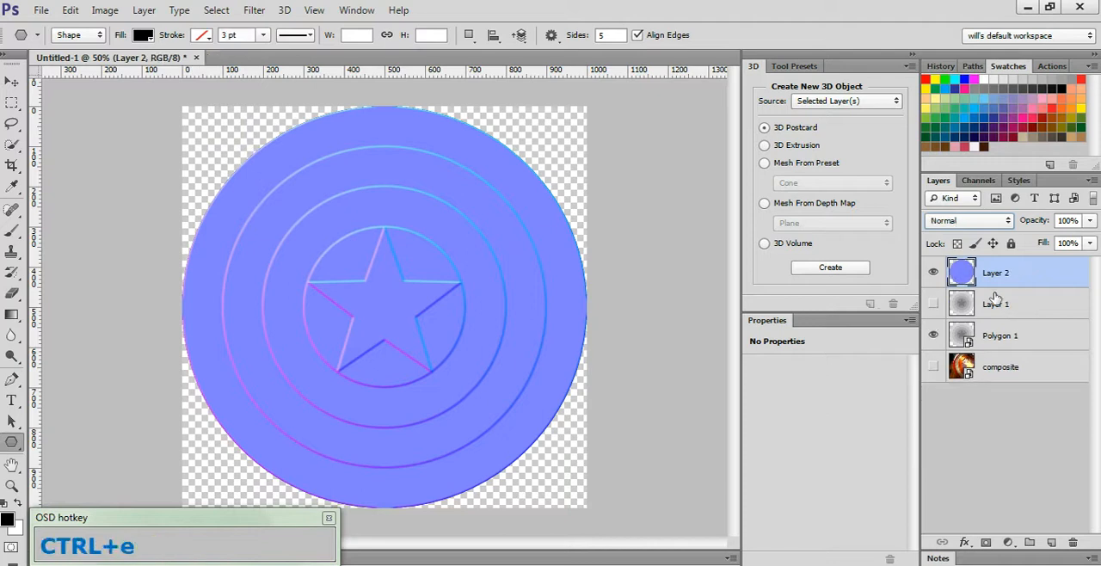
- Start saving the normal map with an image format, then move Layer 2 to the stack bottom
left_click(589, 348)
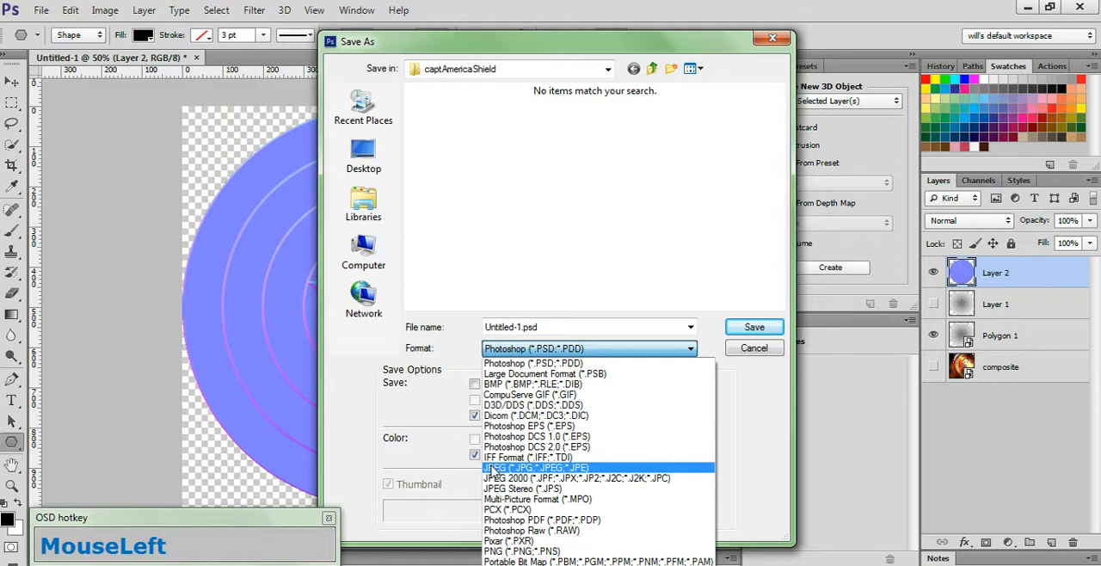
left_click(536, 468)
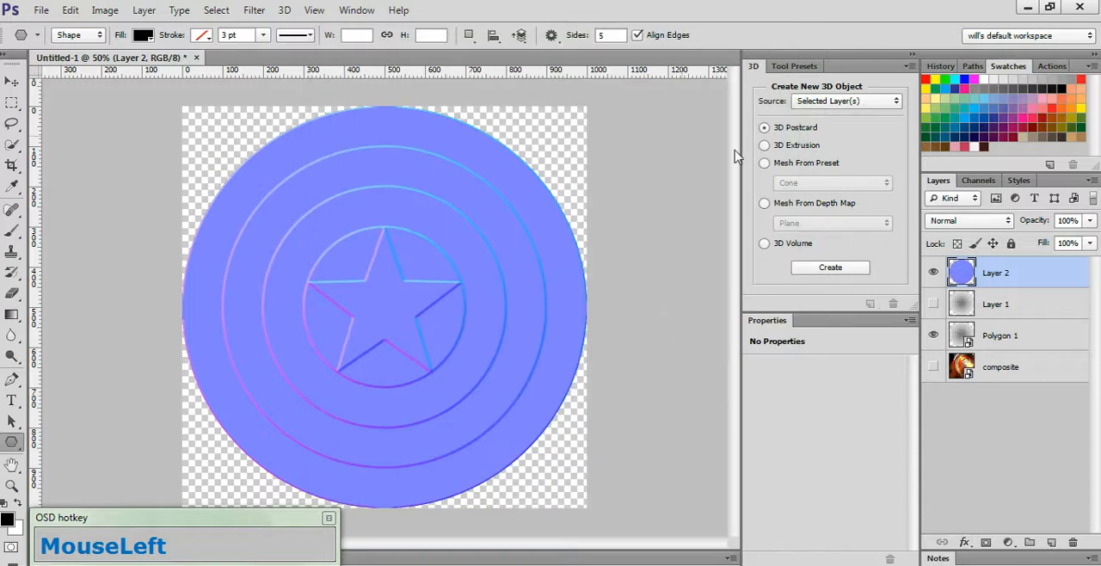
left_click(932, 272)
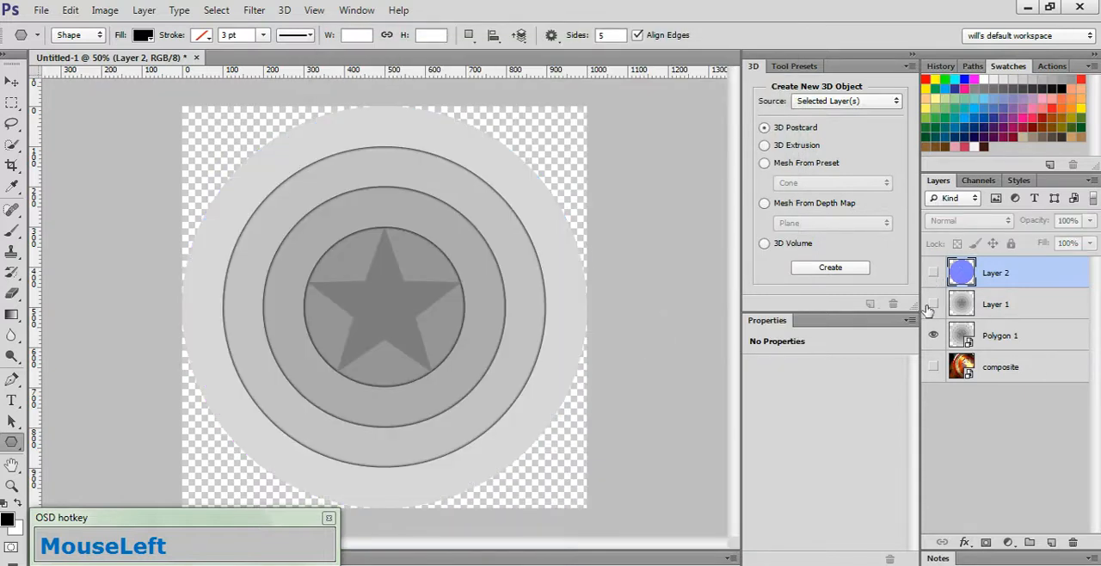
left_click_drag(994, 272, 995, 367)
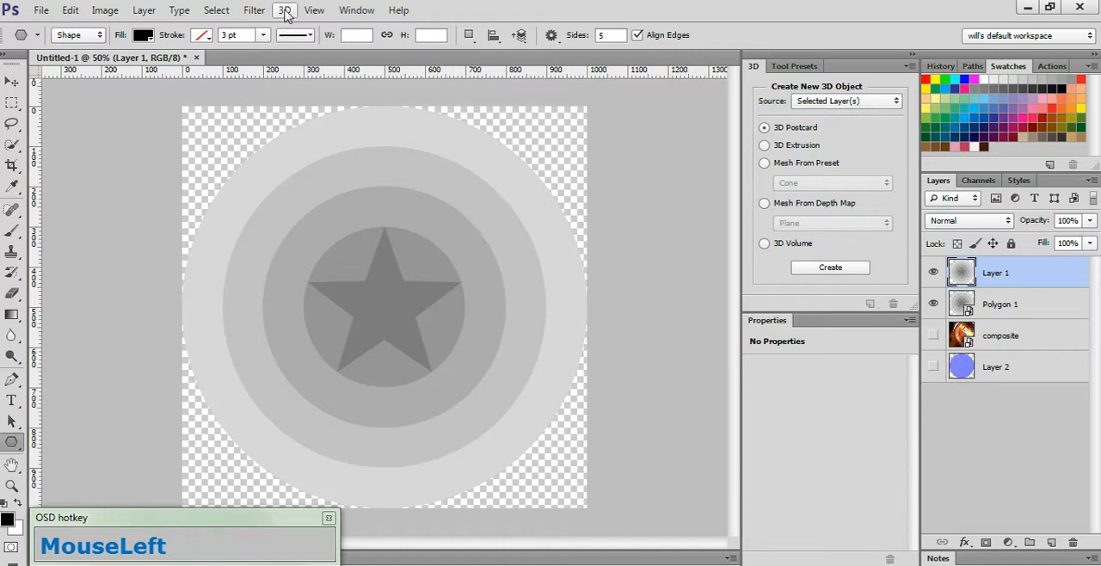
- Create a New 3D Extrusion from Layer 1 and switch to the 3D scene view
left_click(283, 11)
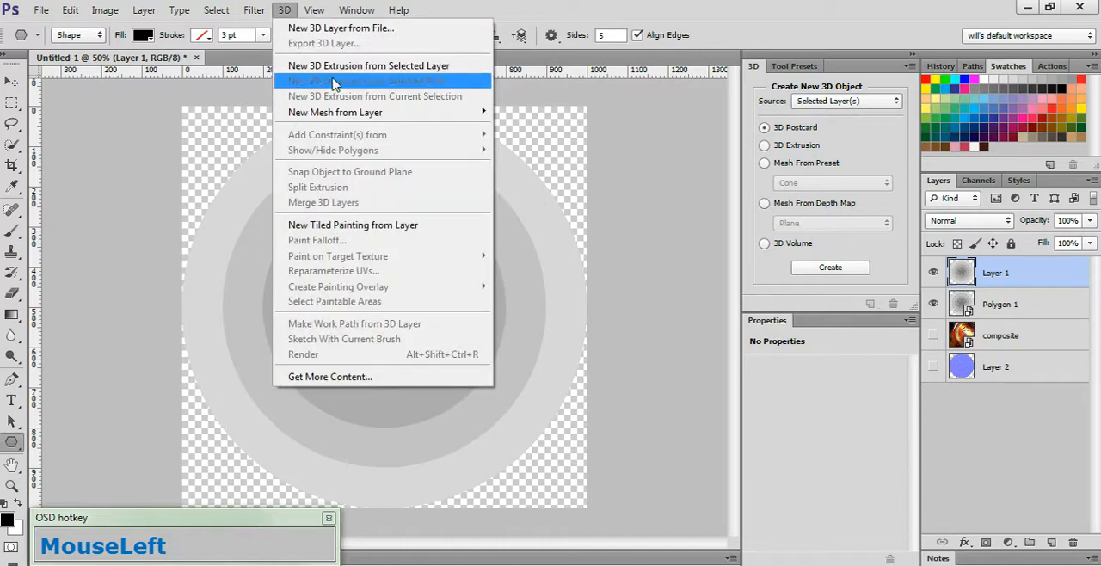
mouse_move(335, 80)
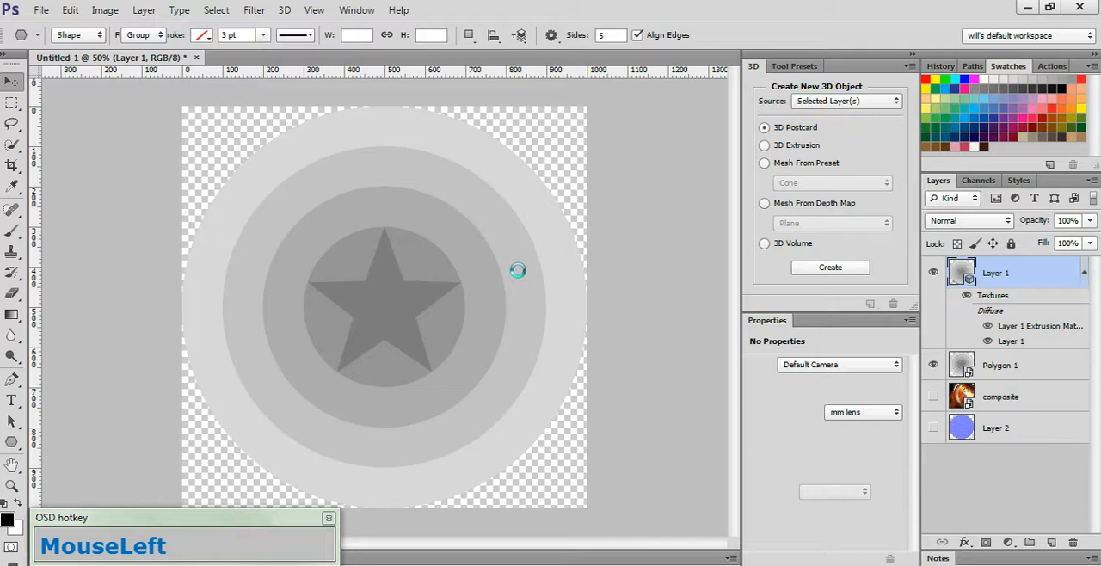
left_click(829, 267)
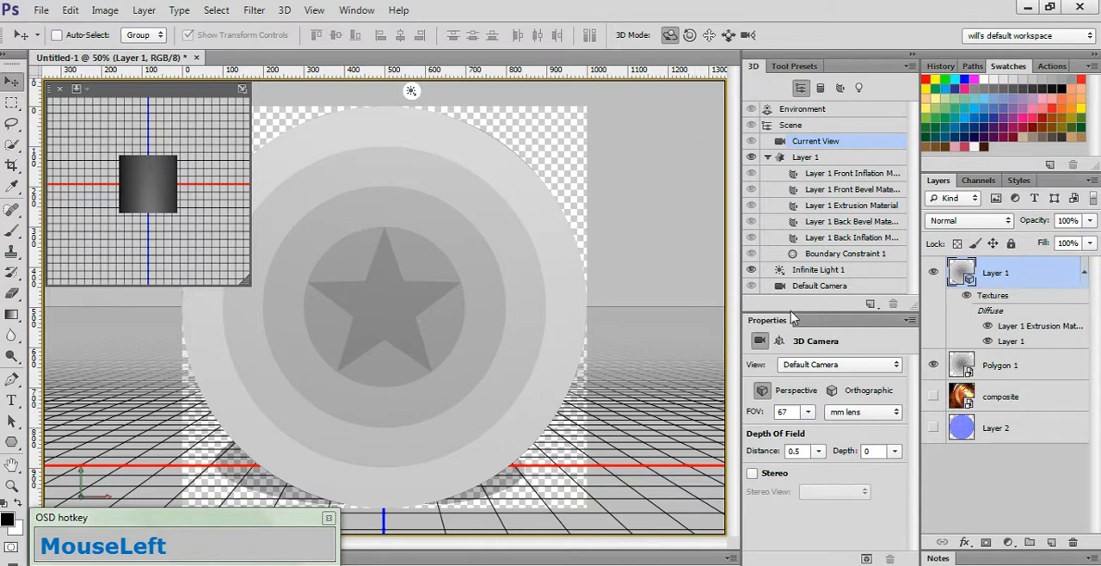
mouse_move(805, 364)
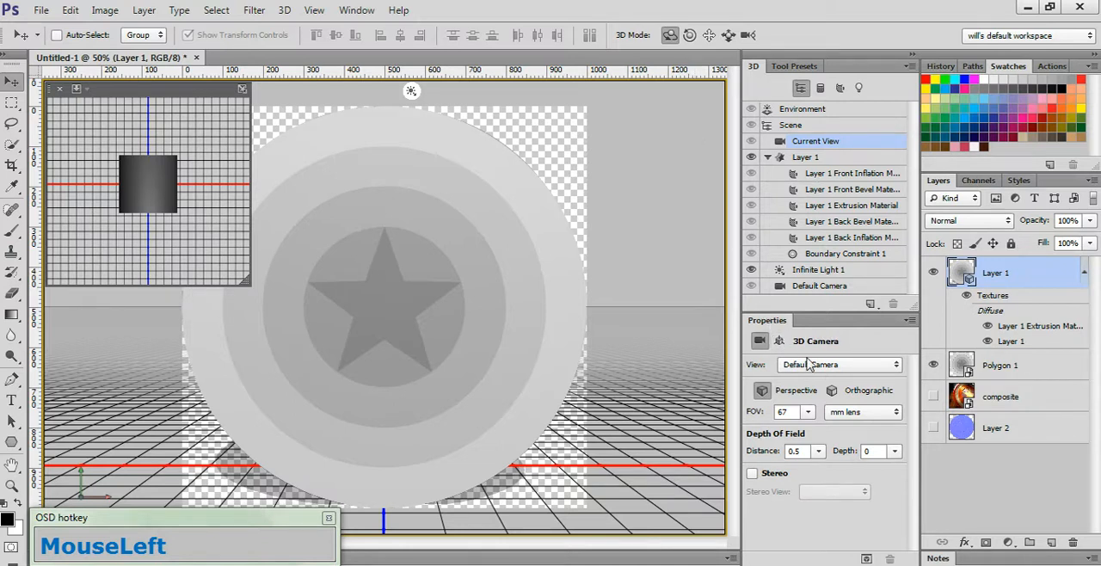
mouse_move(839, 365)
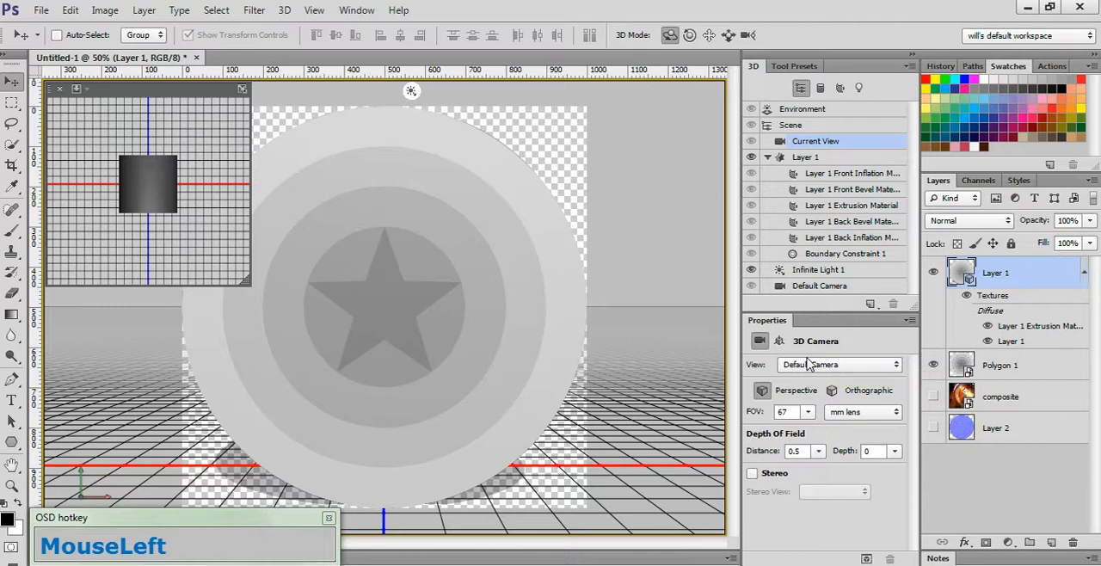
mouse_move(817, 176)
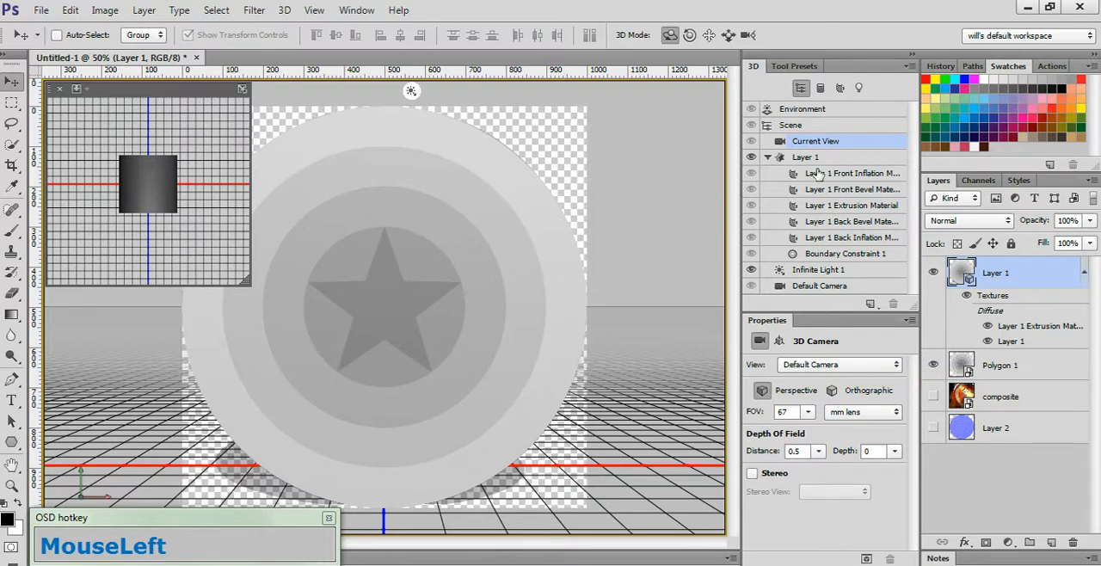
- Set the Layer 1 mesh extrusion depth to 1 and inflate its front cap into a dome
left_click(805, 157)
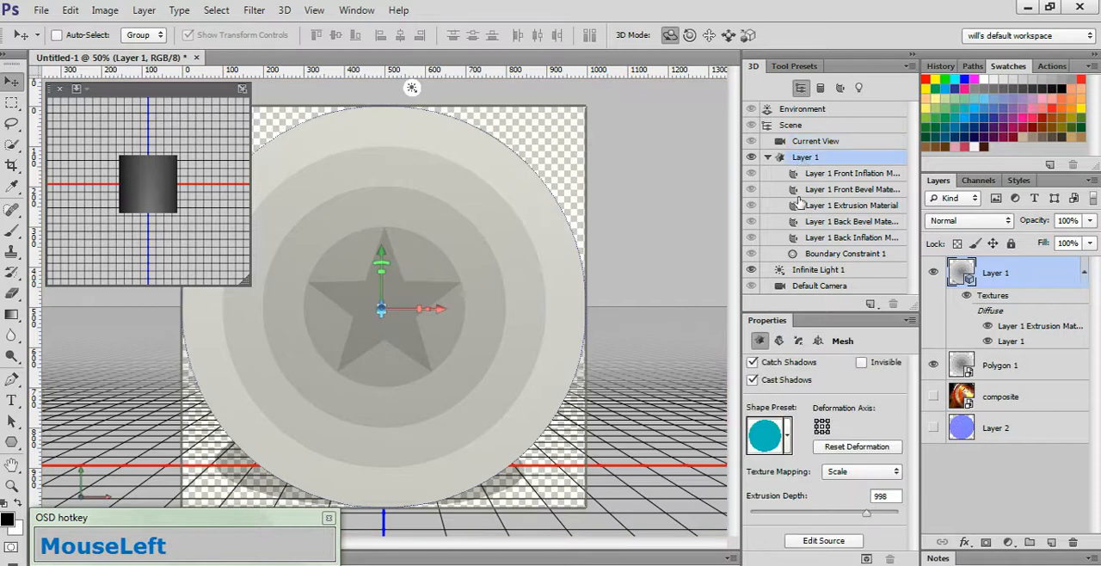
left_click(778, 341)
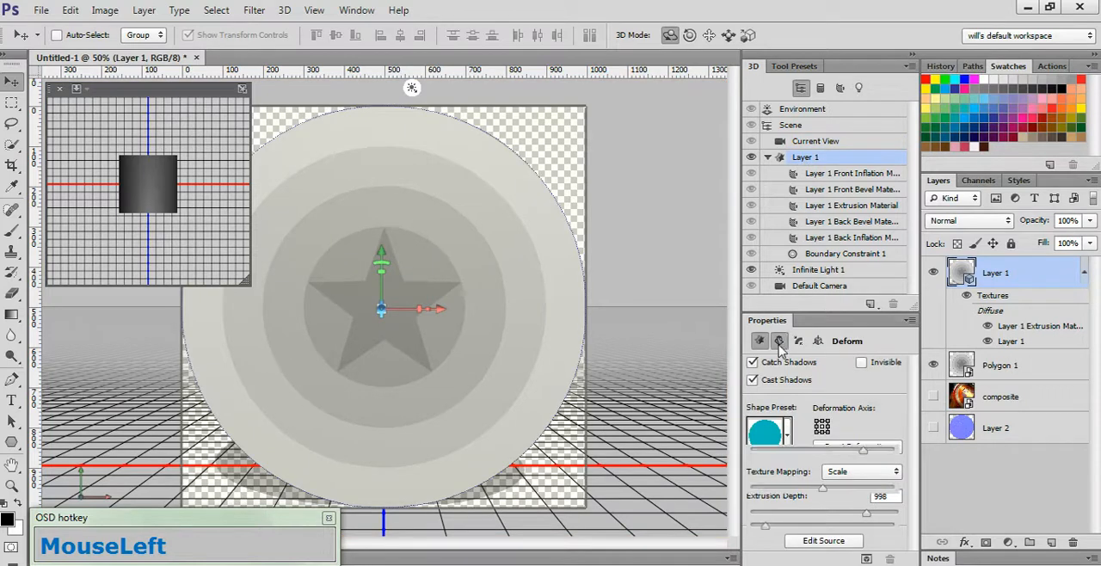
left_click(777, 341)
type("1")
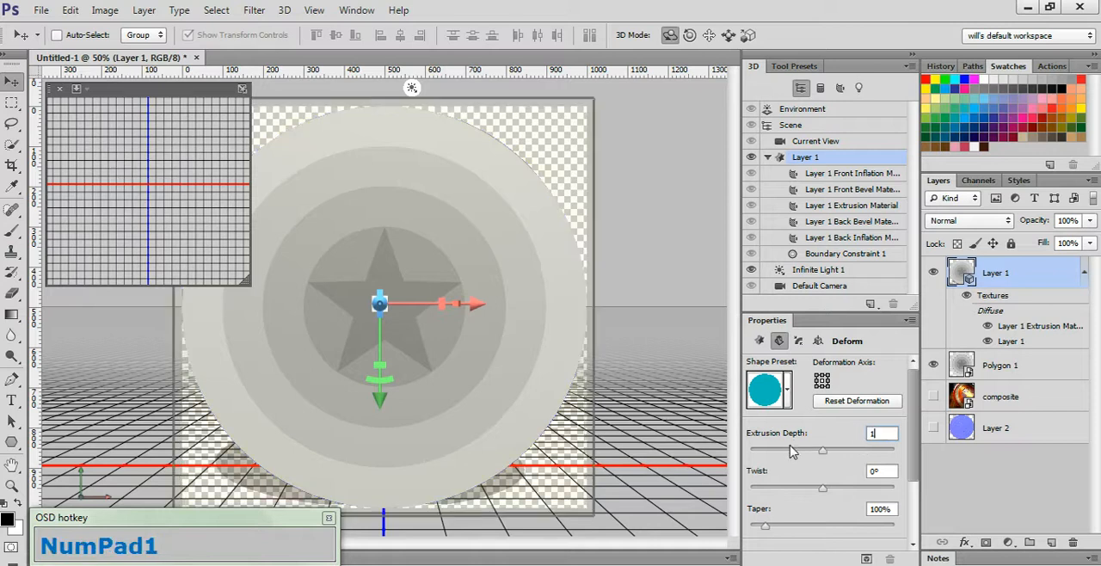
left_click(798, 341)
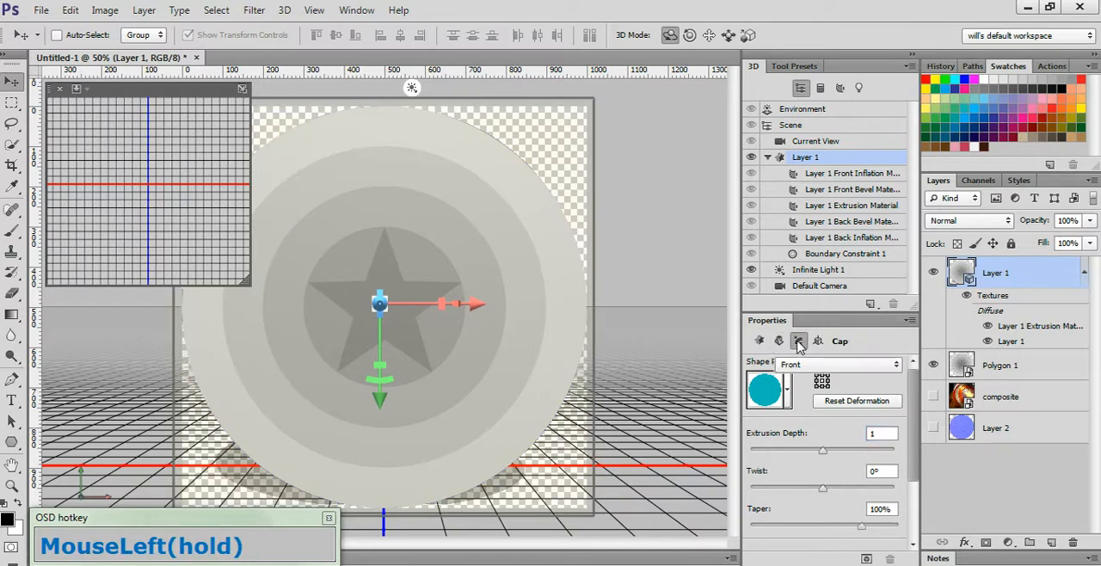
left_click(798, 341)
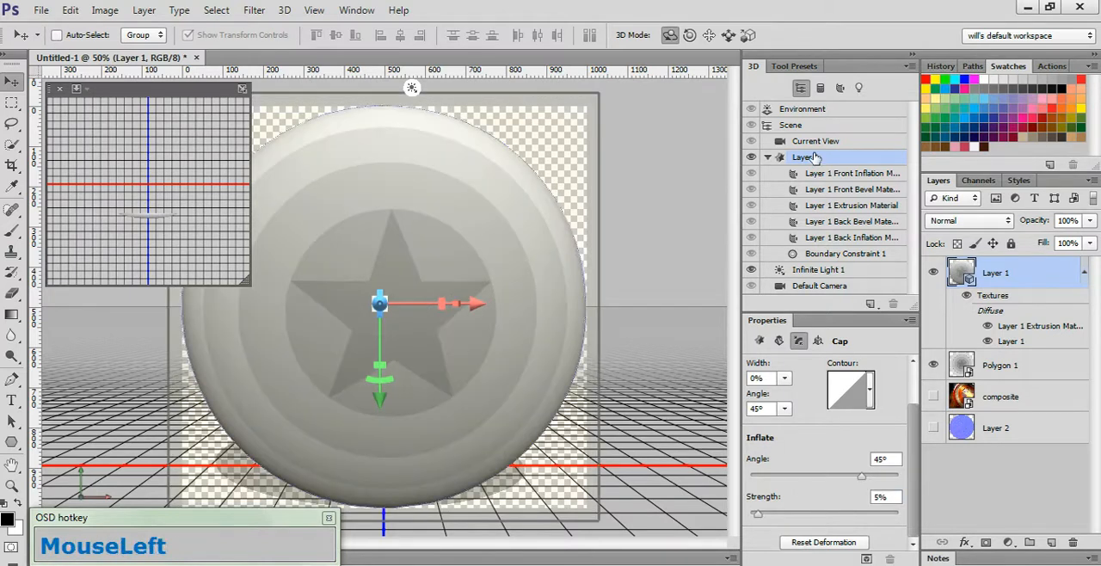
- Load extra materials and apply Metal Steel (Brushed) to the front inflation with 2% bump
left_click(851, 172)
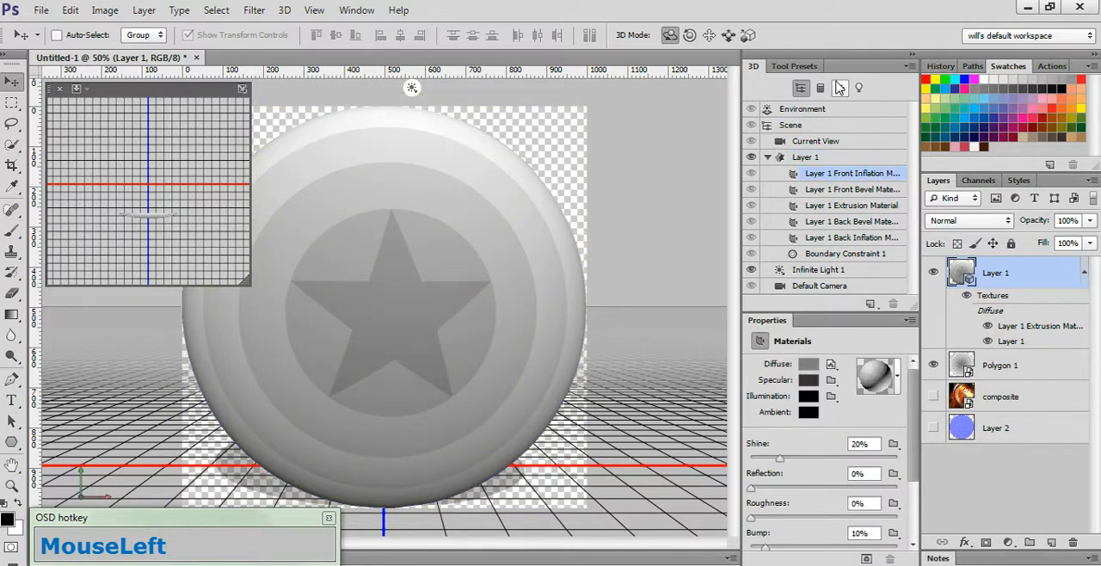
mouse_move(884, 311)
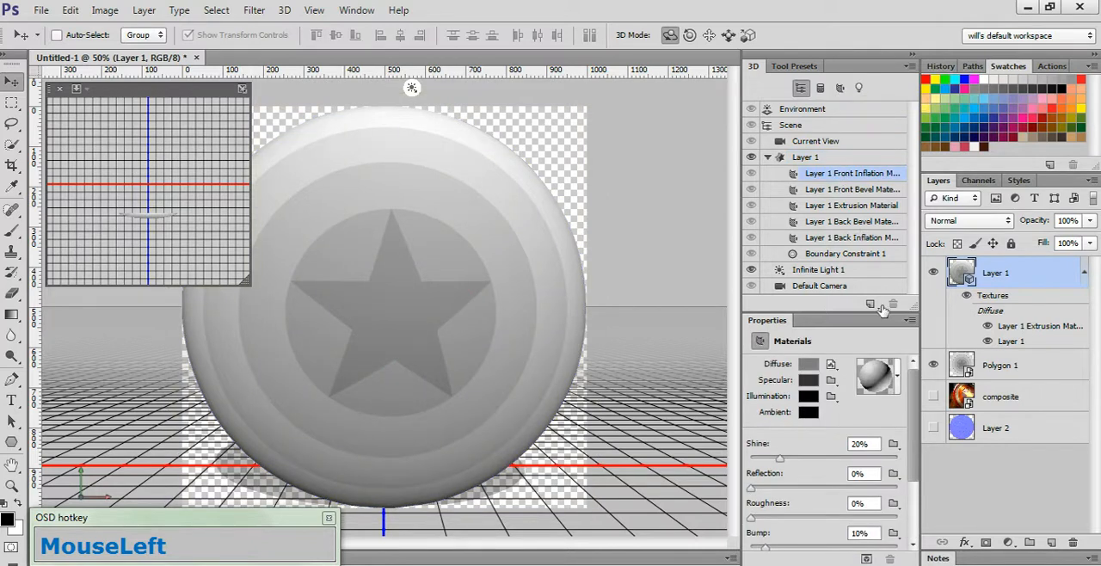
left_click(877, 375)
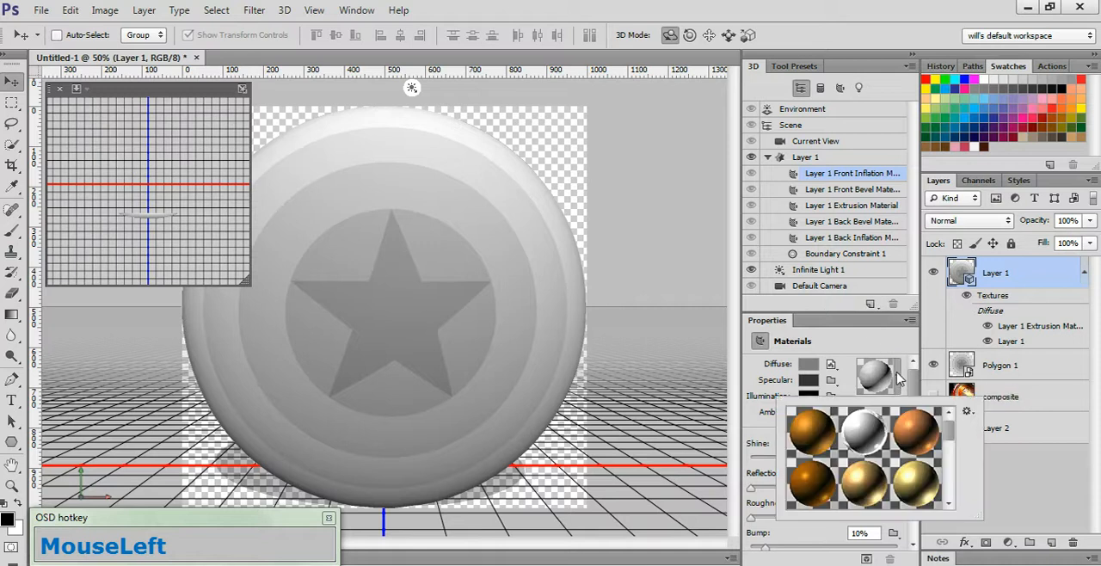
left_click(965, 410)
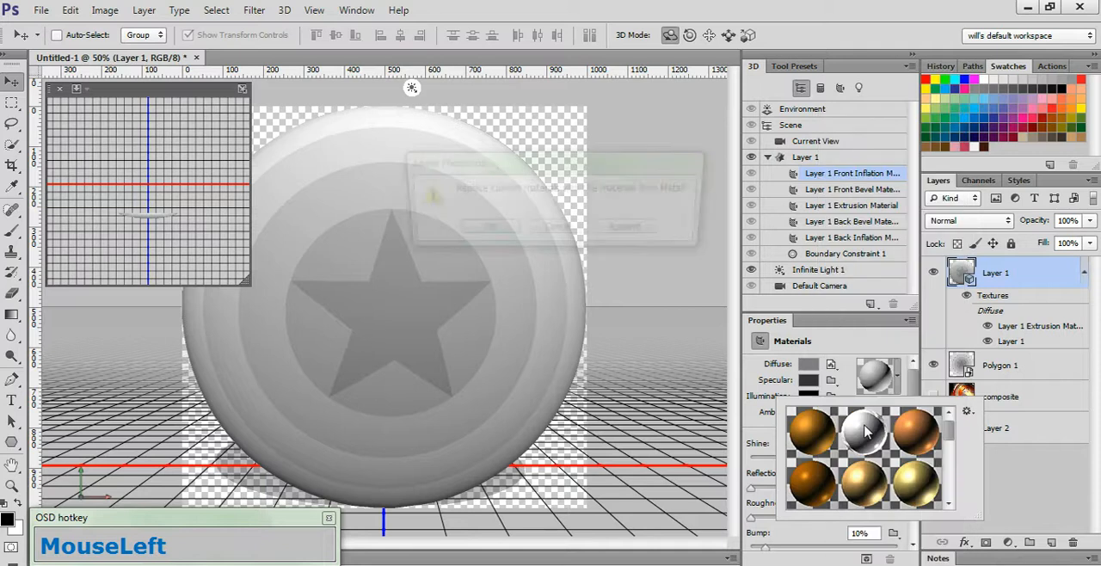
left_click(863, 430)
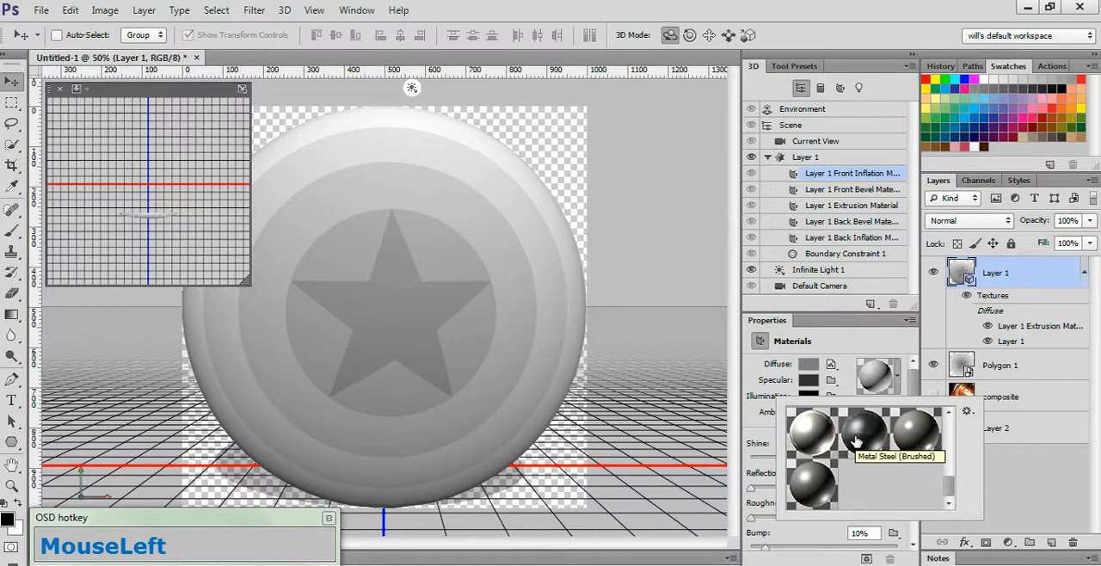
left_click(856, 438)
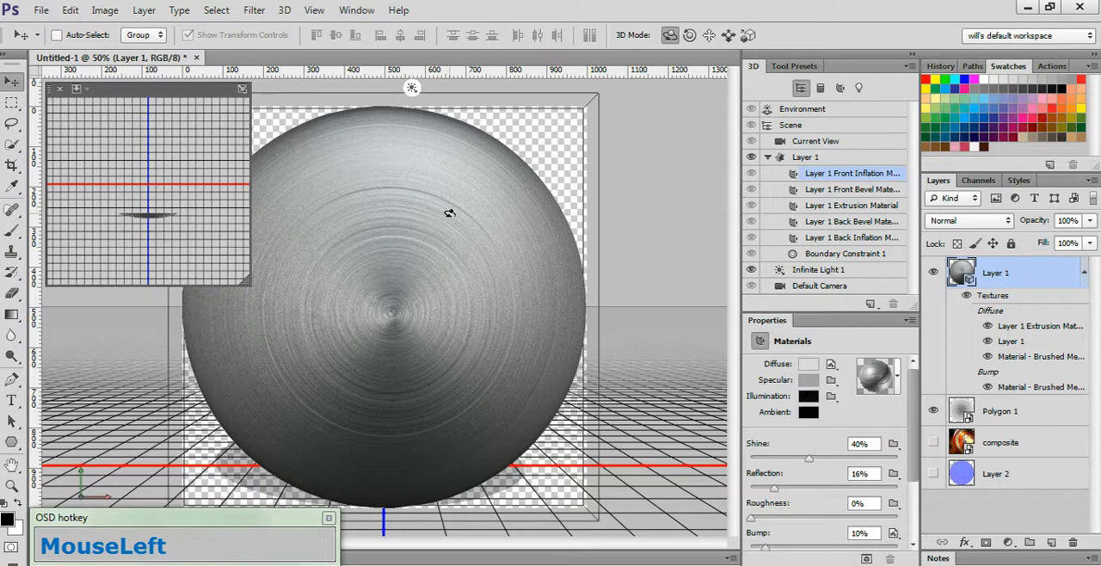
mouse_move(488, 184)
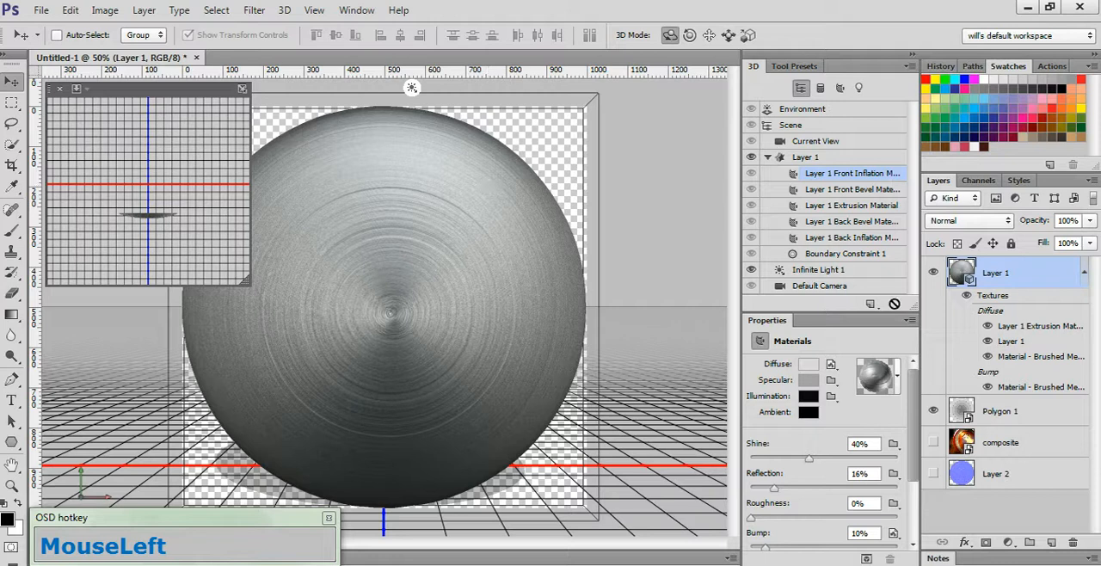
scroll("down", 3)
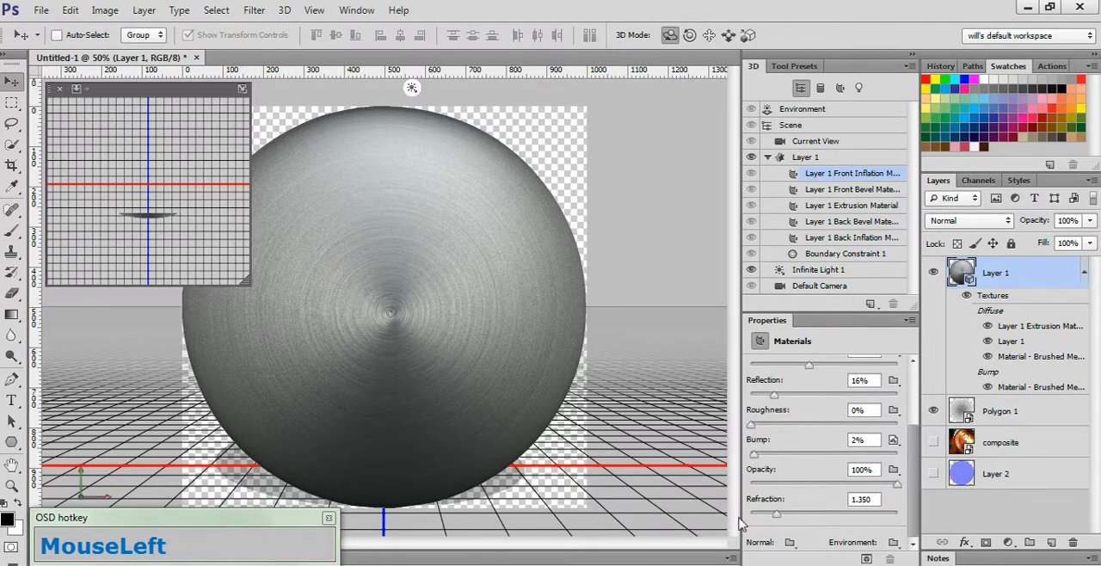
- Load NormalMap.jpg into the material's Normal texture so the star and rings emboss the steel
left_click(789, 542)
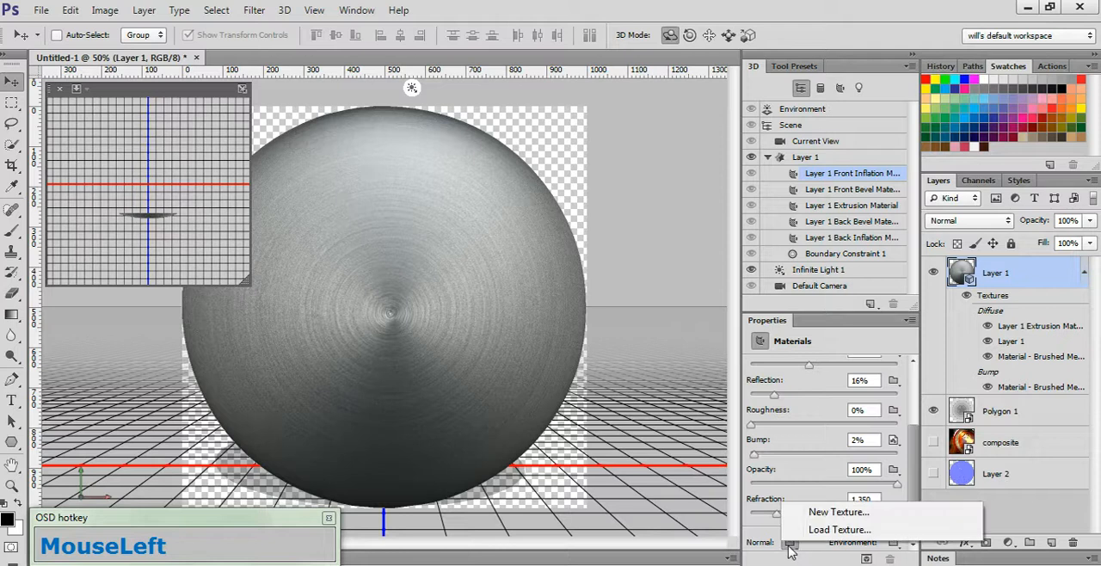
left_click(840, 530)
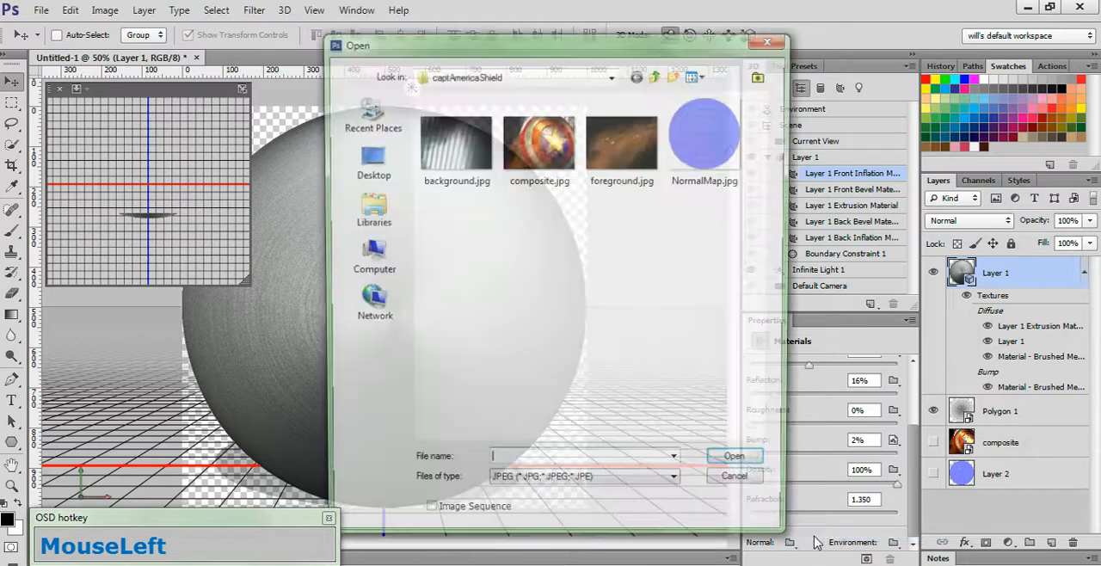
left_click(708, 141)
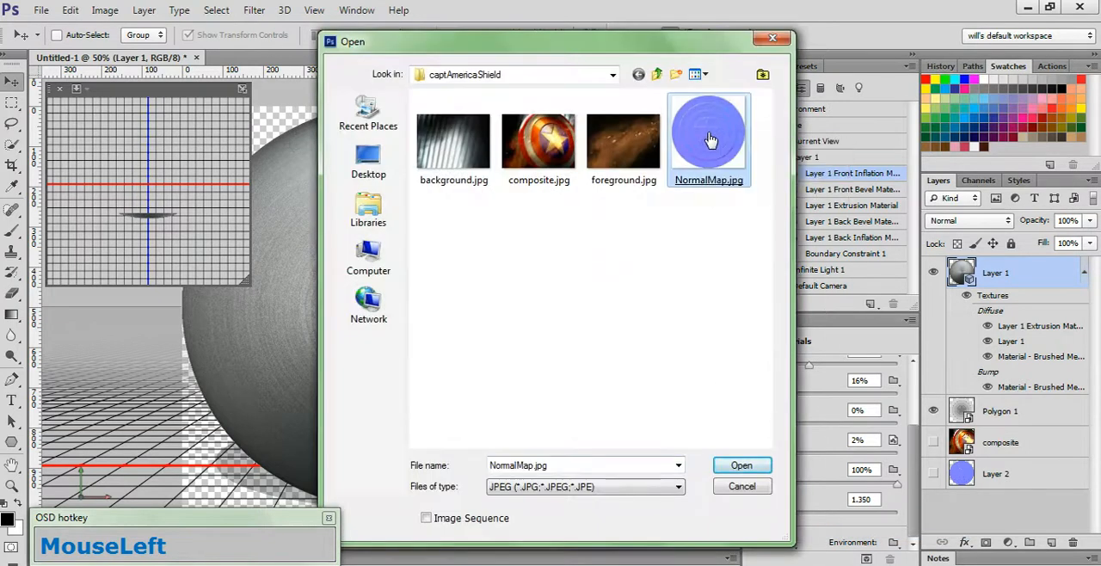
left_click(740, 465)
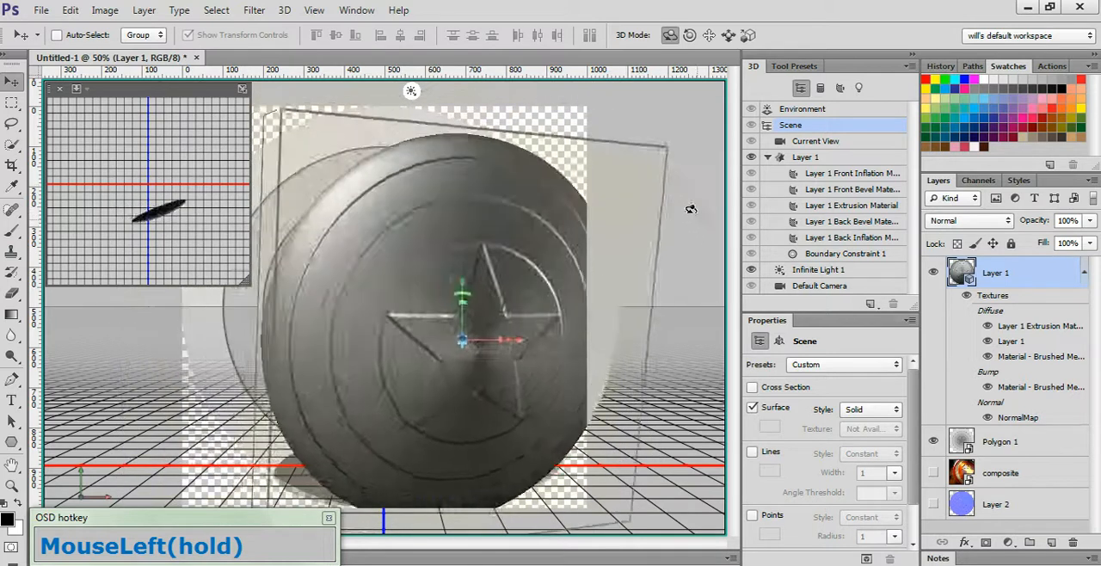
key("ctrl+alt+z")
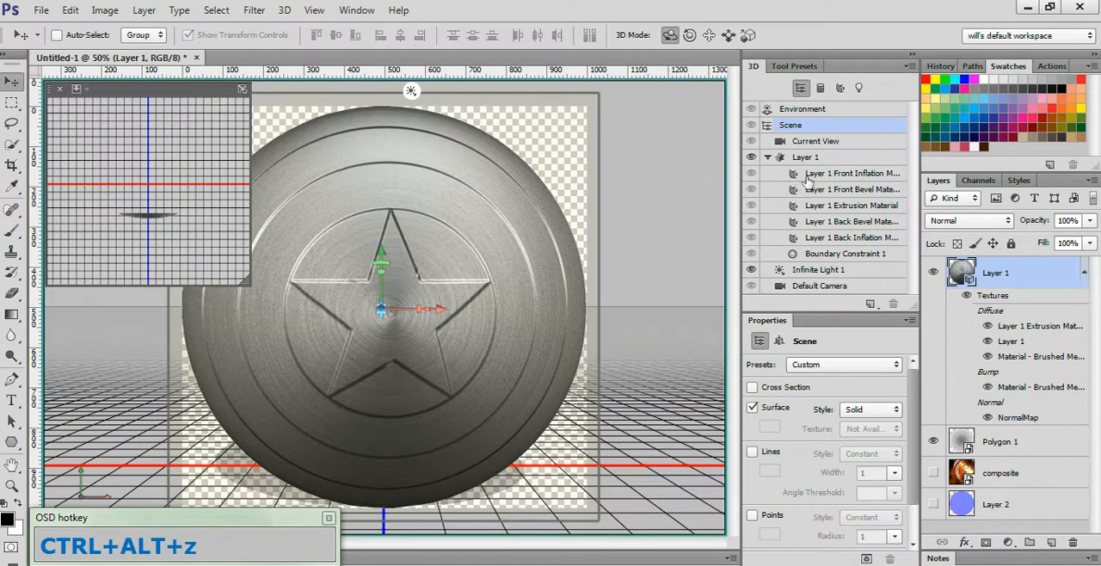
- Edit the front material's diffuse brushed-steel texture in its own document
left_click(851, 172)
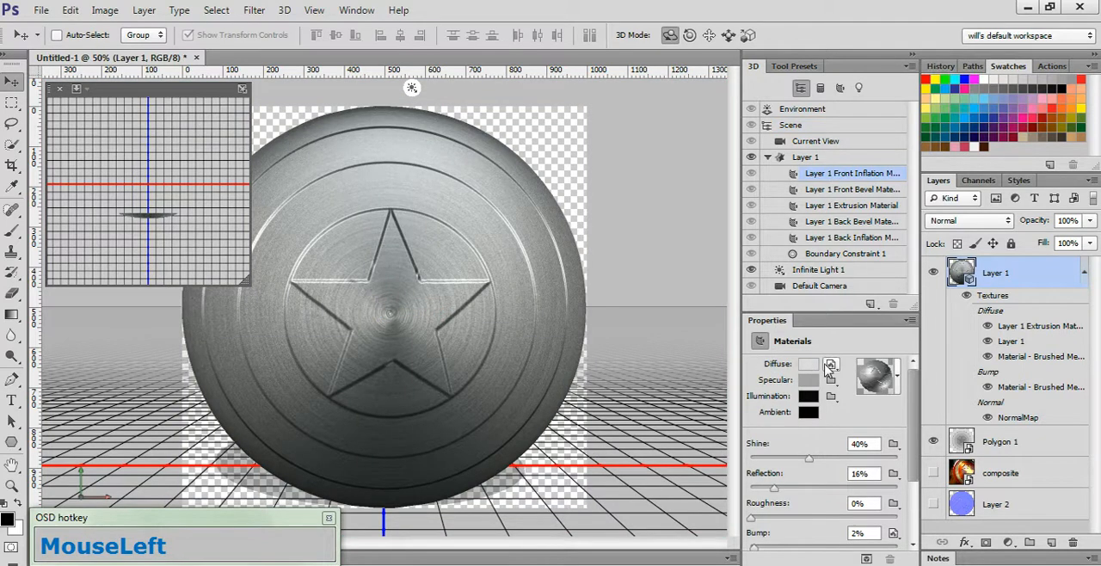
left_click(831, 365)
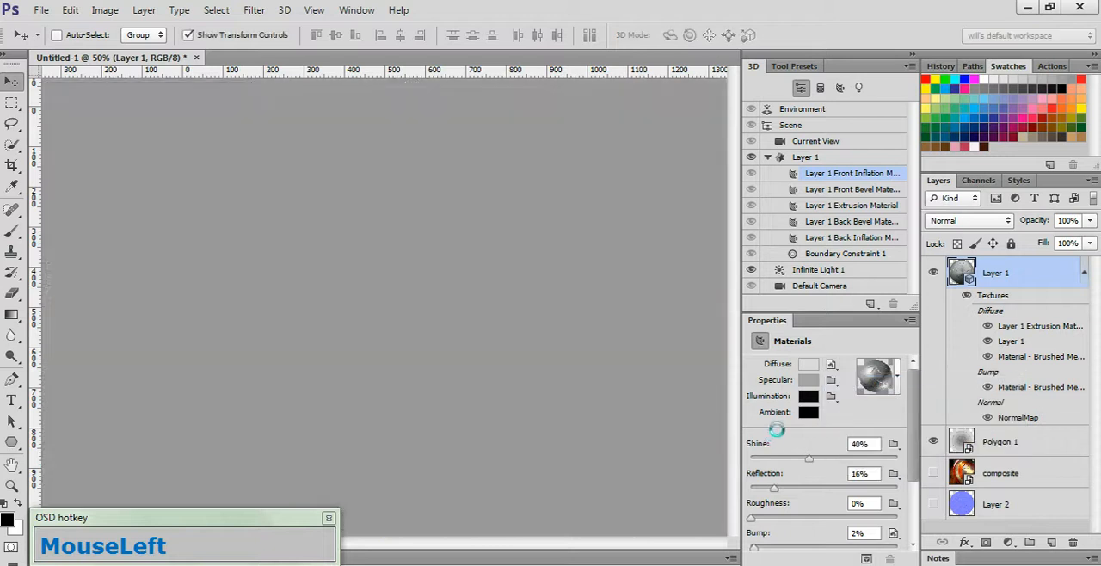
left_click(275, 59)
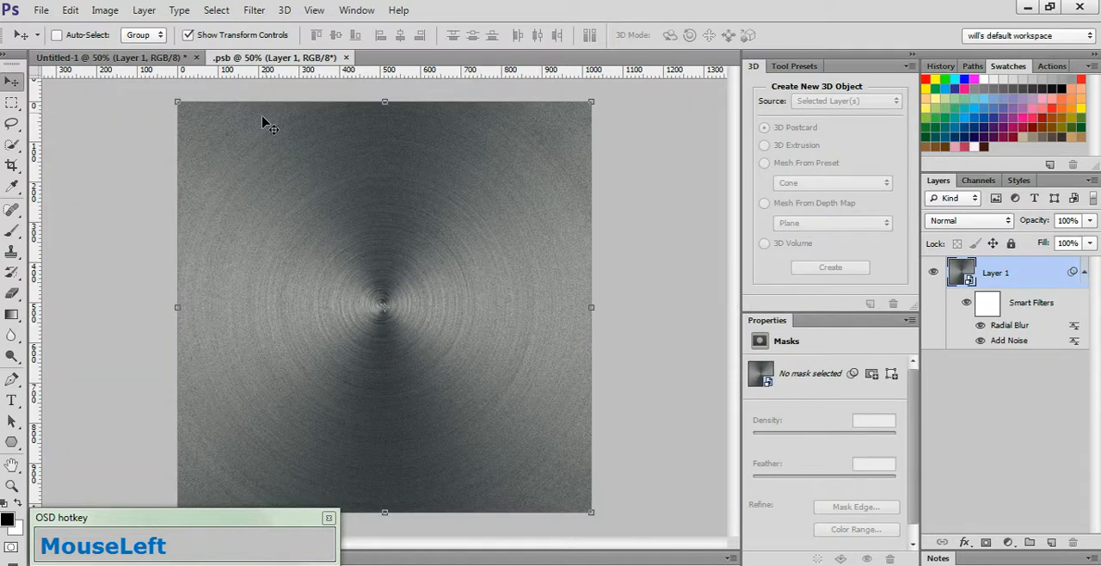
mouse_move(220, 186)
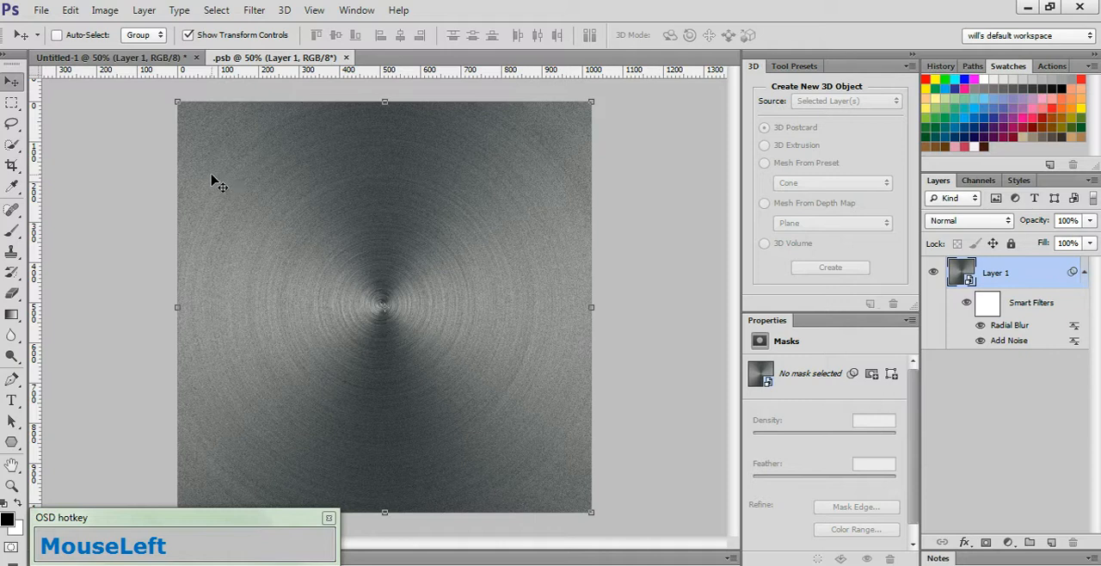
mouse_move(221, 204)
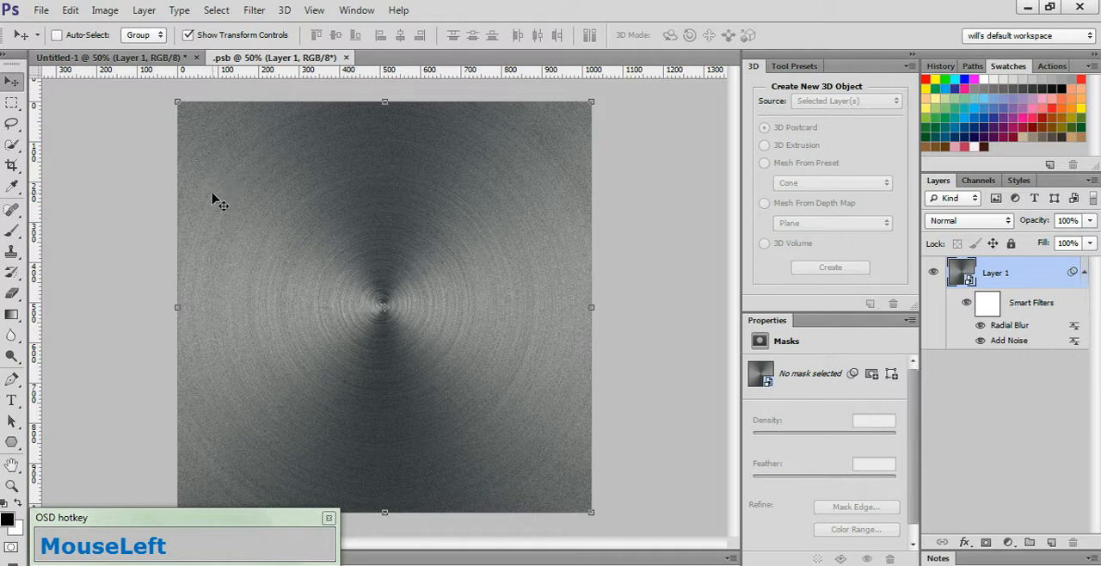
mouse_move(231, 181)
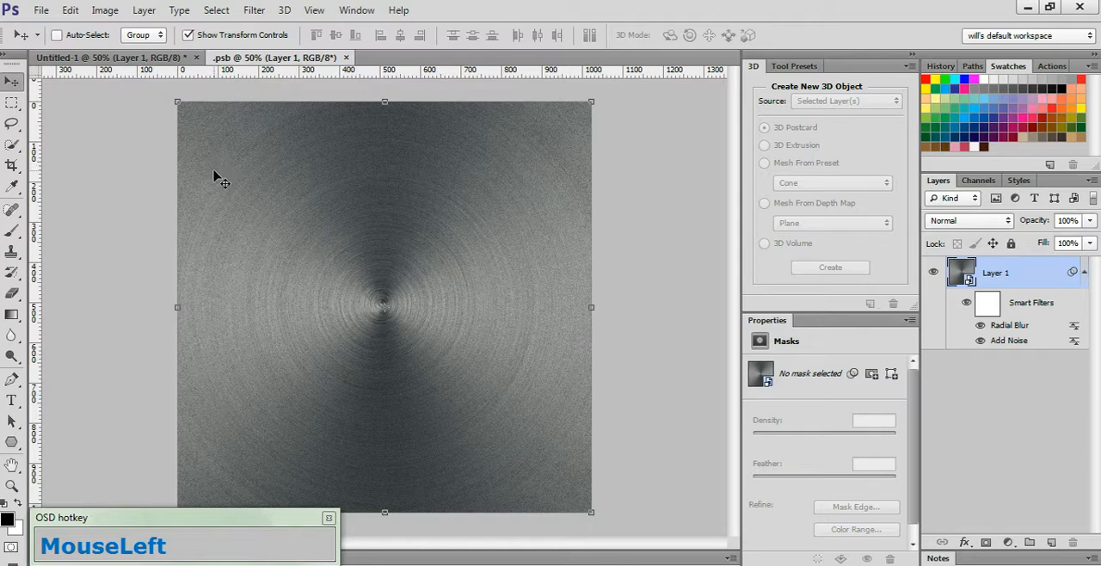
key("ctrl+alt+z")
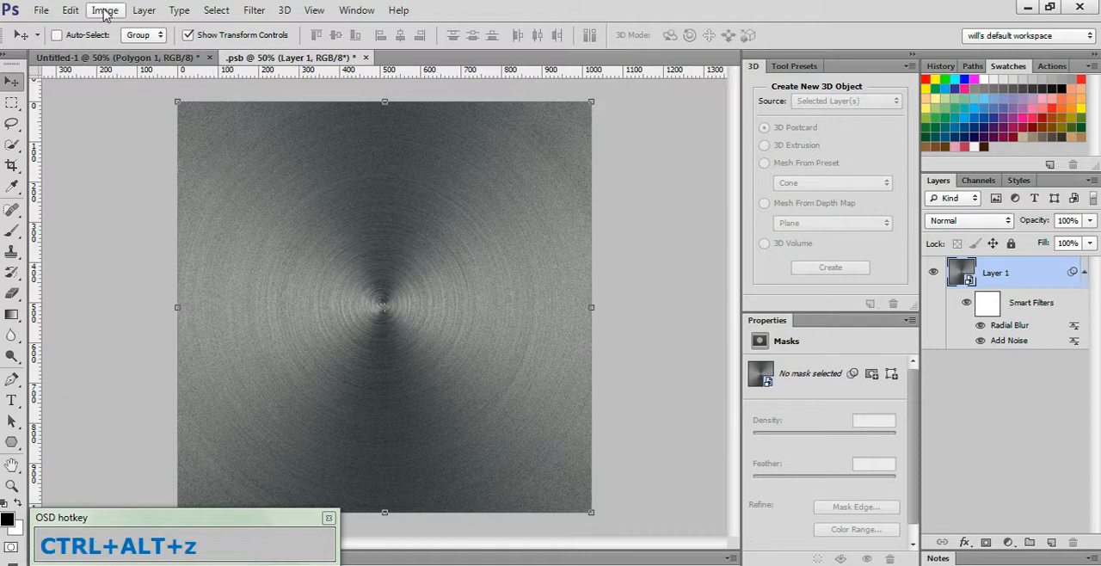
- Resize the texture image to 1000 pixels wide with proportions constrained
left_click(105, 10)
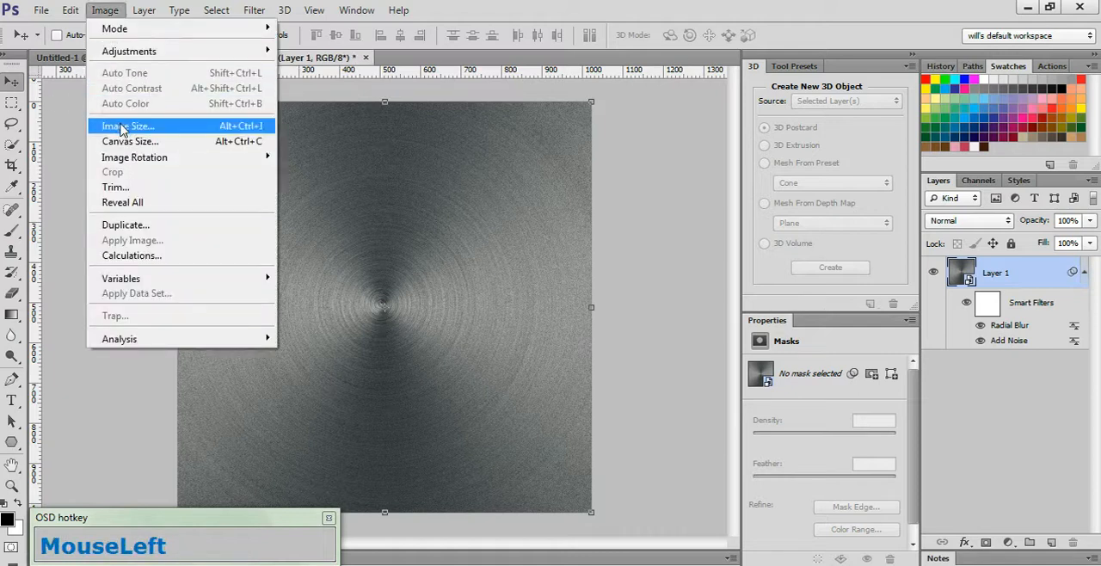
left_click(127, 125)
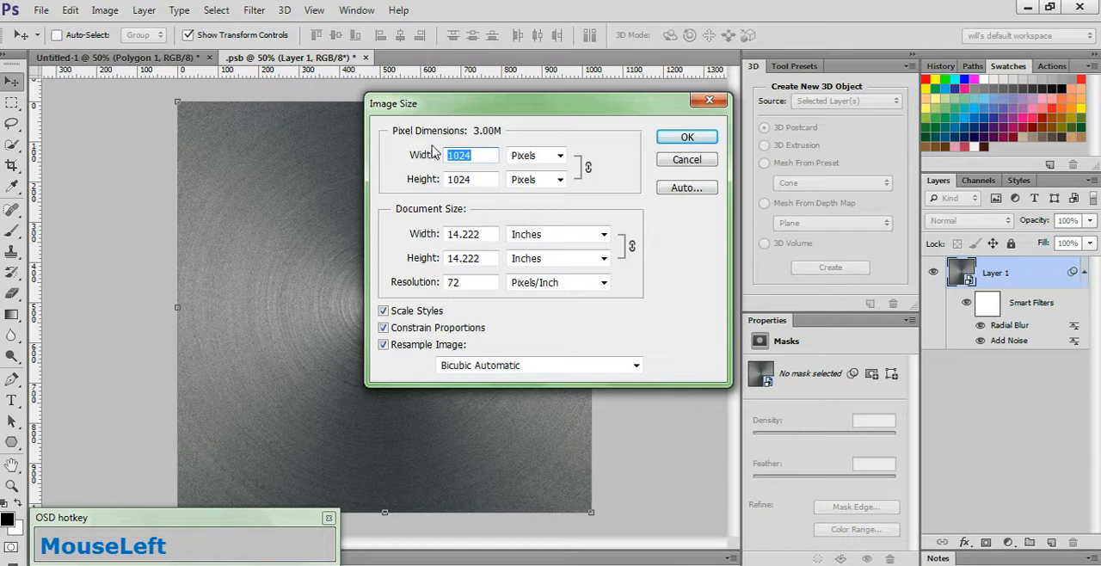
type("1000")
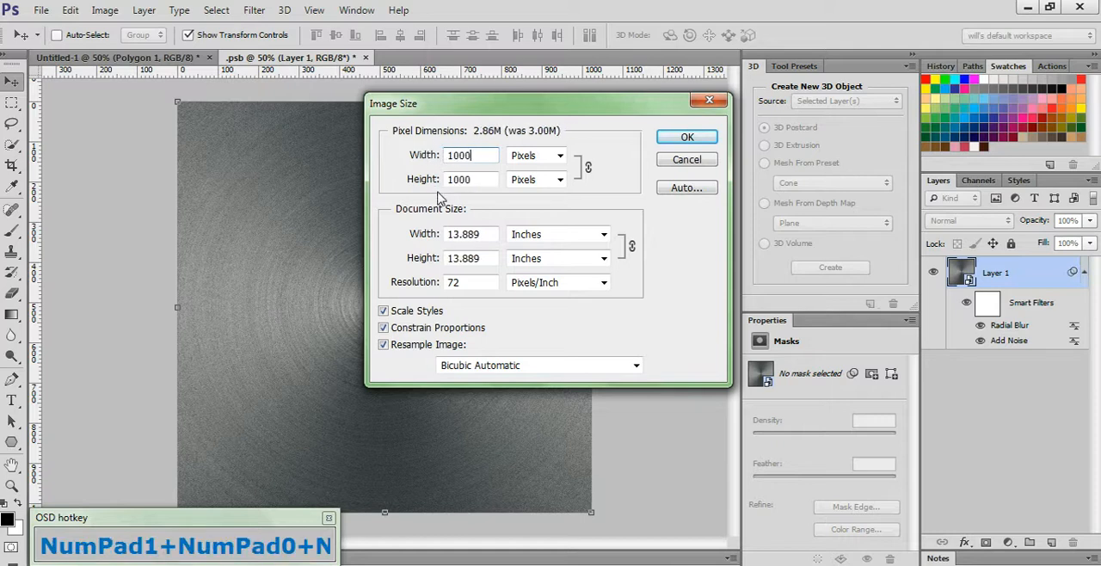
mouse_move(485, 205)
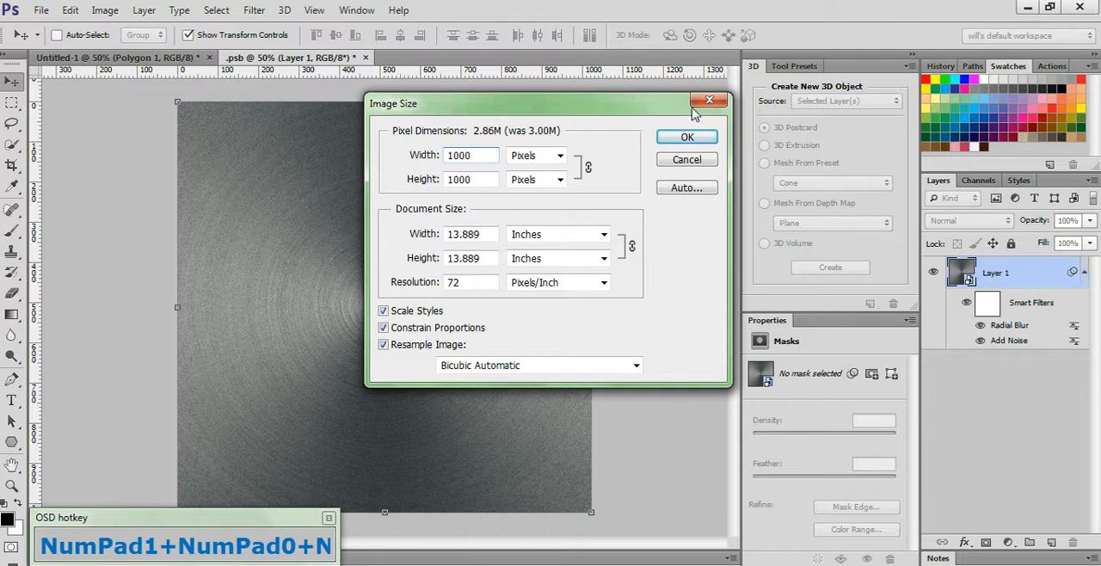
left_click(687, 138)
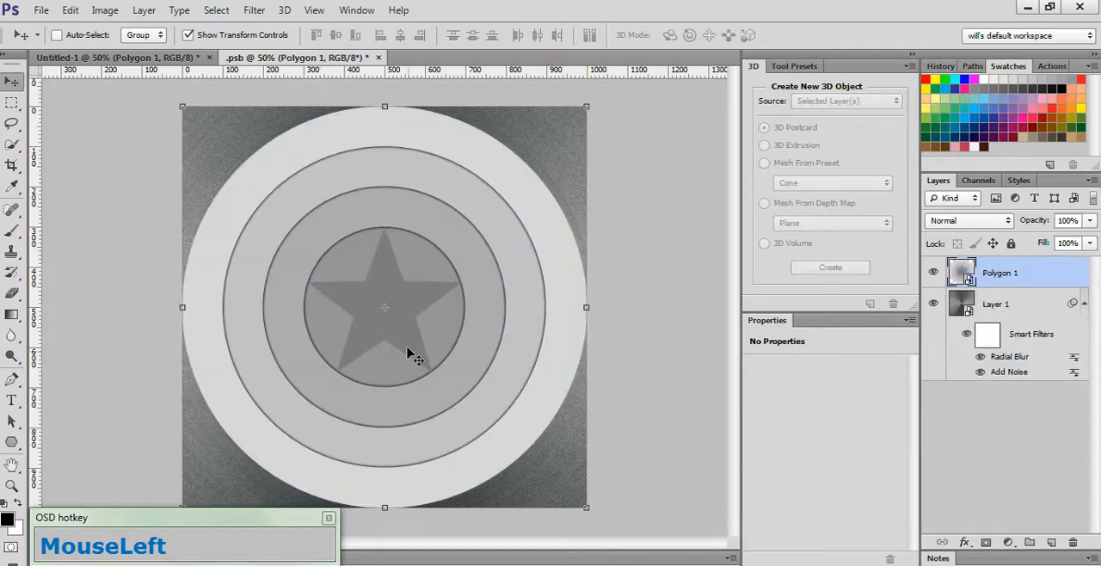
mouse_move(387, 313)
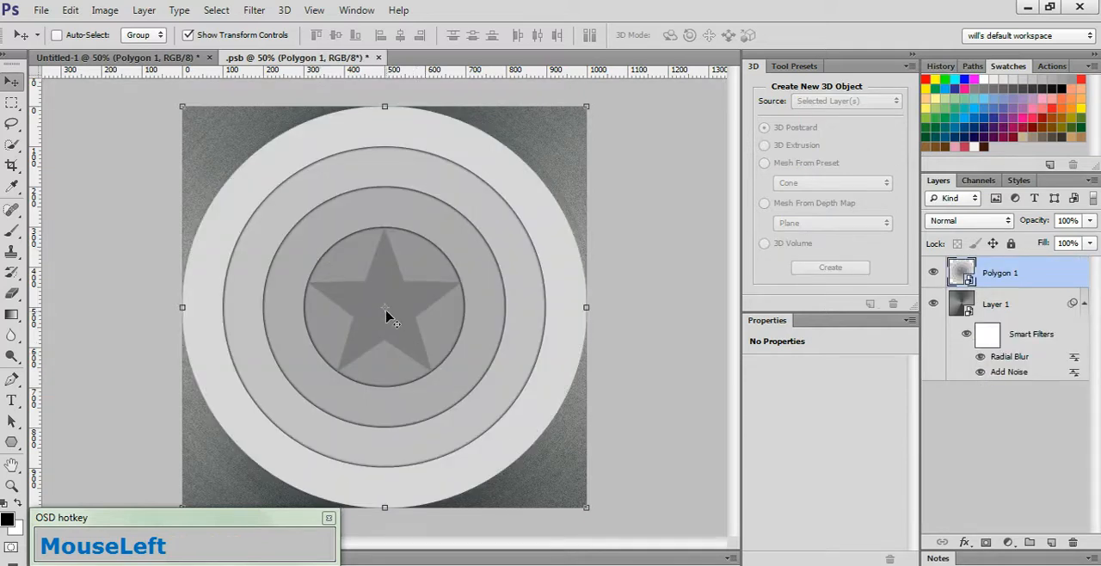
mouse_move(434, 239)
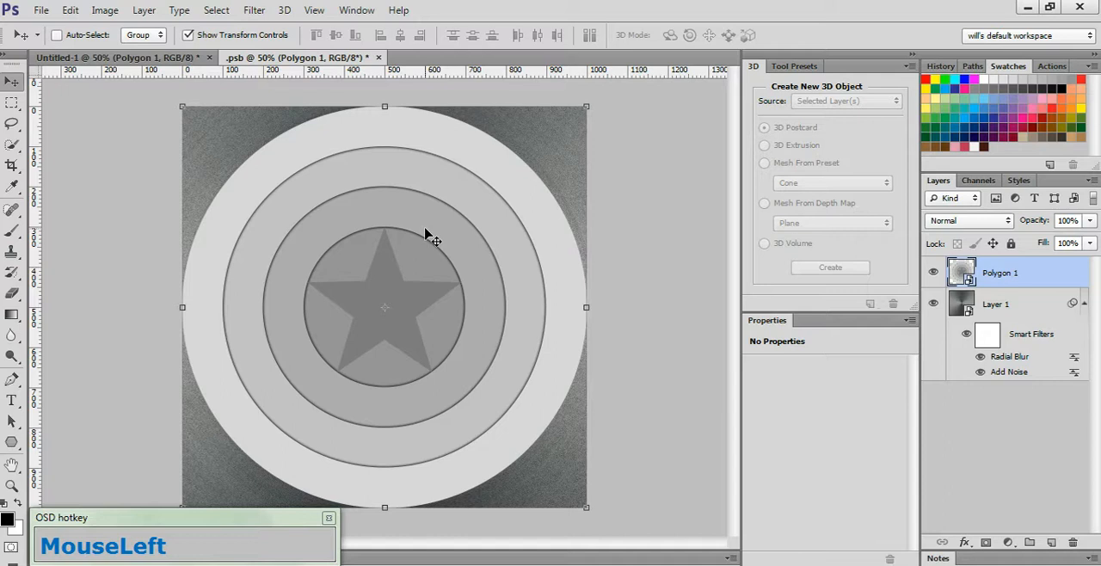
mouse_move(375, 119)
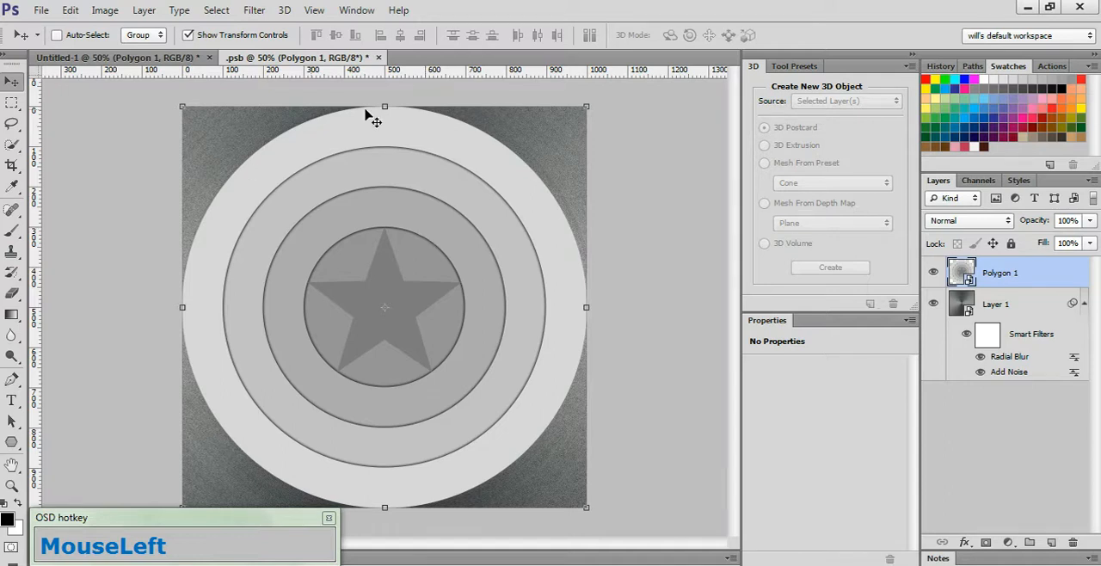
mouse_move(731, 203)
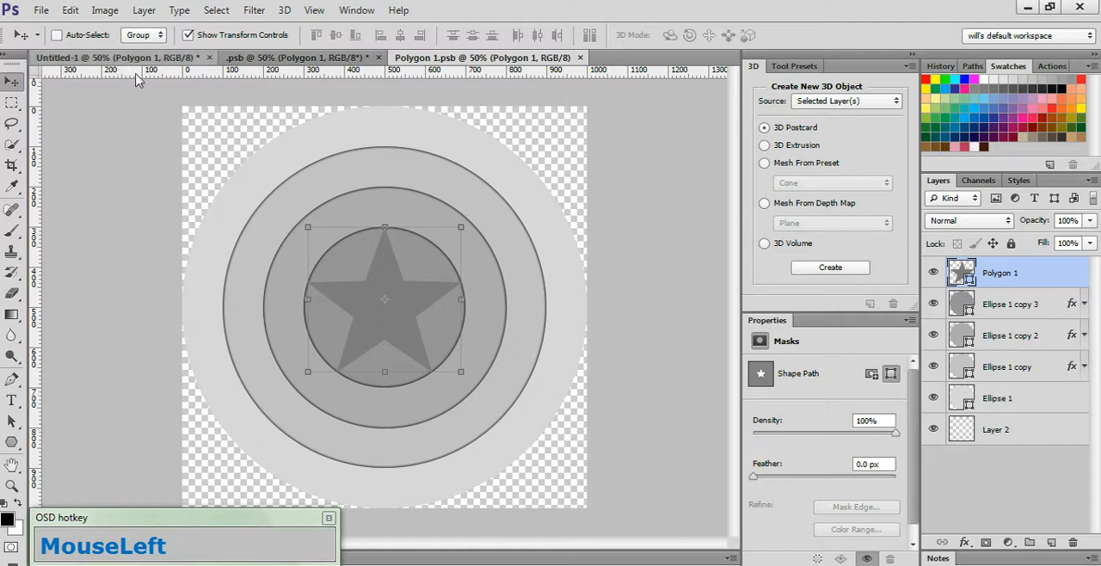
- With the Path Selection tool, fill the star white and the centre circle blue
left_click(14, 440)
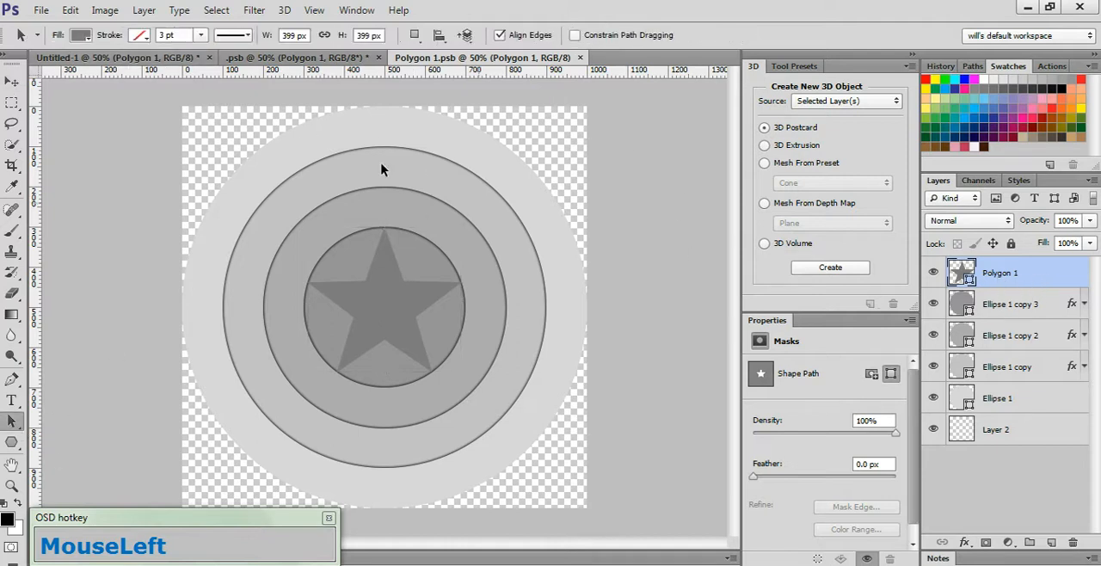
left_click(81, 34)
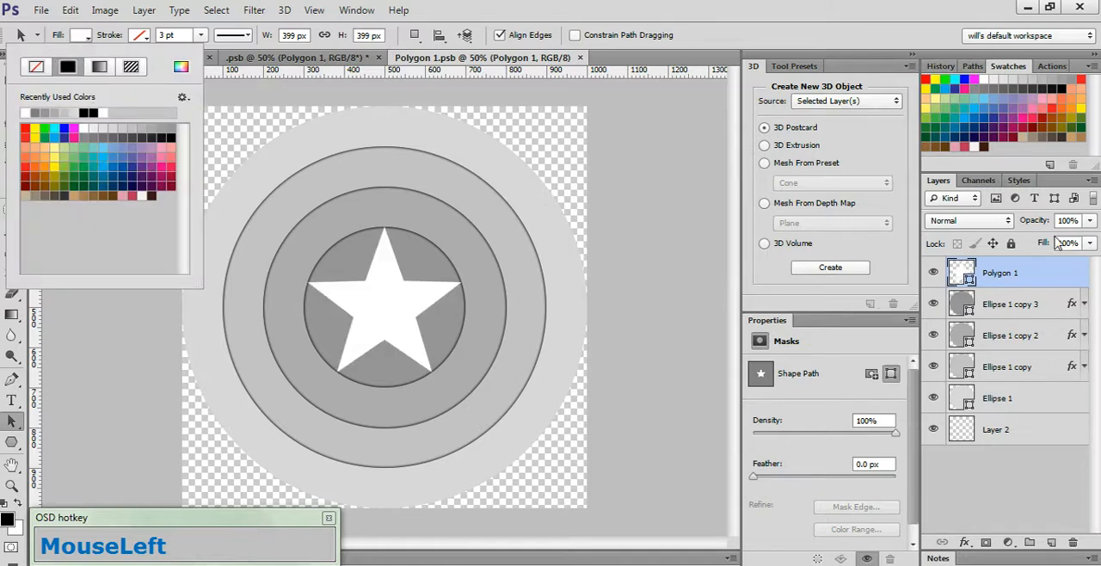
left_click(1010, 302)
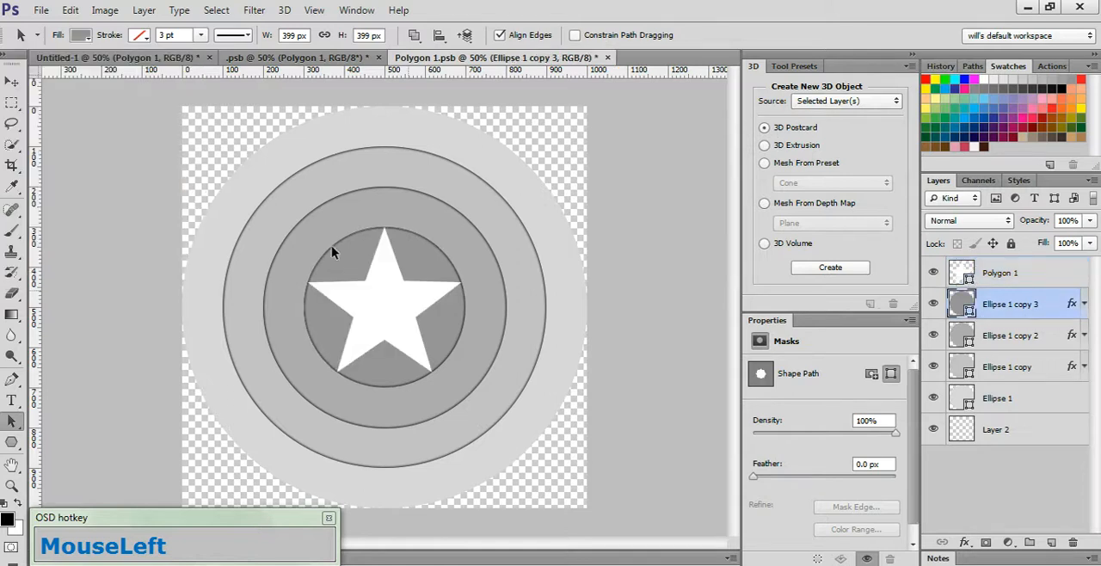
left_click(79, 34)
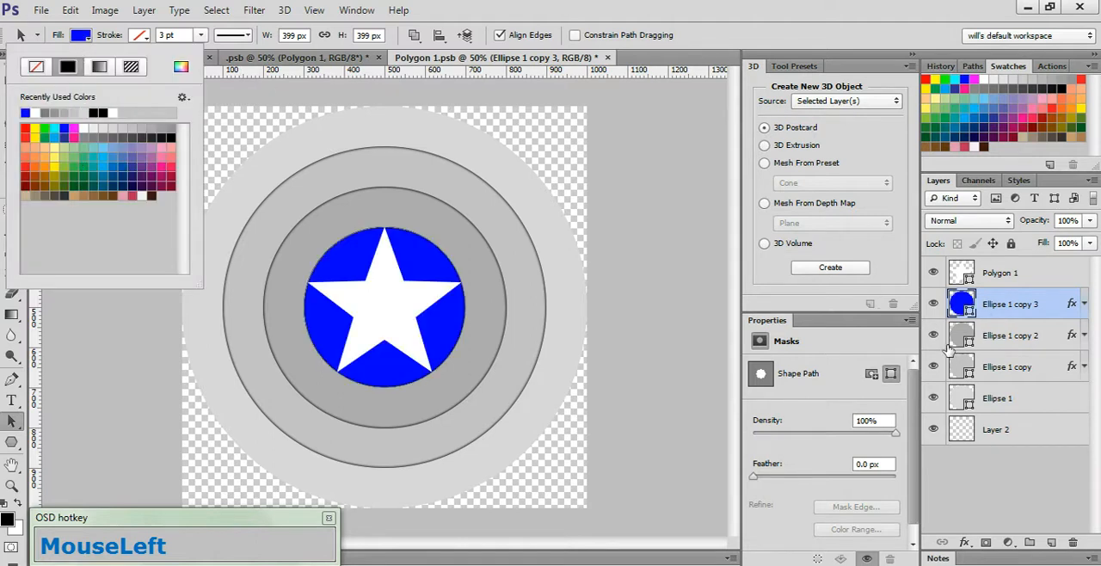
left_click(1011, 333)
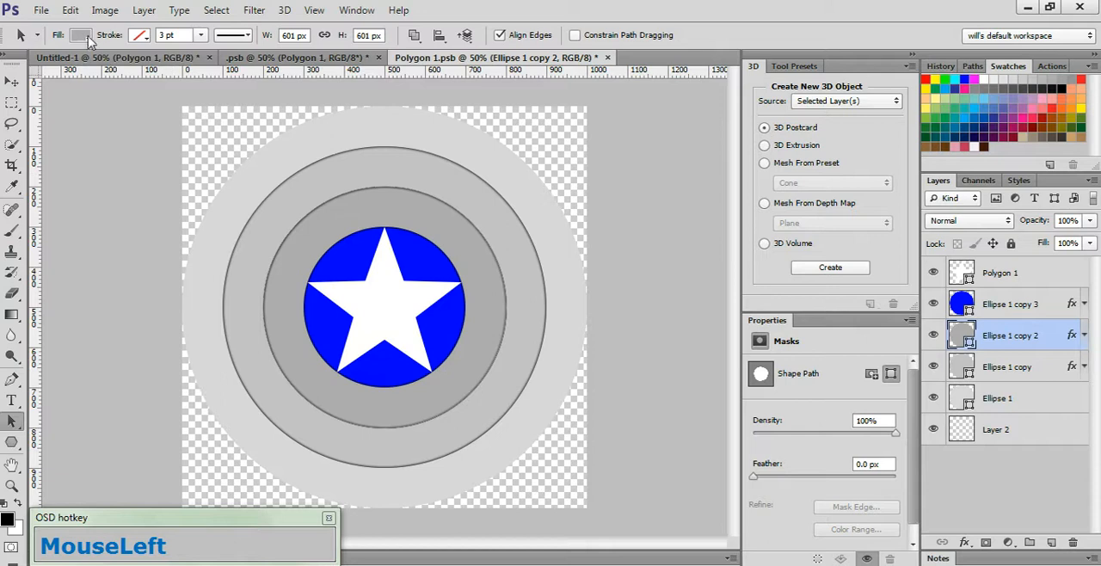
- Fill the rings red, white and red, then save the shield texture back to the .psb
left_click(79, 35)
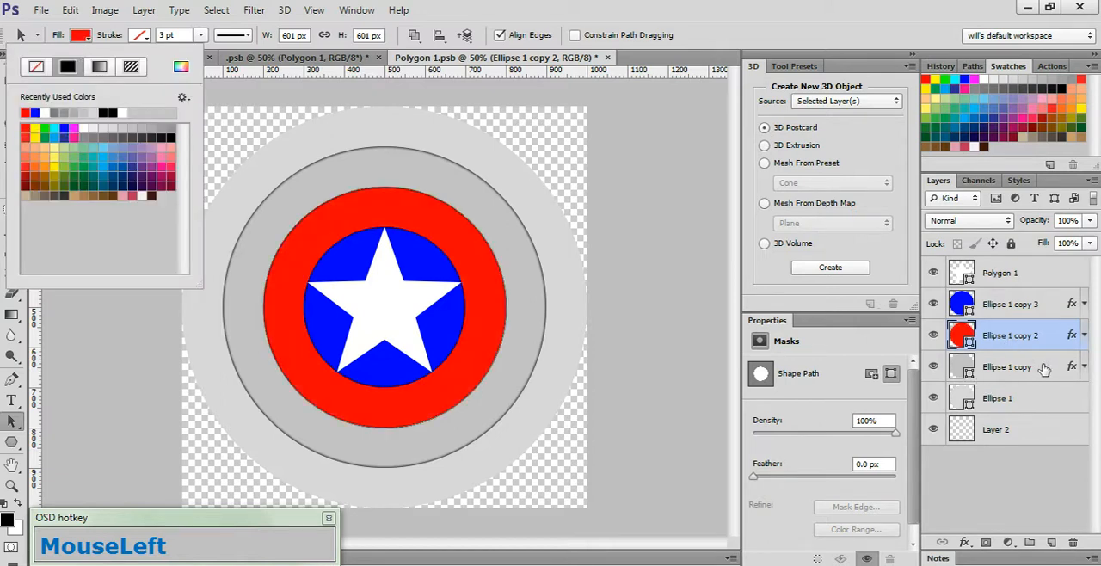
left_click(1006, 366)
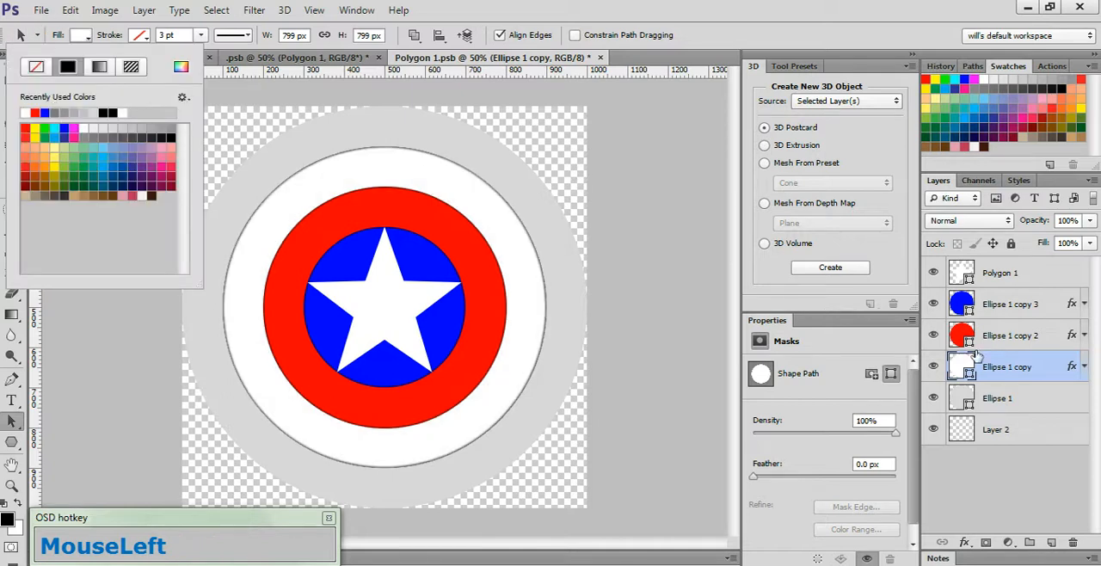
left_click(997, 397)
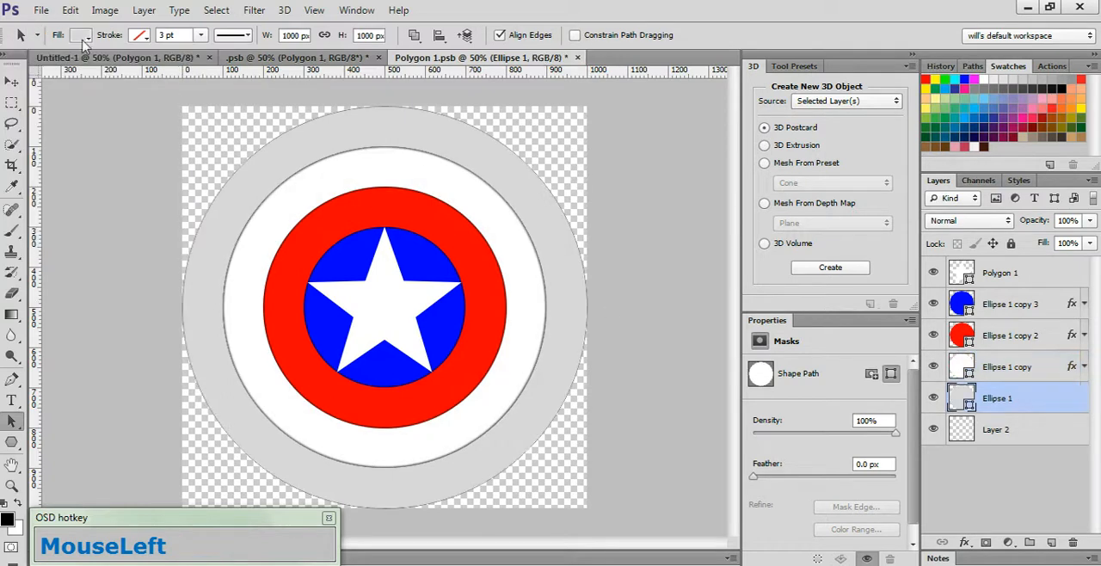
left_click(79, 34)
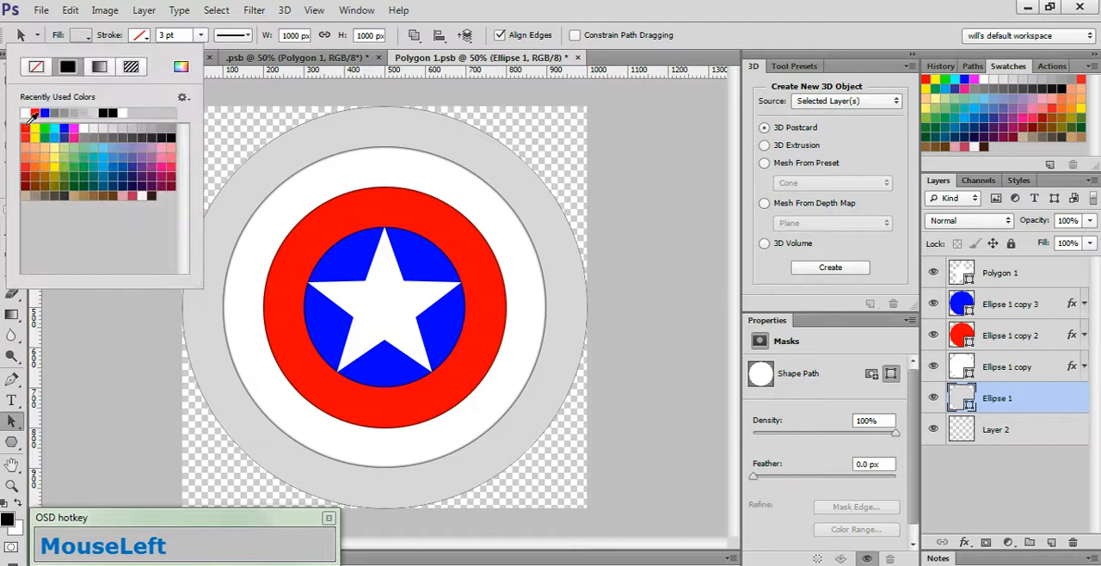
left_click(24, 112)
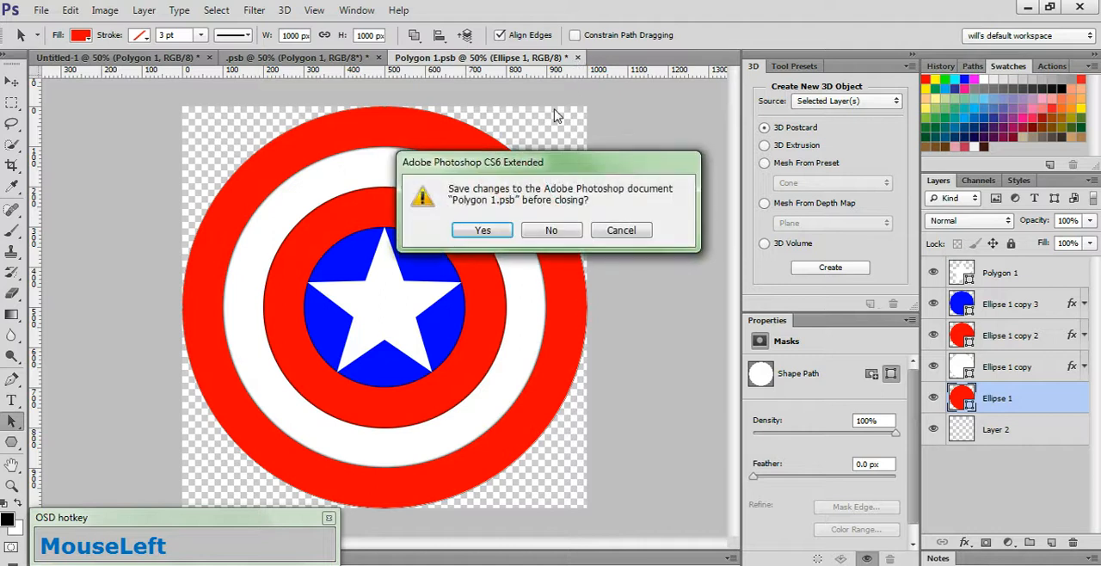
left_click(482, 230)
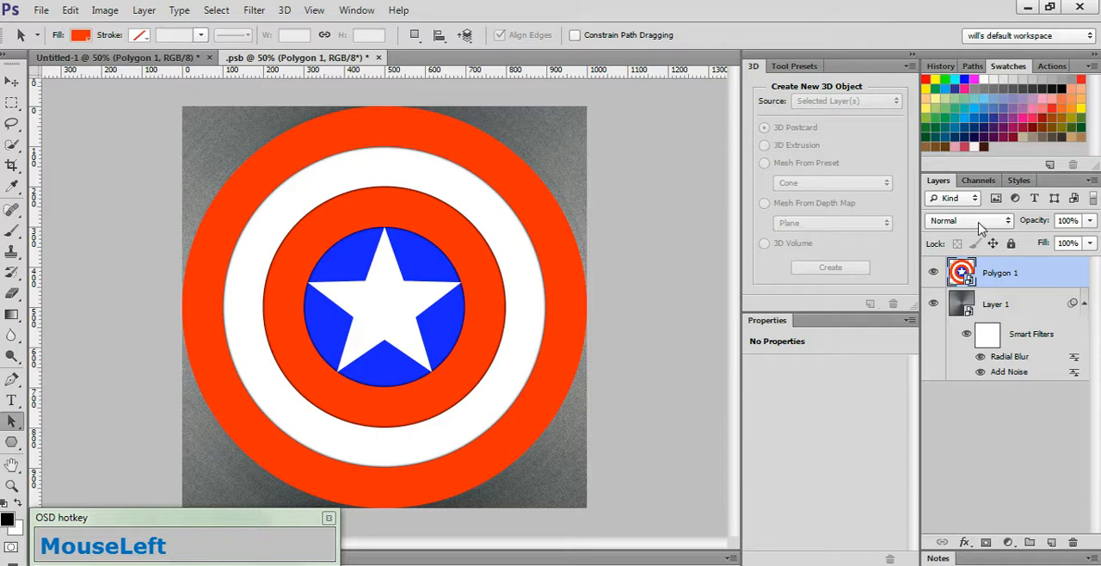
- Set the Polygon 1 shield layer's blend mode to Multiply over the brushed steel
left_click(967, 220)
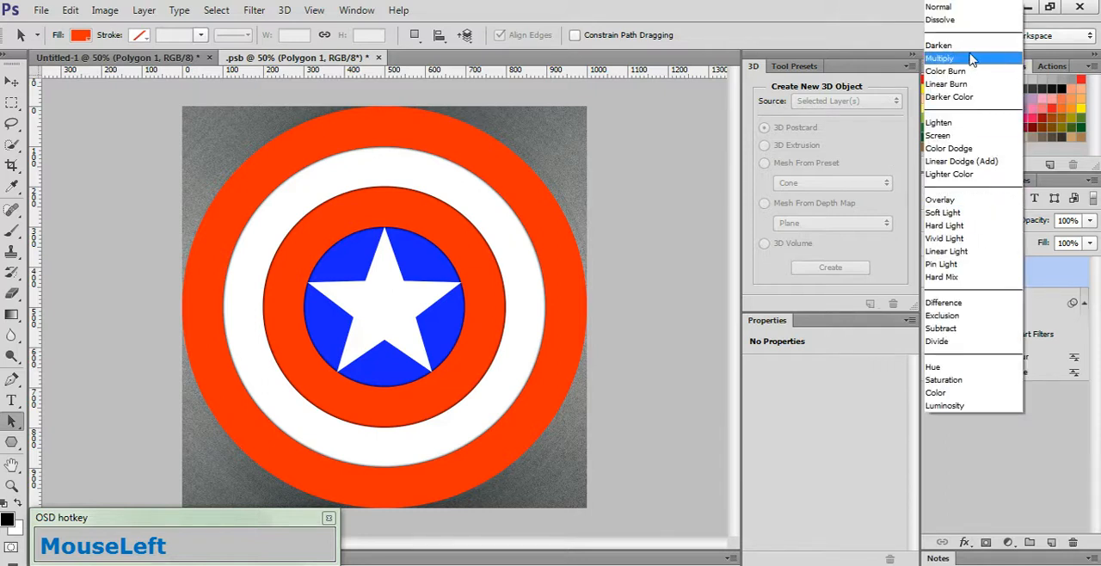
left_click(946, 83)
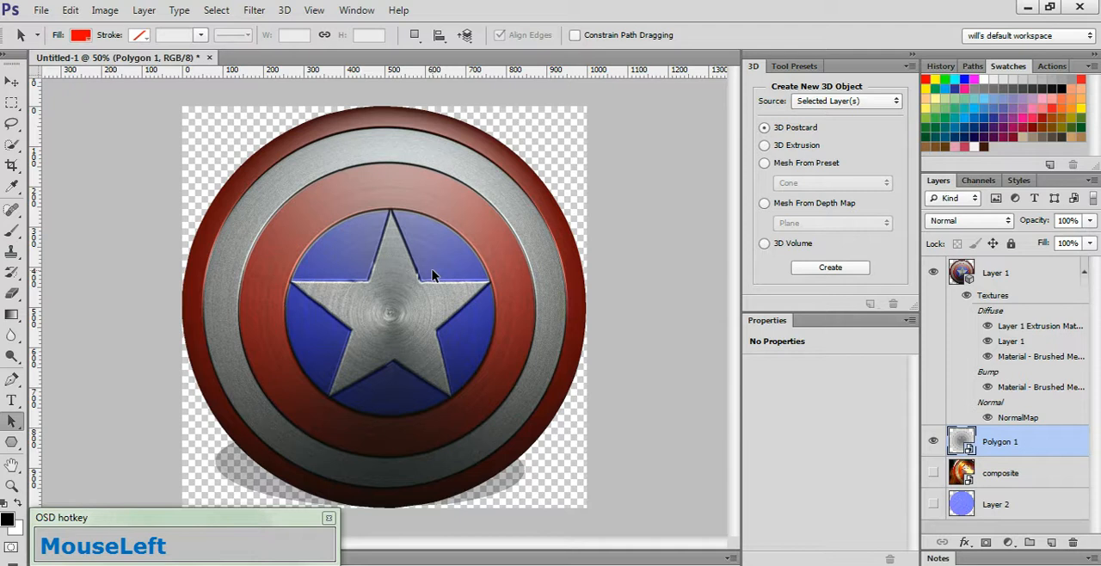
mouse_move(406, 286)
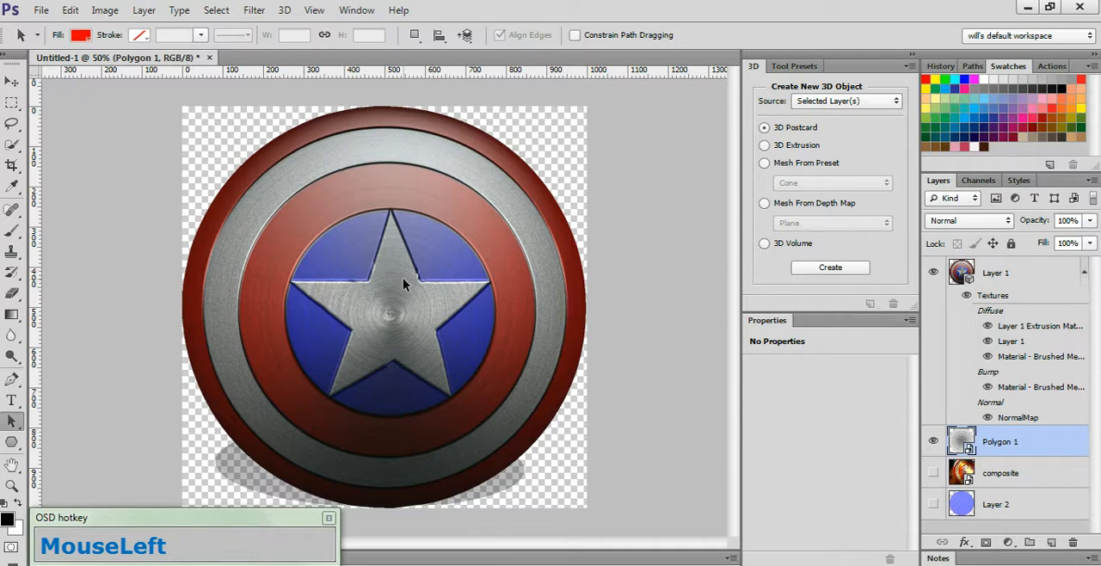
mouse_move(105, 11)
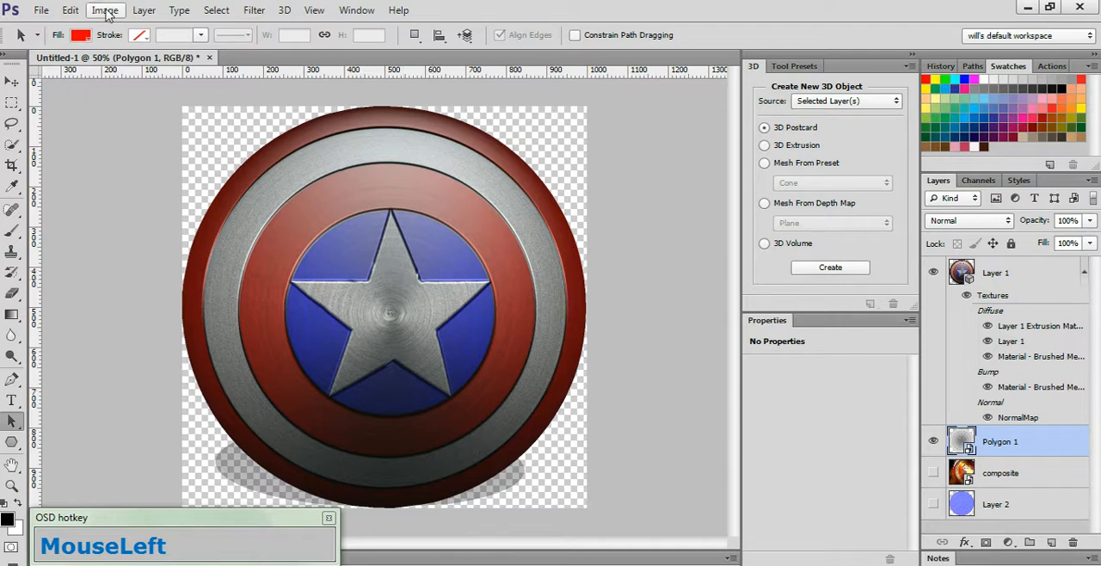
- Set the canvas width to 1350 pixels, keeping the height at 1000
left_click(103, 10)
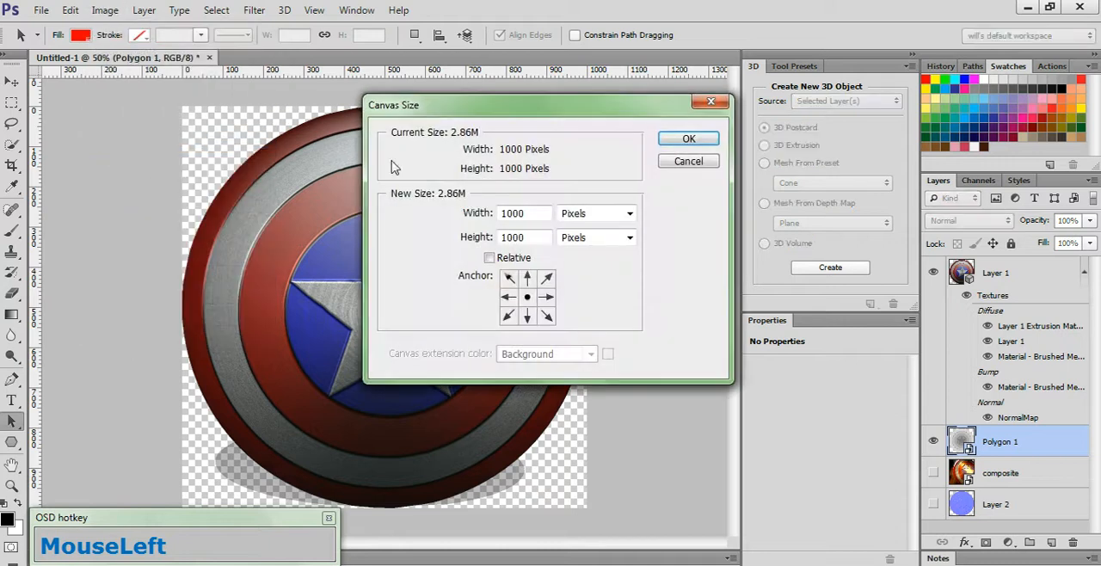
triple_click(512, 213)
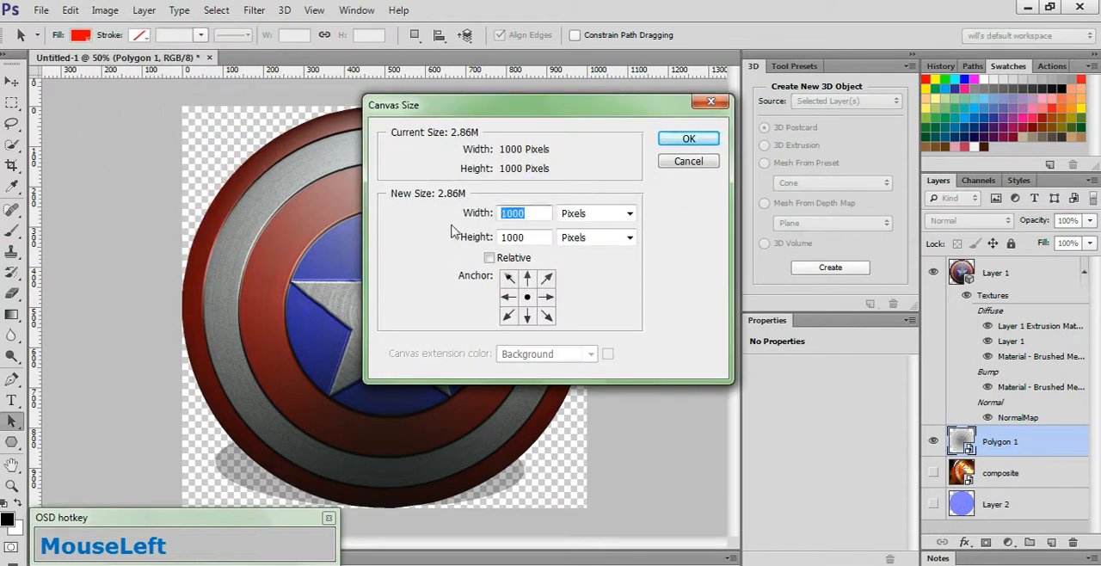
type("1350")
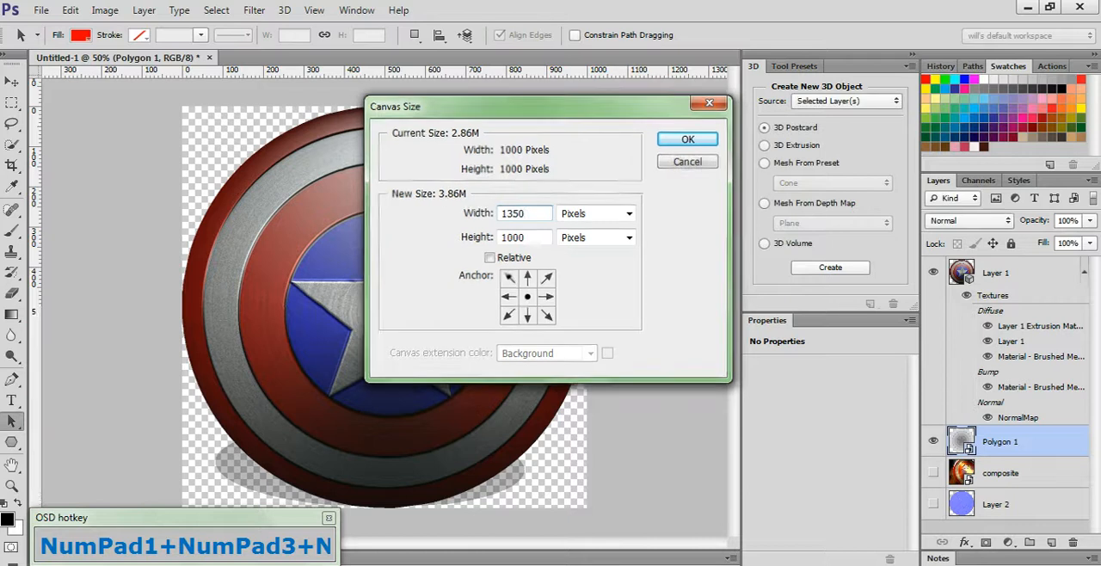
left_click(687, 137)
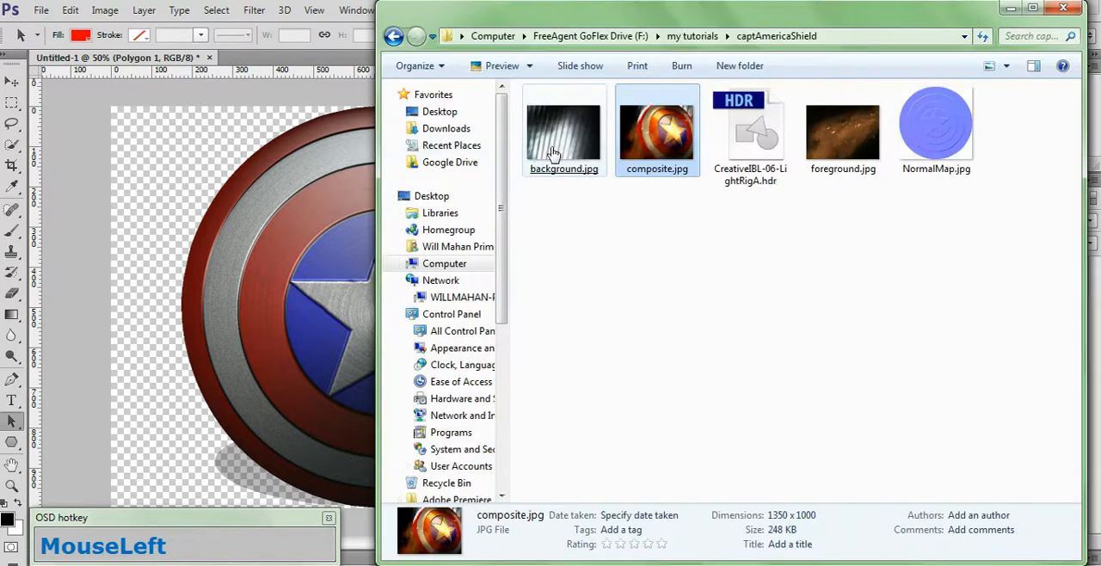
- Place background.jpg and the sparks foreground as layers, with the sparks on top in Screen mode
left_click(564, 134)
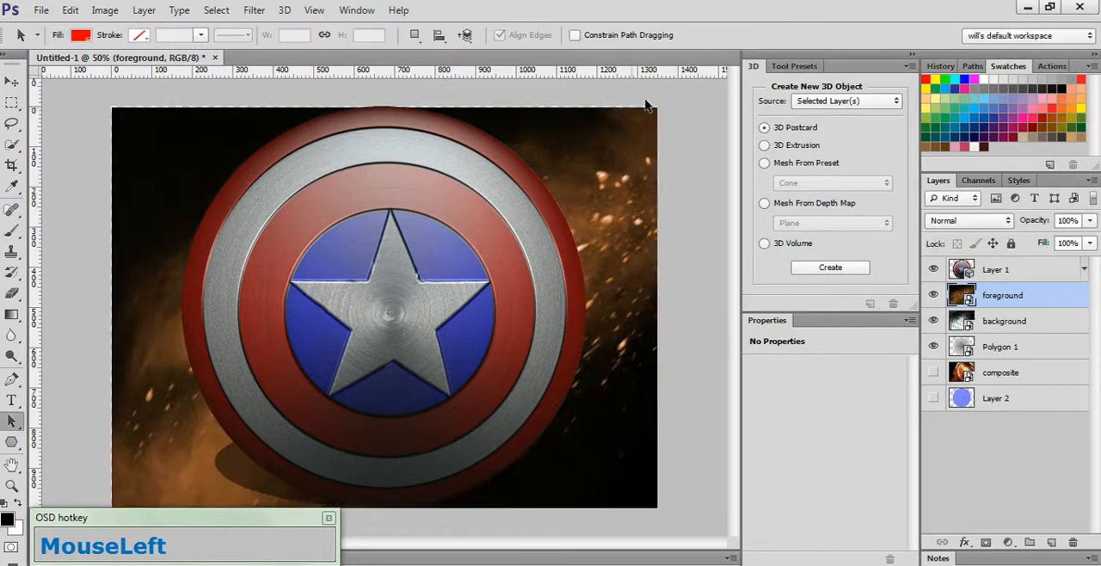
double_click(1001, 294)
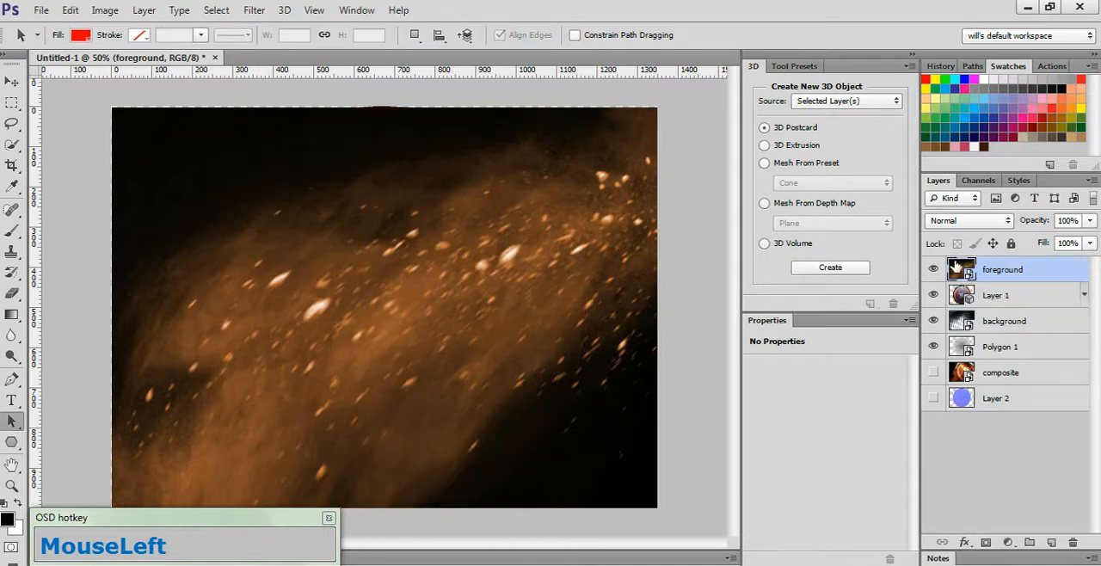
left_click(967, 220)
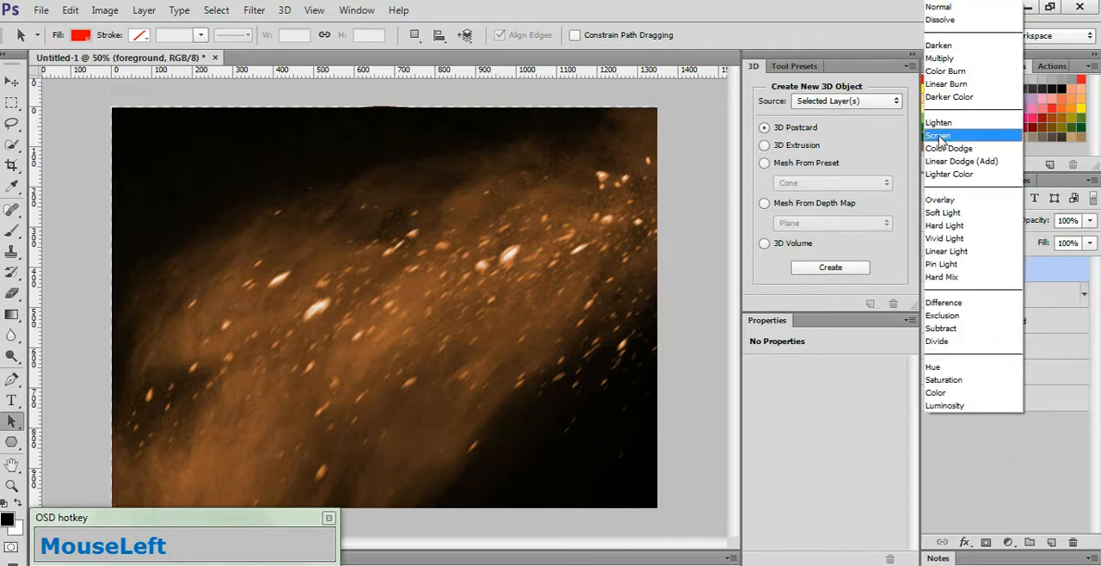
left_click(937, 134)
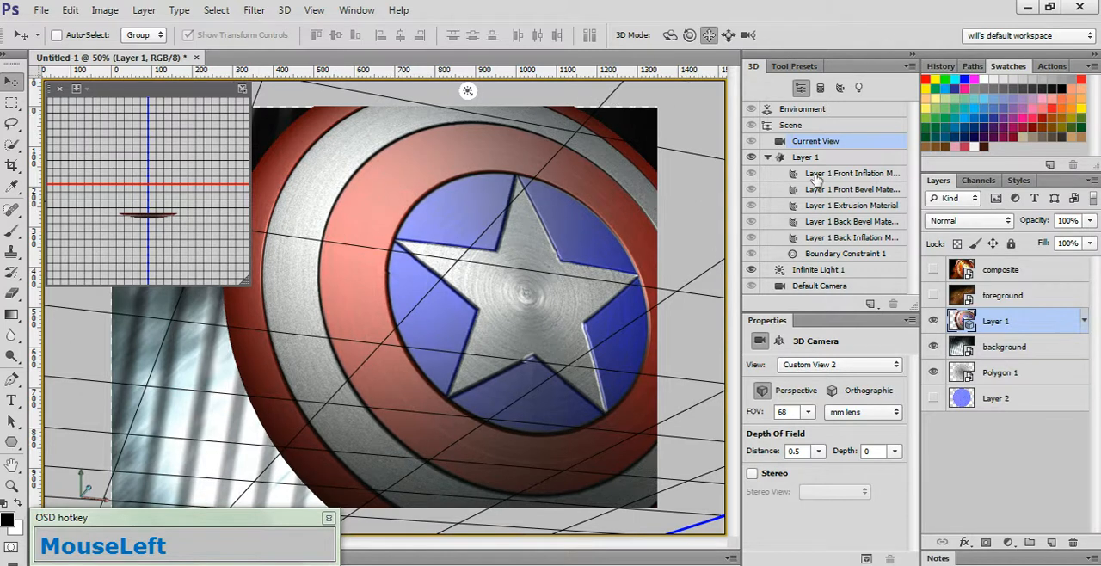
- Select the Shine value of the Layer 1 Front Inflation Material for editing
left_click(851, 172)
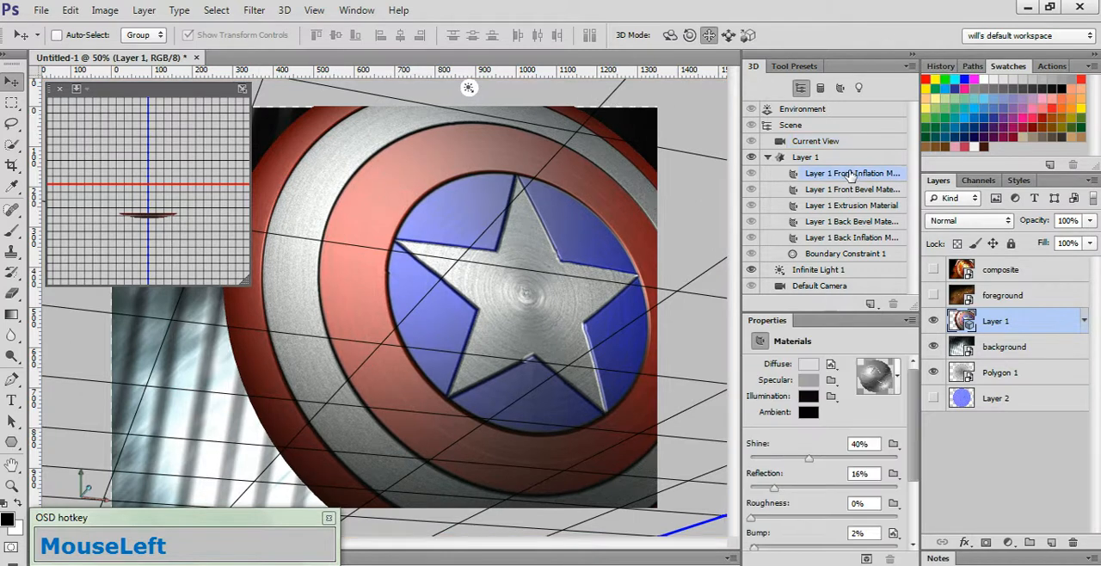
scroll("down", 3)
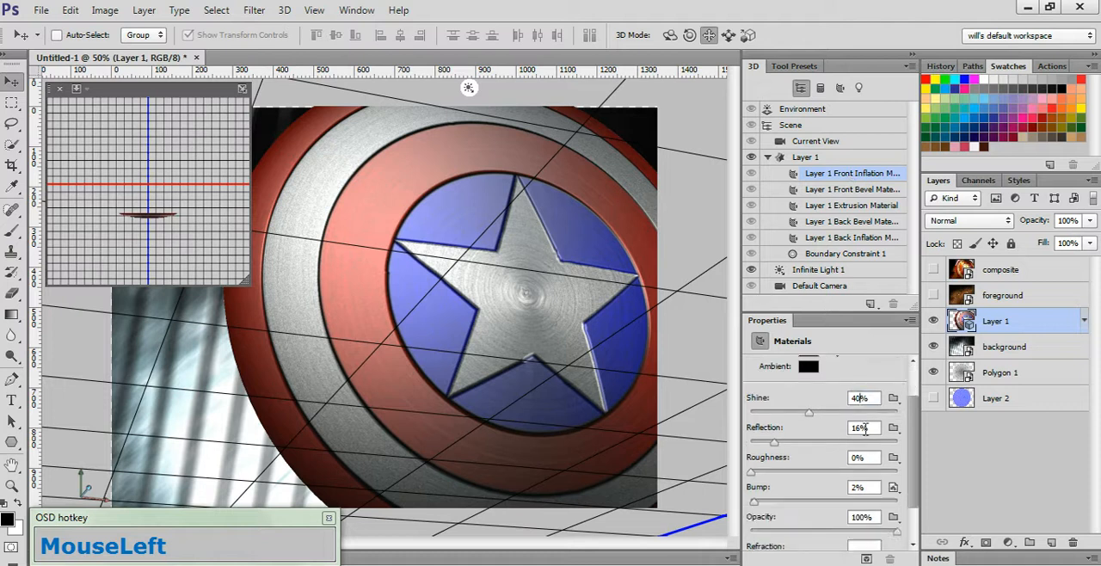
triple_click(860, 427)
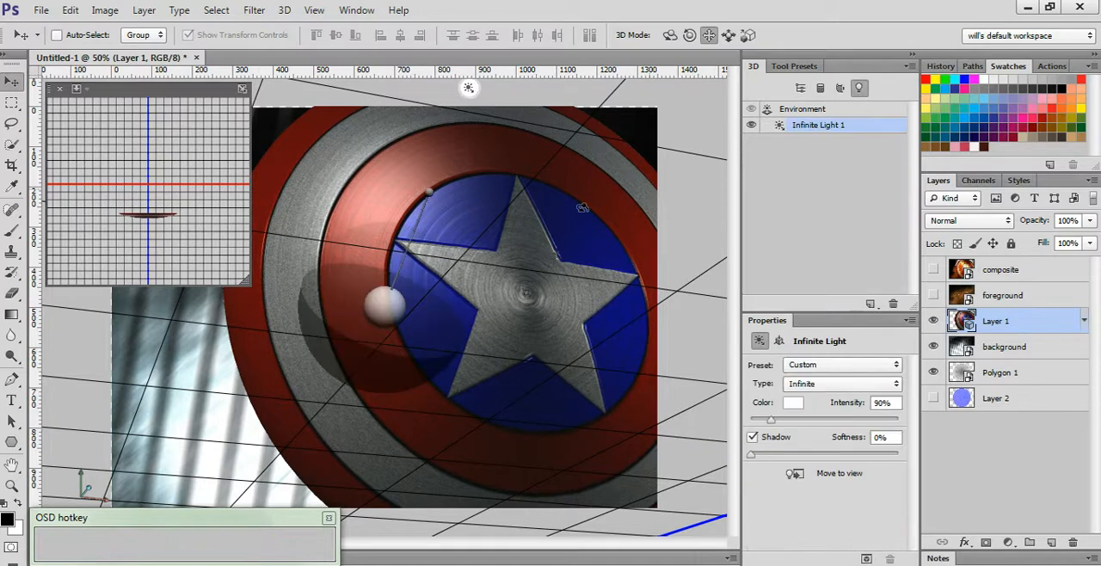
- Drag Infinite Light 1 to a new angle toward the star's edge and return to the whole scene
left_click_drag(582, 207, 472, 196)
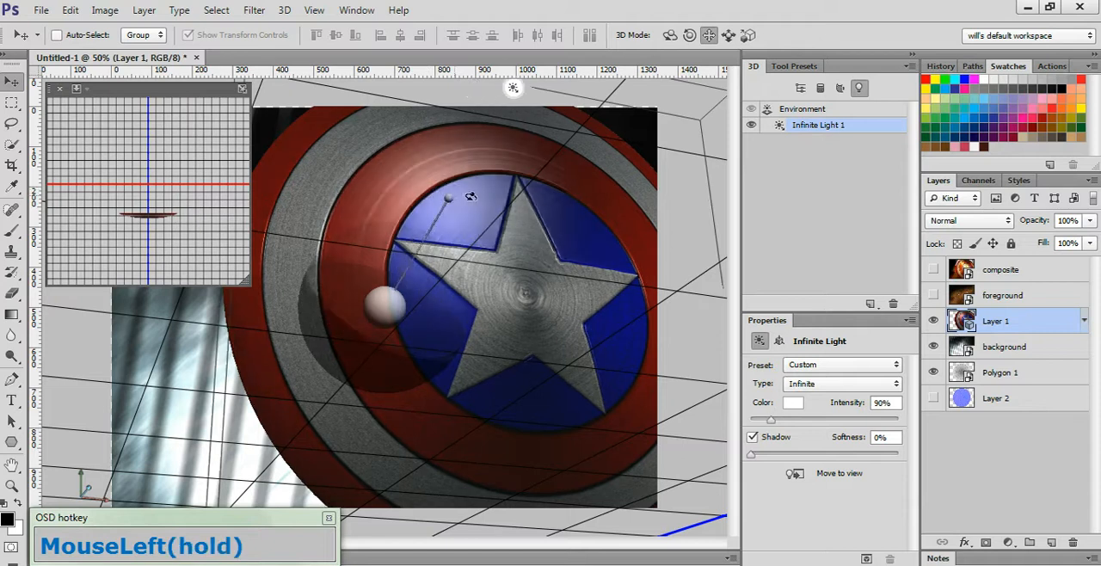
left_click_drag(447, 198, 507, 210)
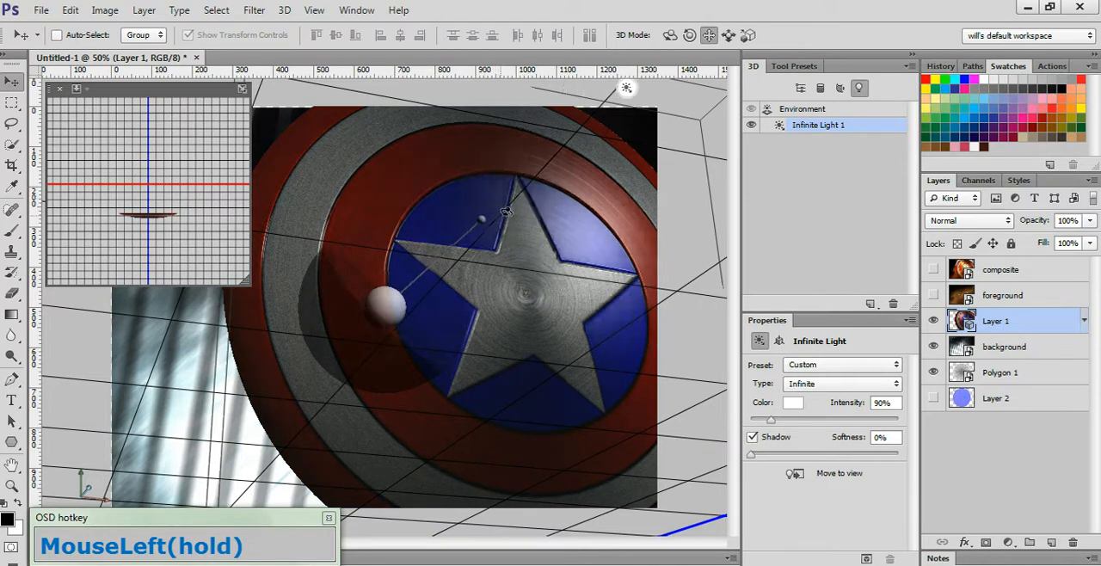
left_click_drag(482, 218, 492, 220)
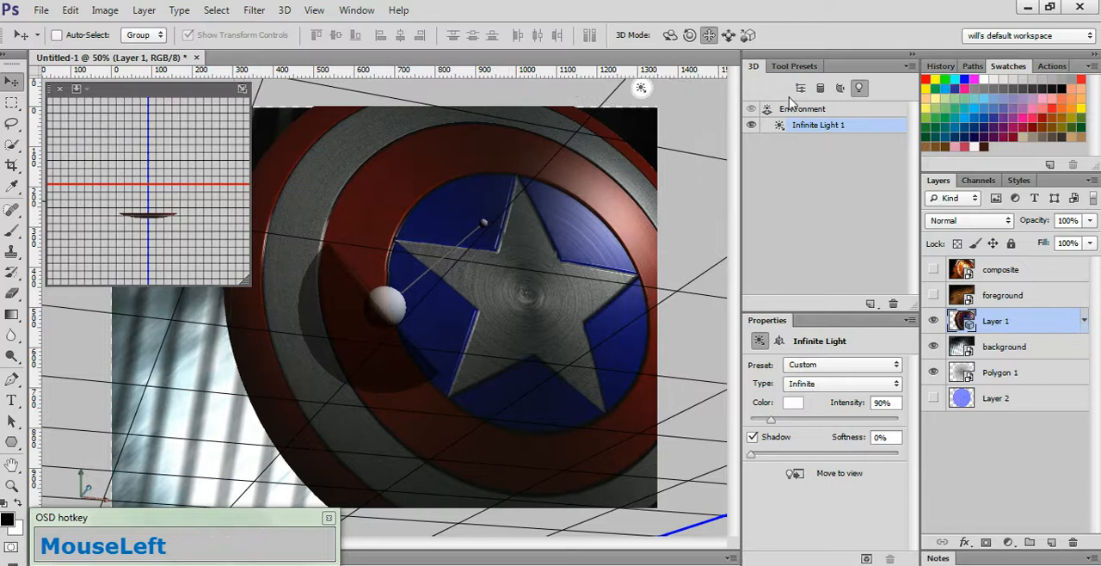
left_click(802, 88)
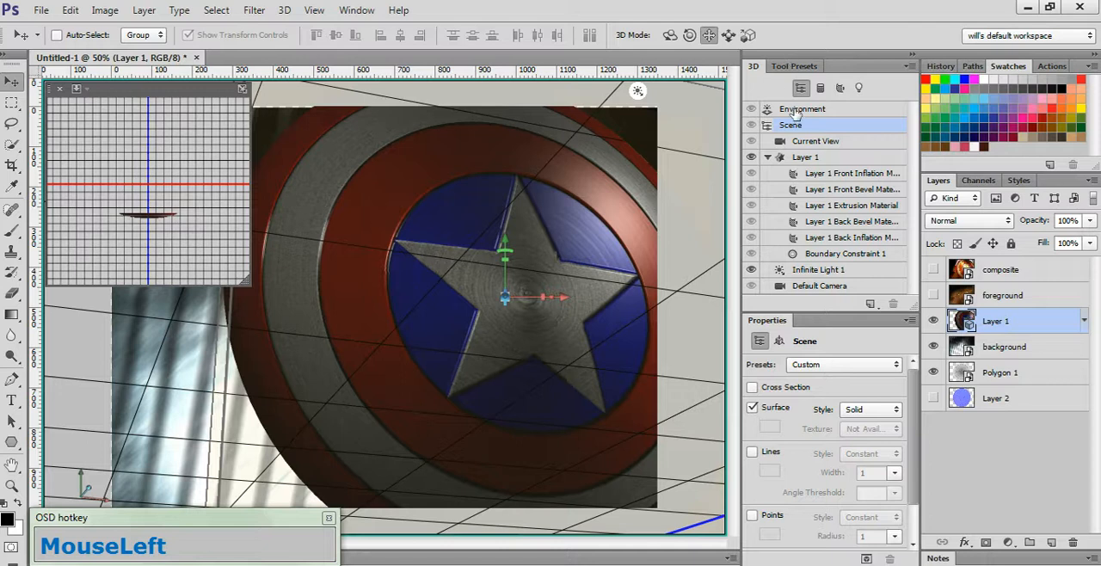
- Load CreativeBL-06-LightRigA.hdr as the environment's image-based light texture
left_click(802, 108)
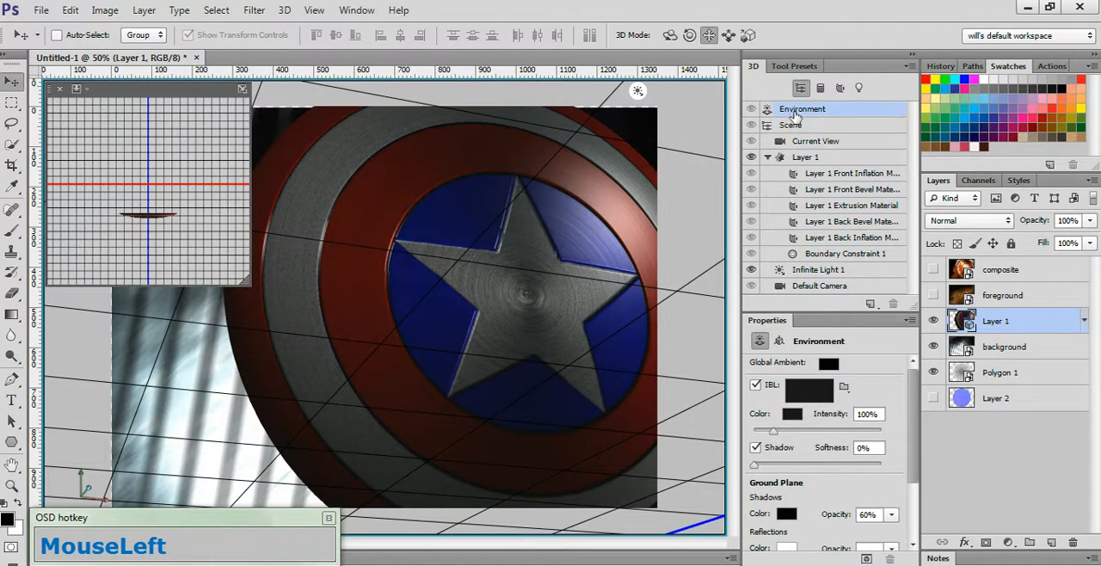
mouse_move(798, 411)
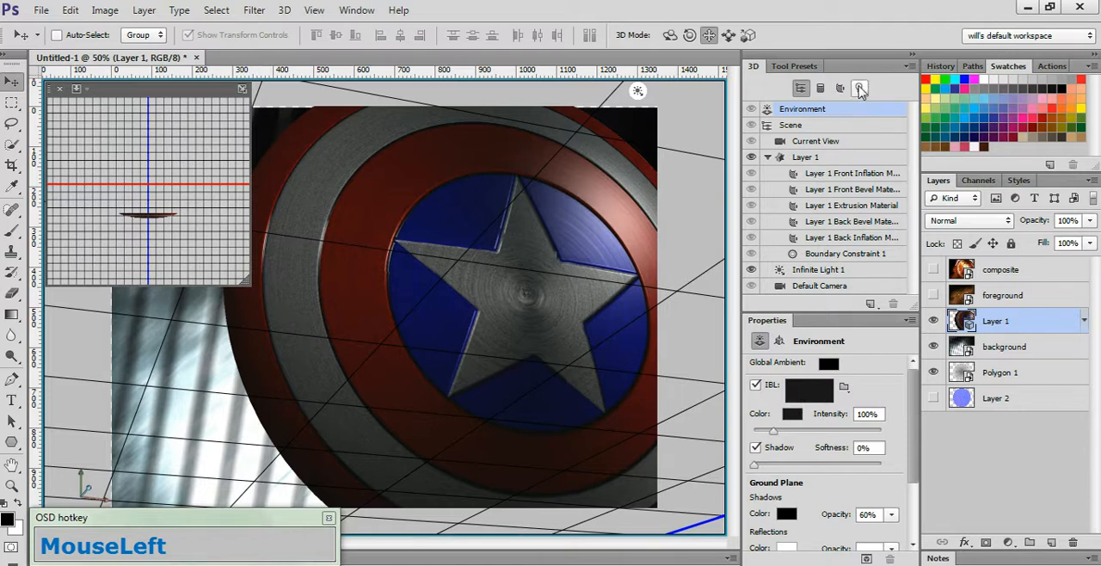
left_click(860, 89)
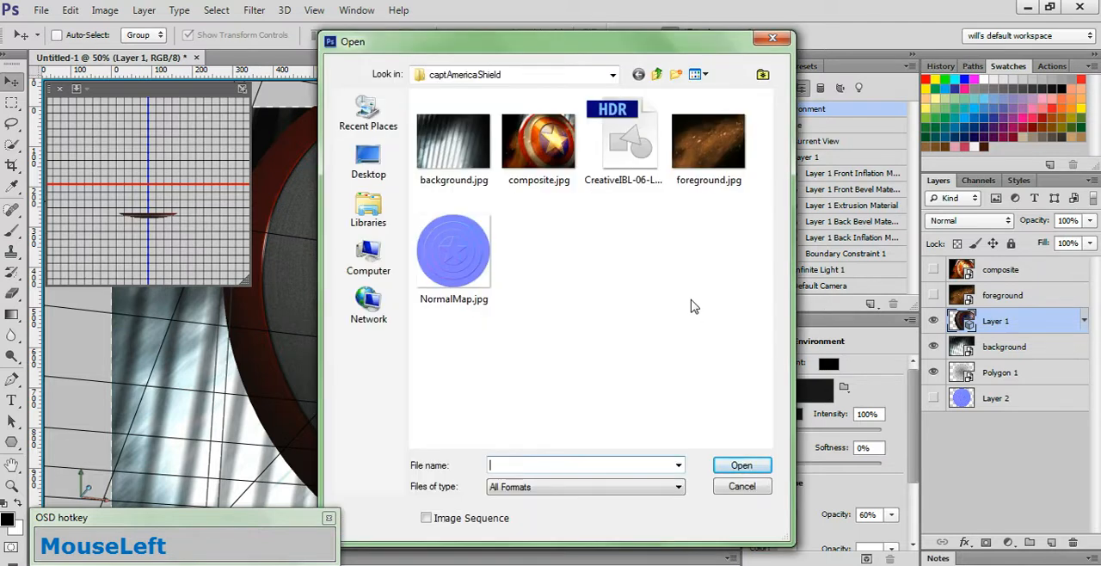
mouse_move(657, 287)
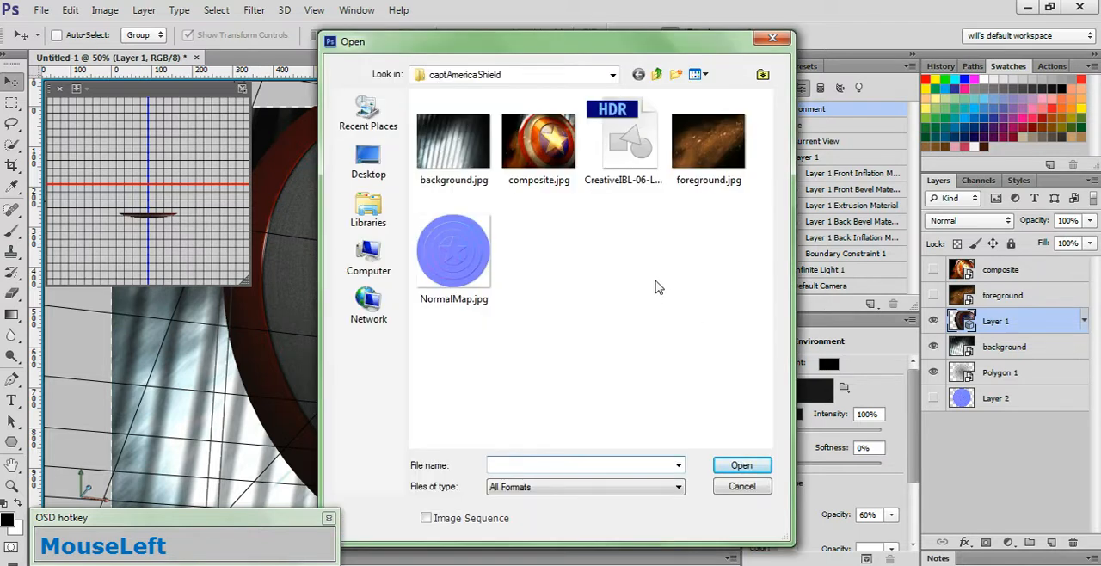
left_click(622, 138)
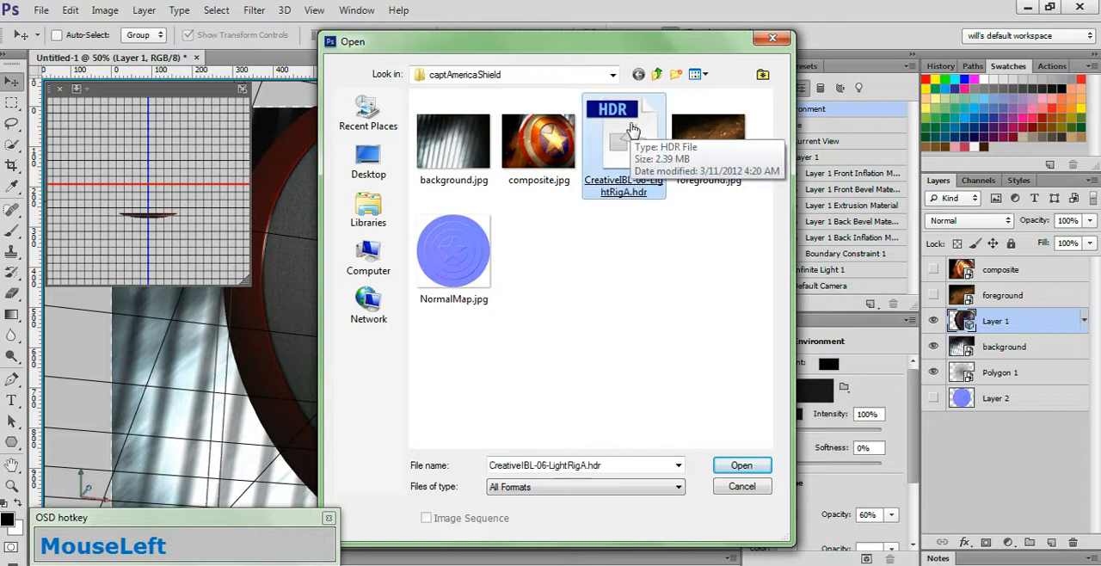
mouse_move(628, 146)
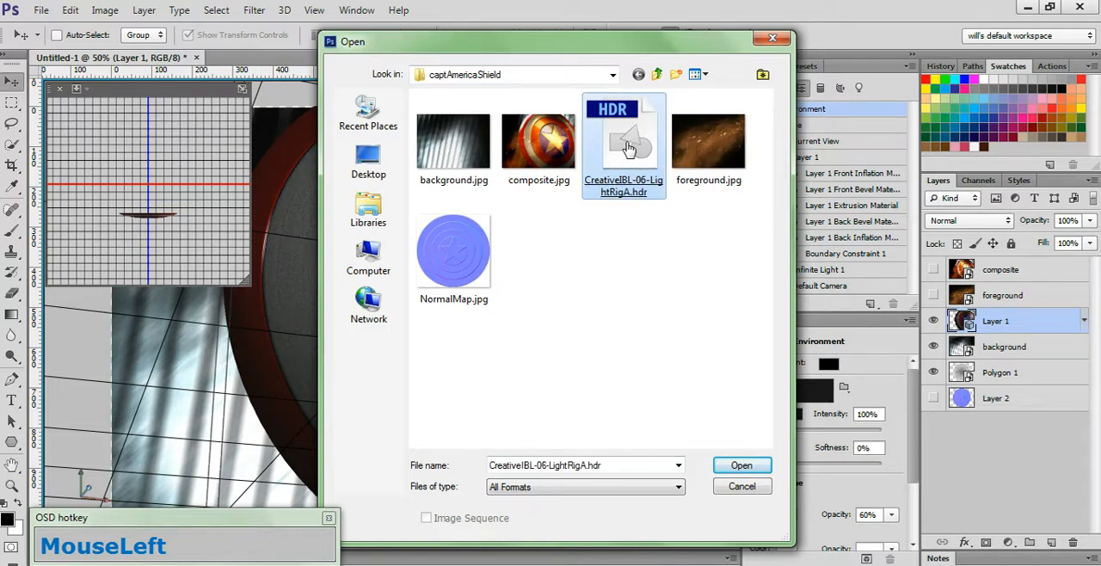
left_click(740, 464)
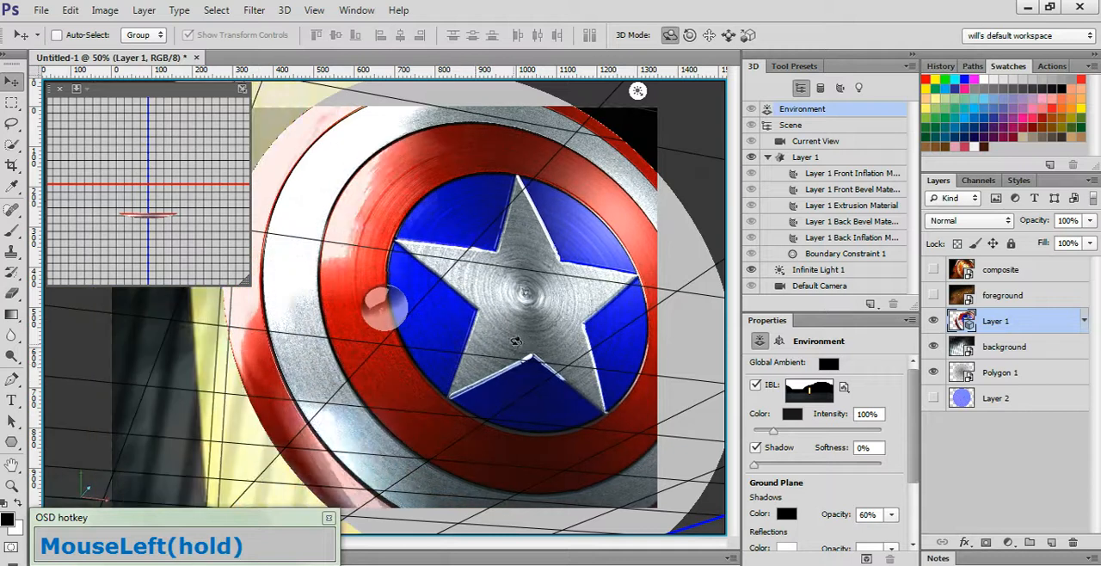
- Turn the IBL rotation widget until golden highlights settle across the star and red rings
left_click_drag(516, 340, 421, 364)
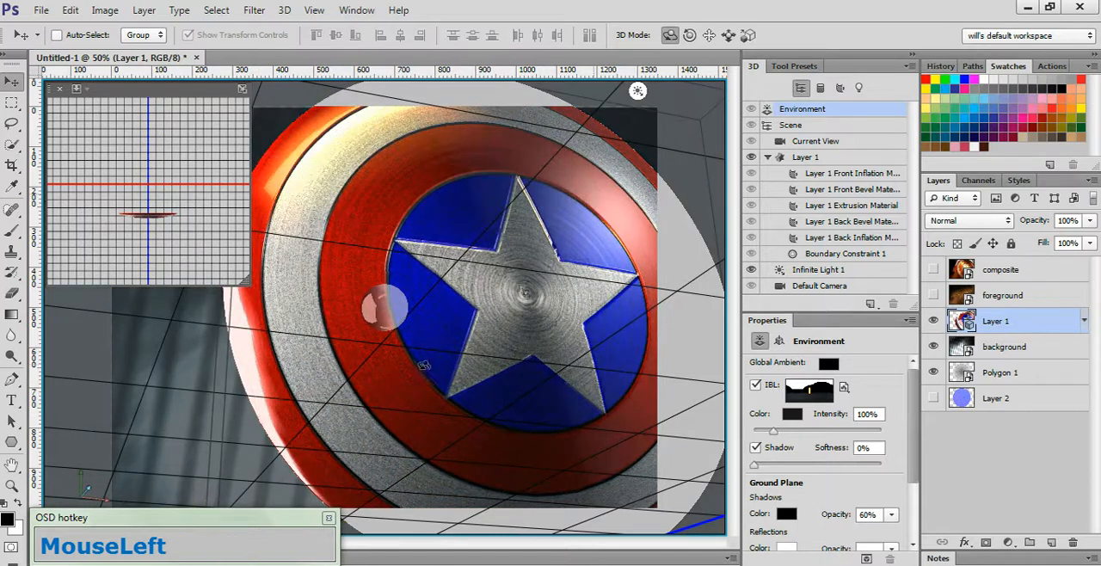
left_click_drag(422, 365, 352, 308)
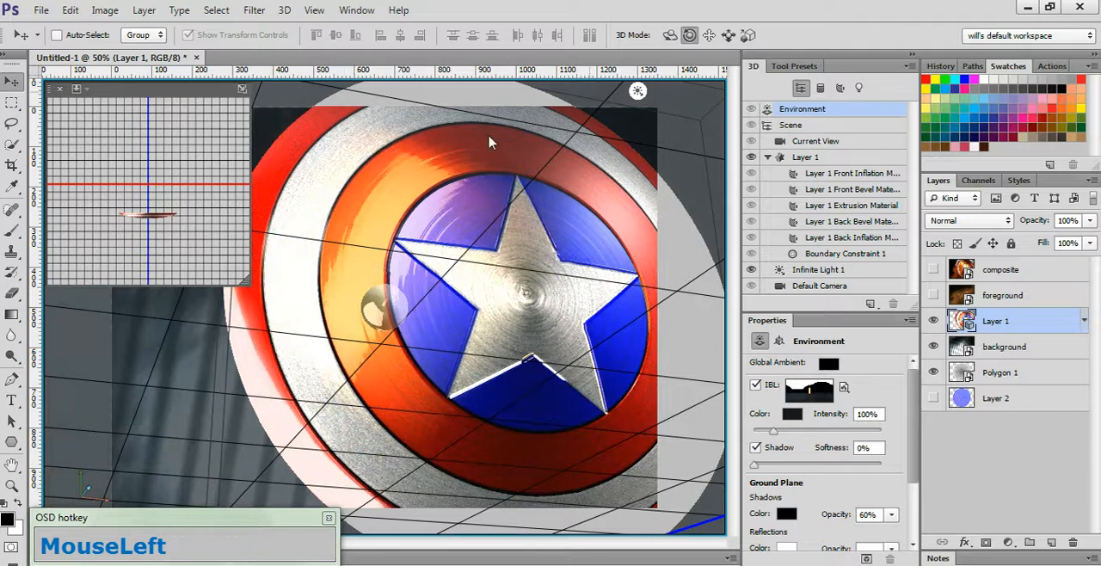
left_click_drag(490, 142, 516, 163)
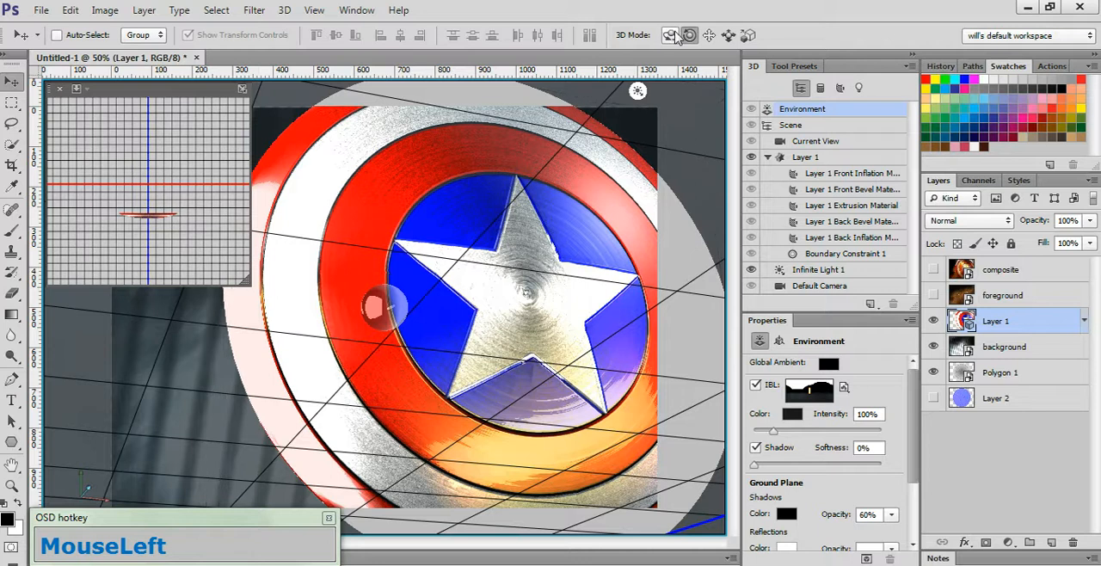
left_click_drag(413, 310, 413, 275)
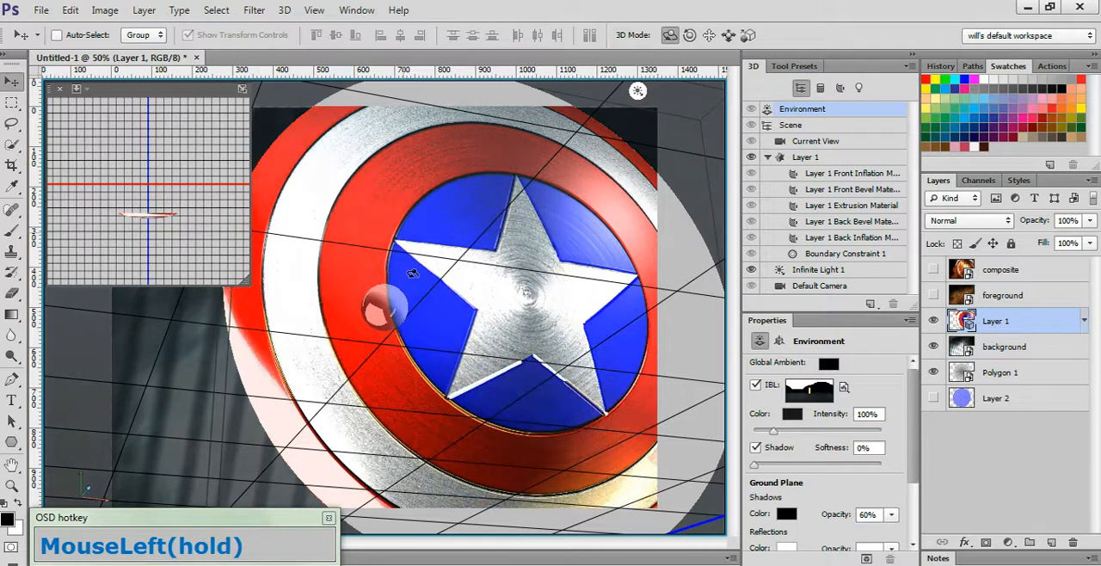
left_click_drag(413, 273, 485, 421)
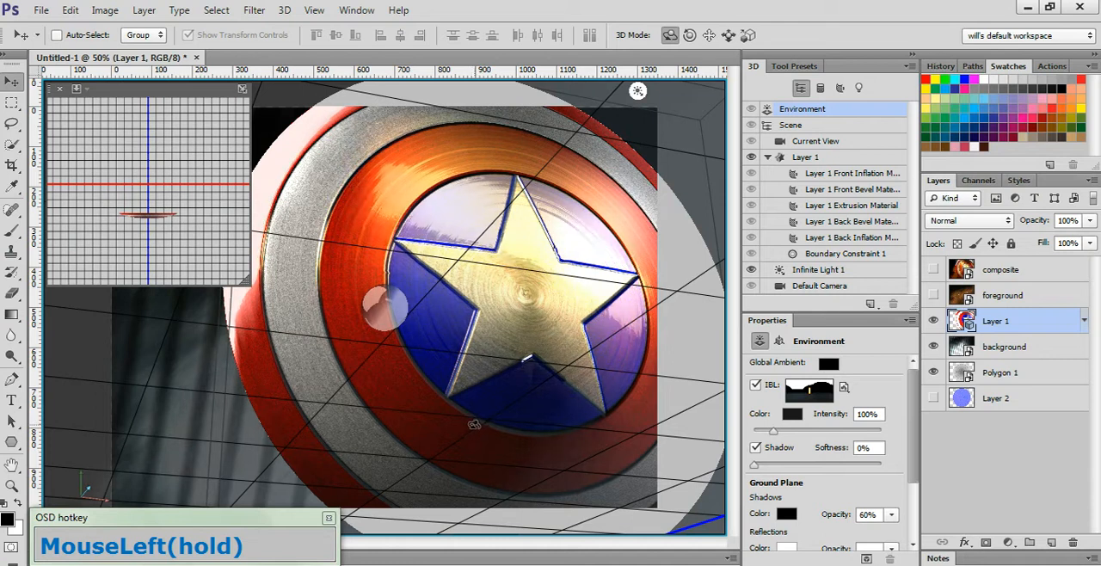
left_click_drag(473, 421, 485, 413)
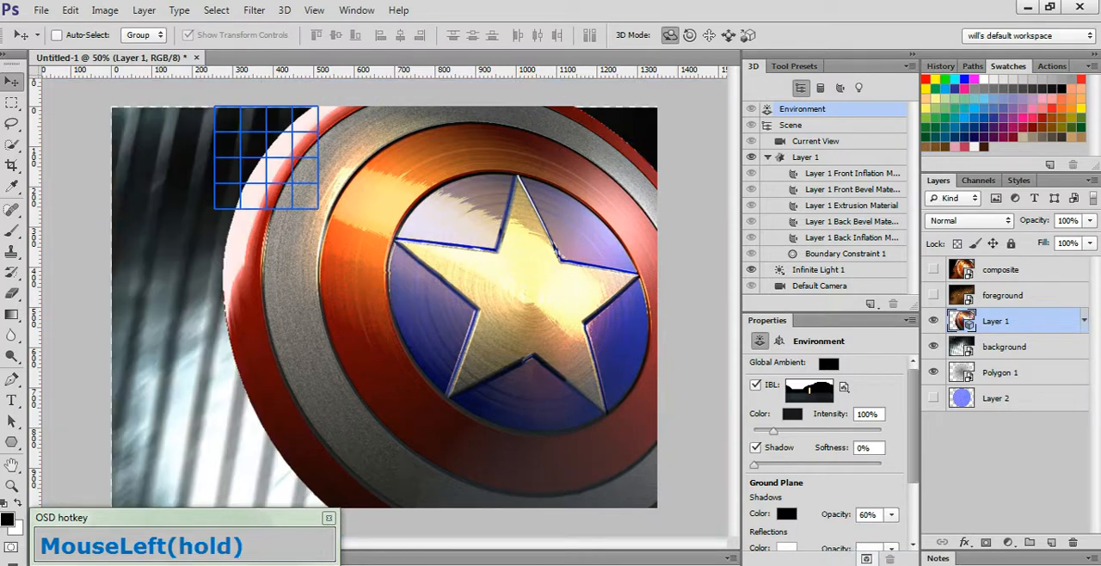
- Let the progressive render tiles sweep across the shield, filling in the brushed-metal grain
left_click_drag(267, 160, 576, 160)
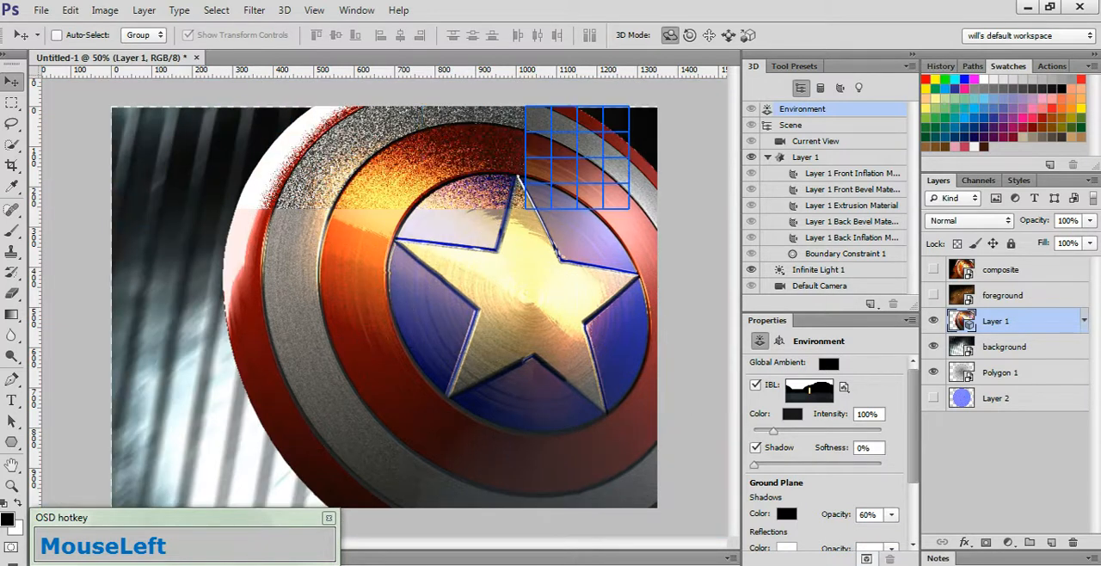
left_click_drag(576, 154, 473, 258)
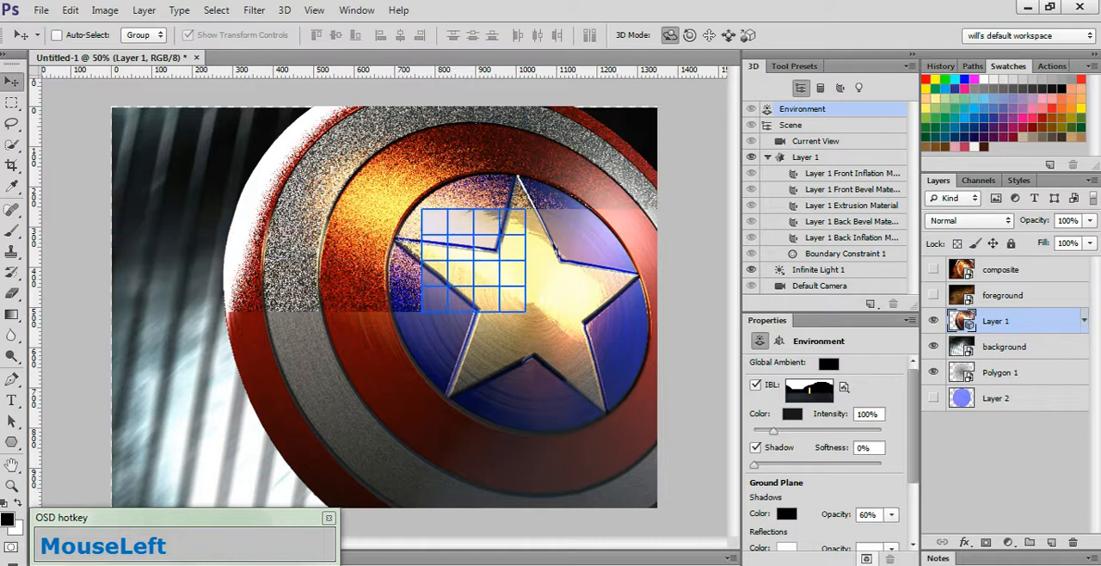
left_click_drag(473, 258, 267, 361)
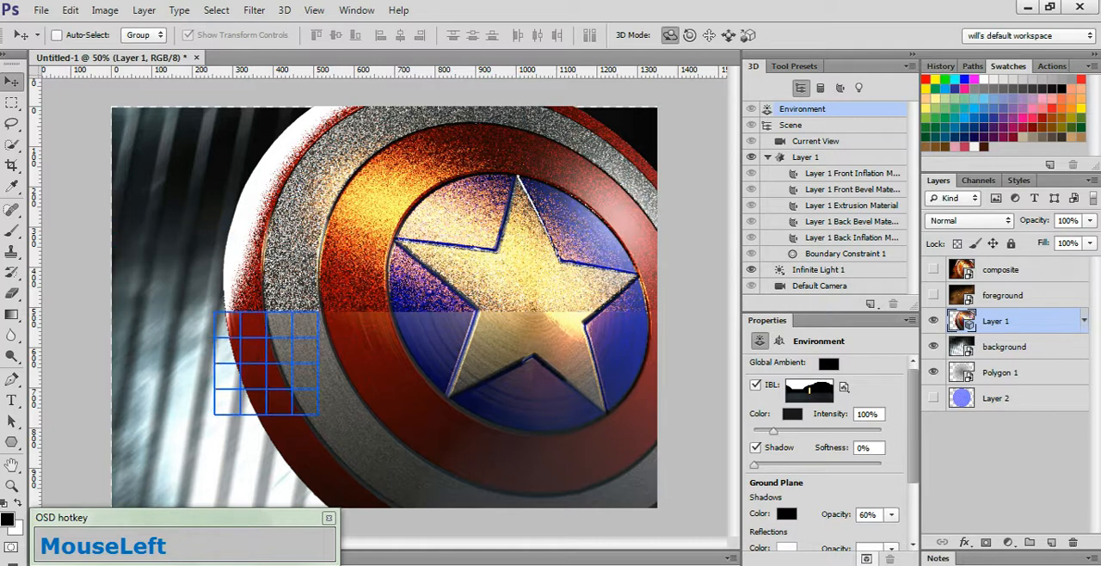
left_click_drag(267, 362, 576, 361)
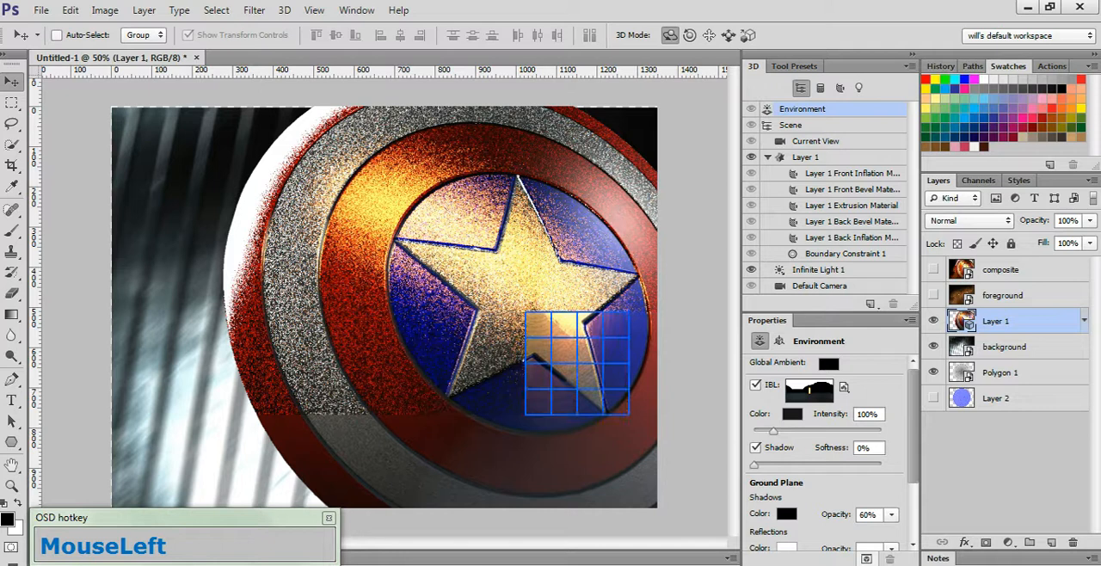
left_click_drag(576, 365, 473, 461)
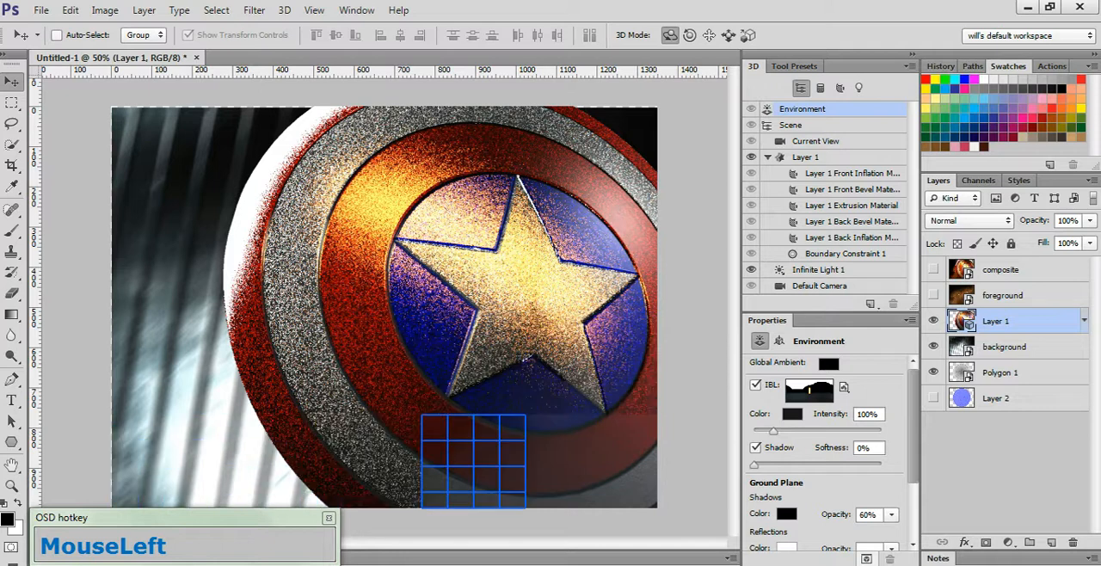
left_click_drag(473, 461, 370, 160)
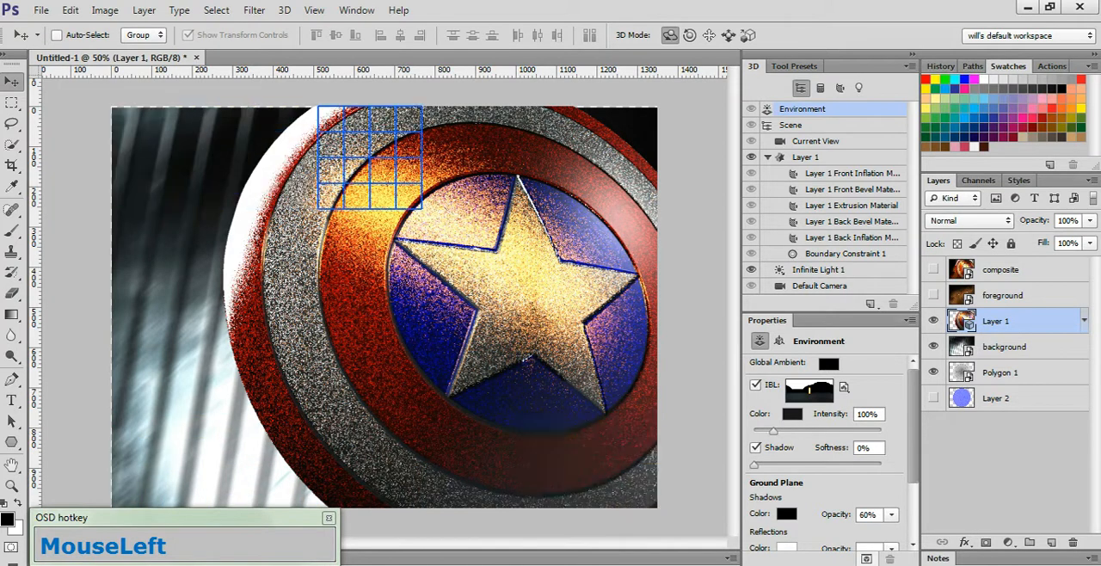
left_click_drag(370, 160, 267, 258)
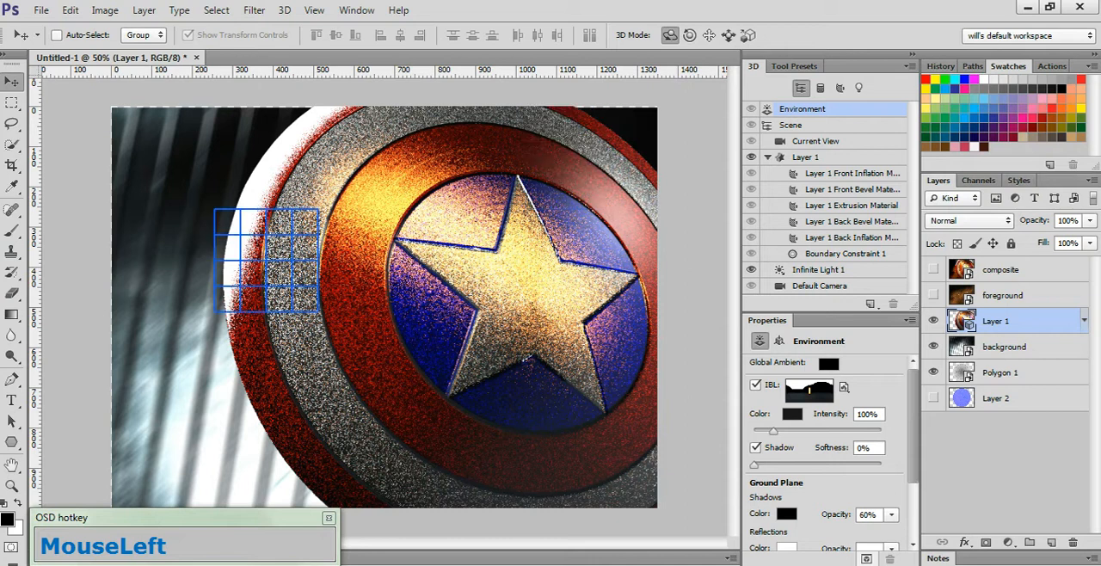
left_click_drag(266, 258, 639, 258)
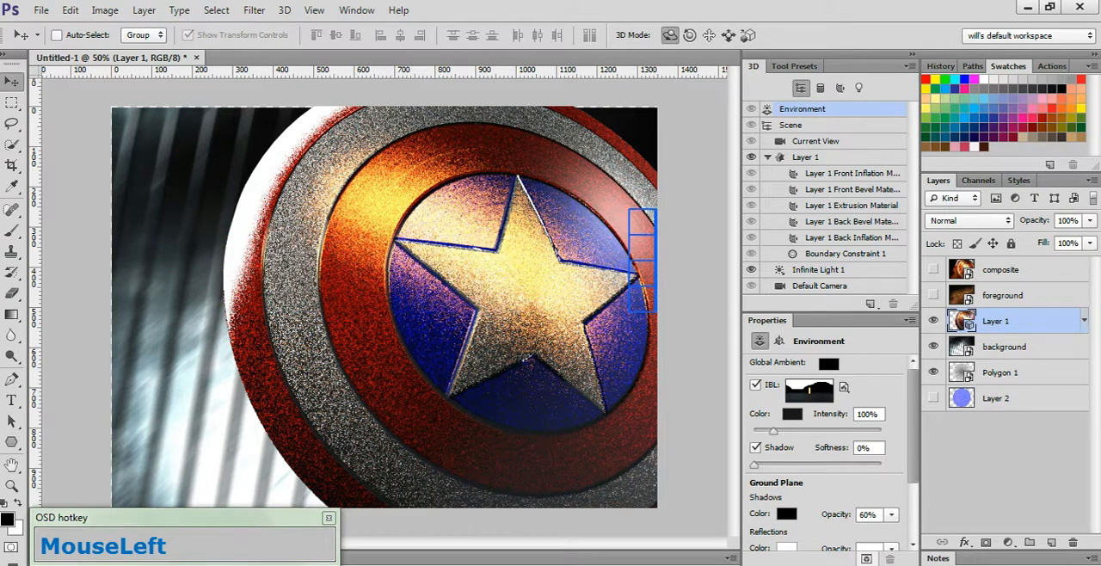
left_click_drag(643, 258, 473, 365)
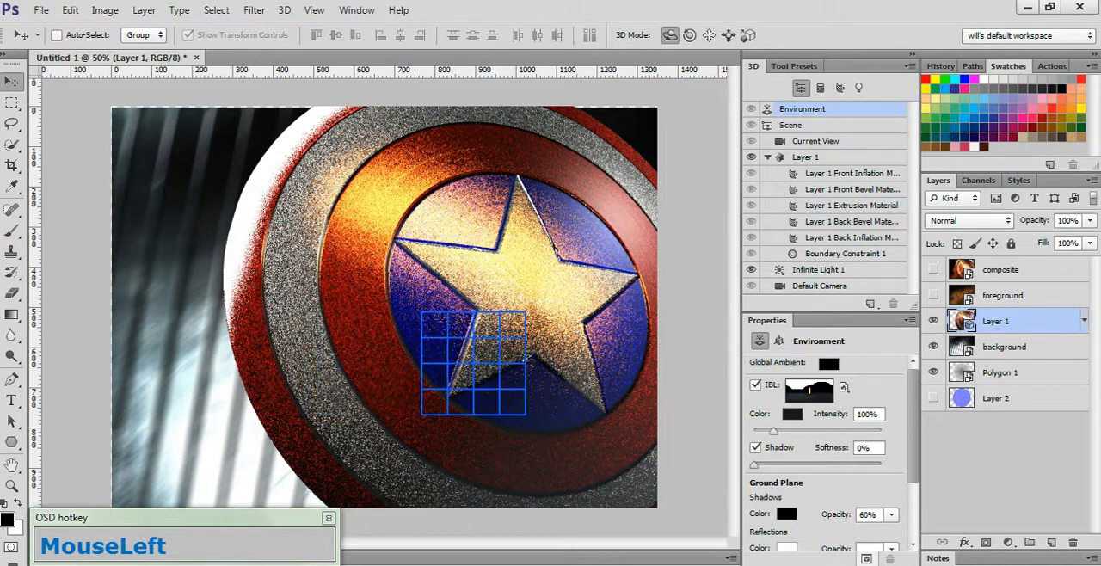
left_click_drag(473, 365, 369, 461)
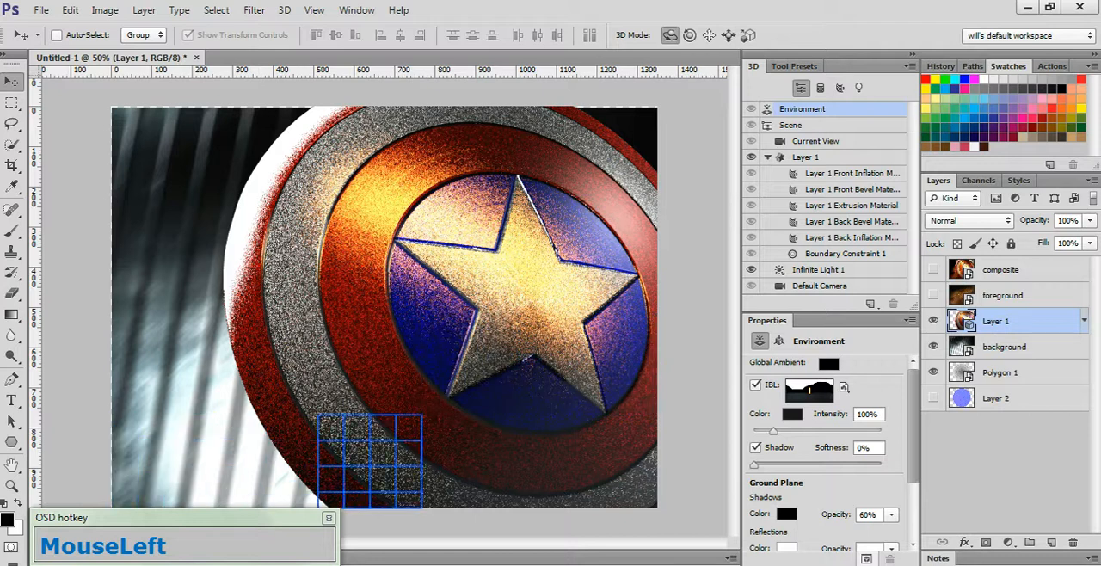
left_click_drag(369, 461, 267, 160)
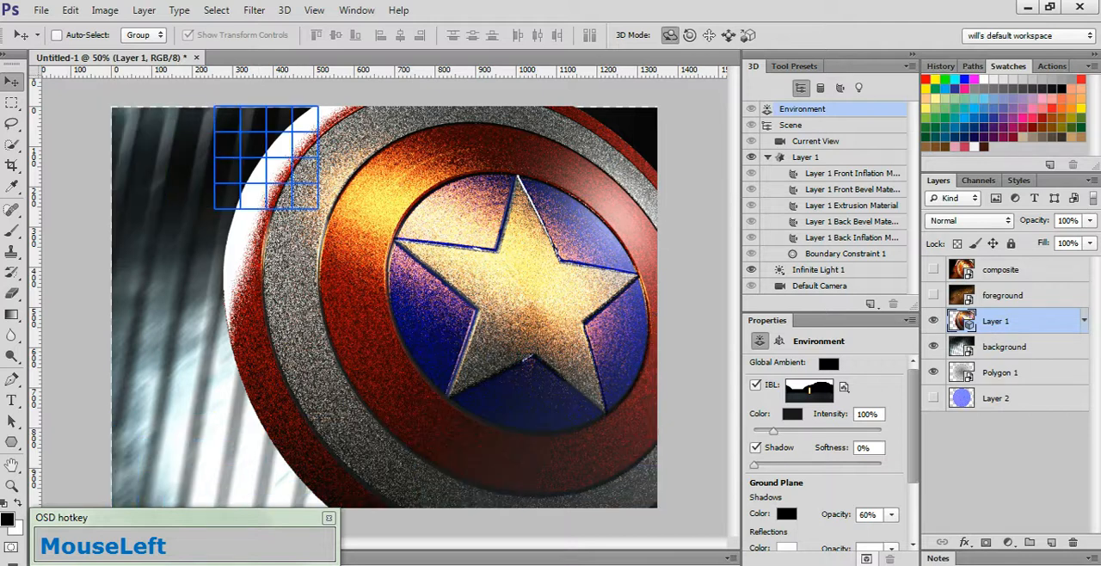
left_click_drag(265, 160, 576, 160)
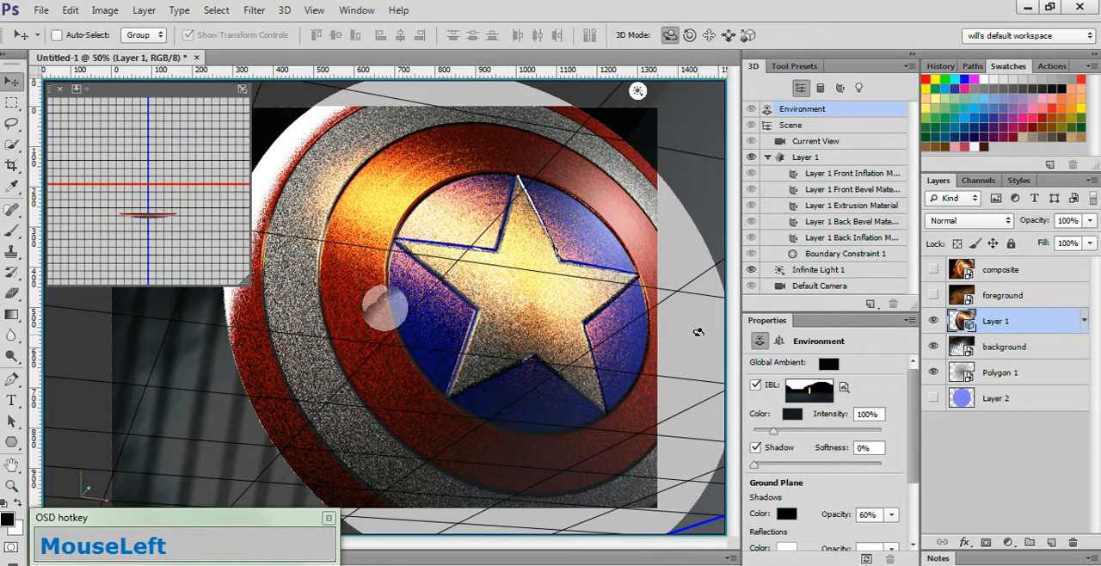
- Add a new layer above the foreground sparks and fill it with gray
left_click(1001, 296)
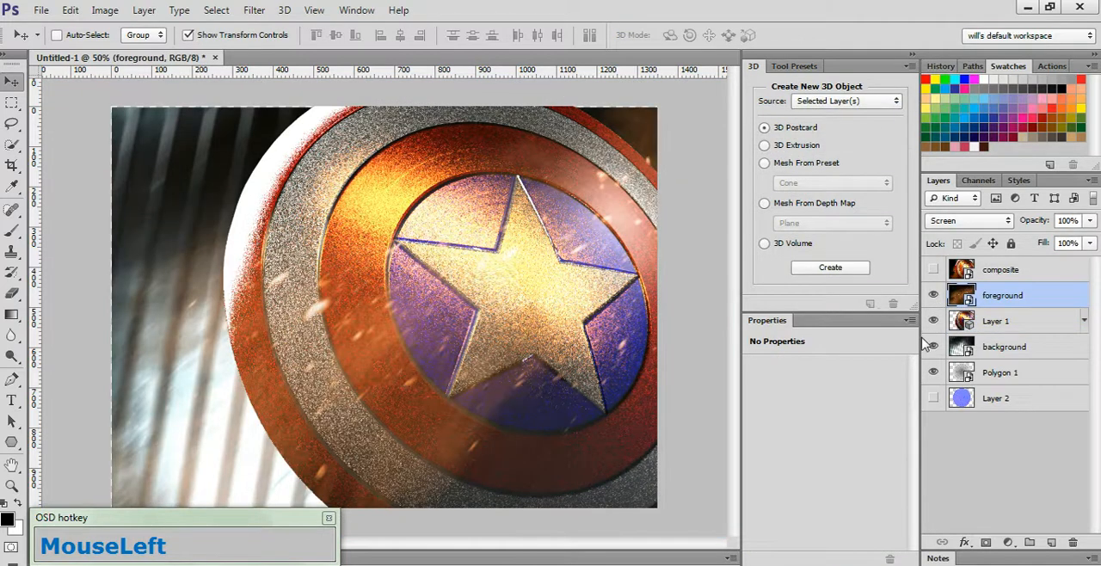
mouse_move(1051, 544)
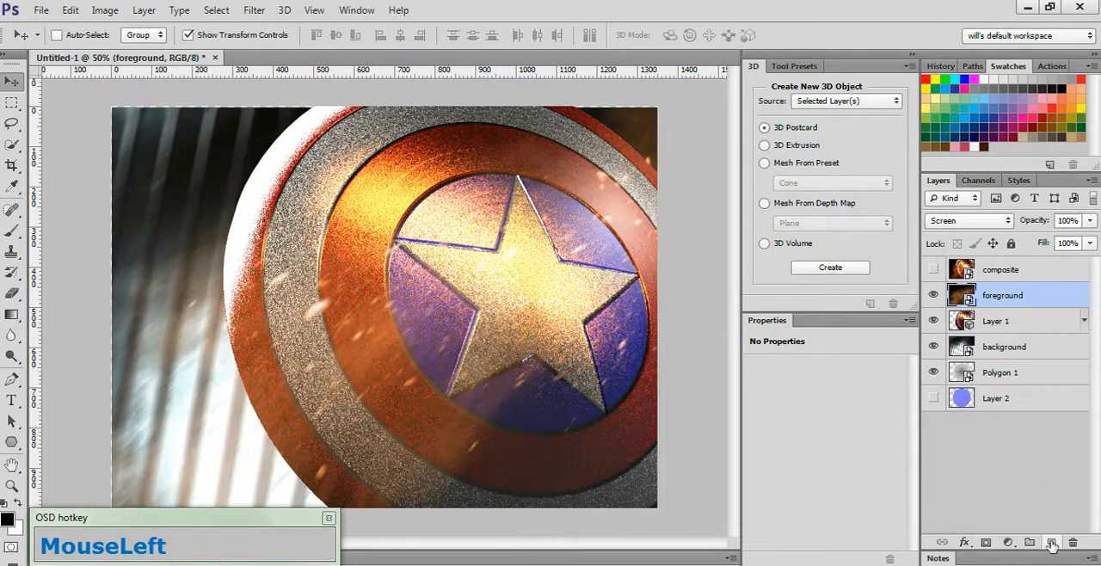
left_click(1051, 542)
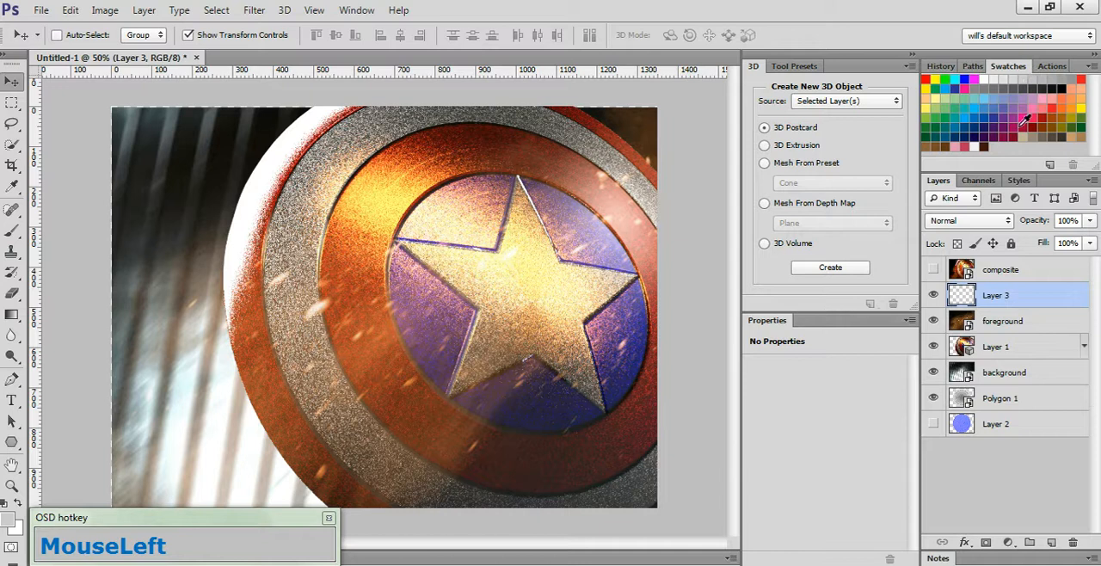
key("alt")
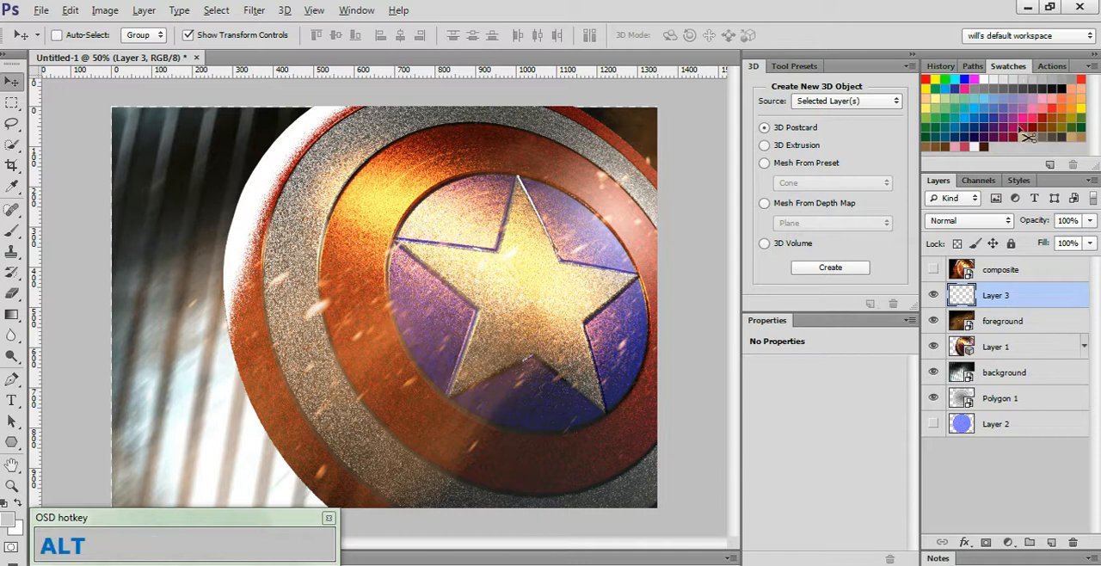
key("alt+backspace")
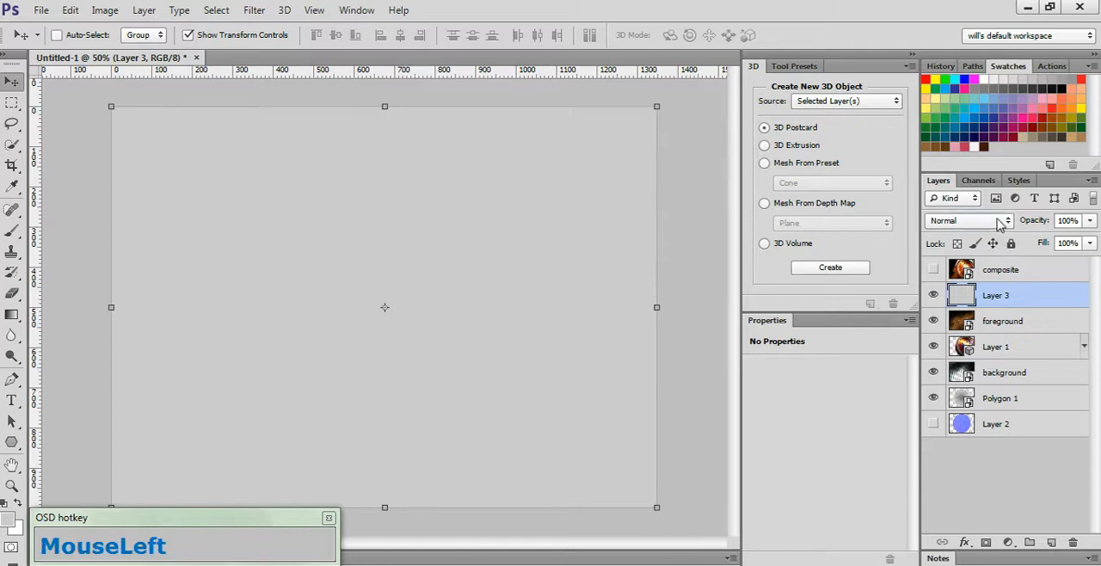
- Blend the gray layer with Color Burn and toggle it to compare the effect
left_click(967, 220)
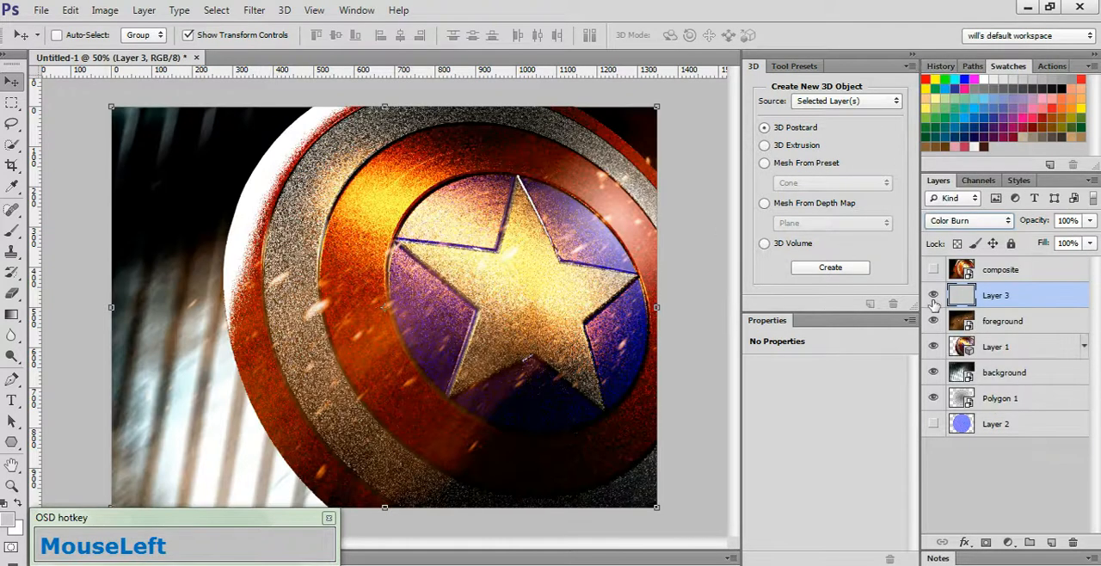
left_click(932, 296)
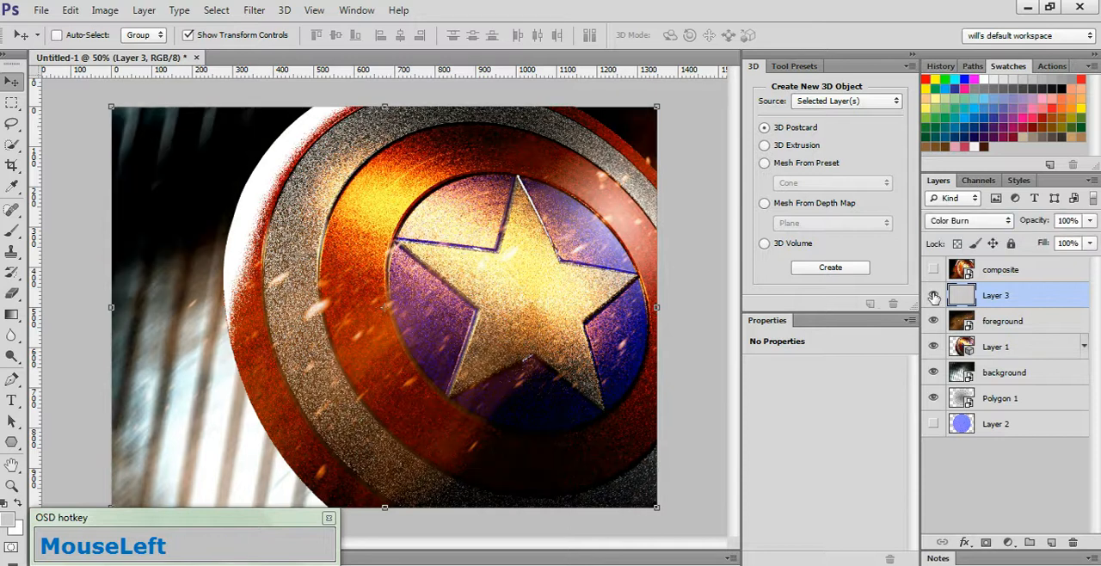
left_click(932, 296)
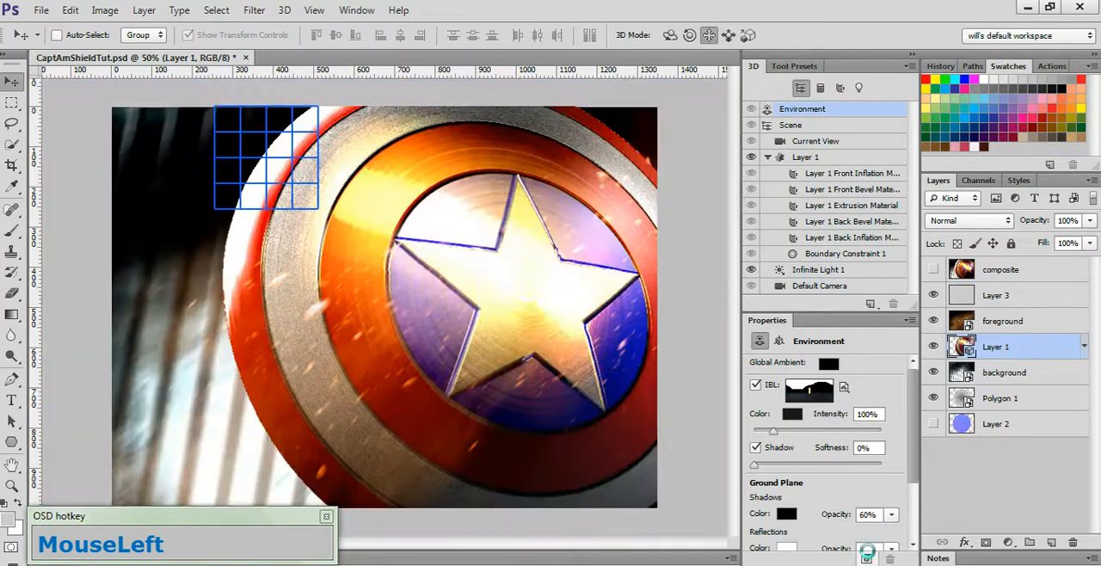
- Re-render the 3D shield on Layer 1, letting the render tiles finish across the image
left_click_drag(267, 160, 576, 160)
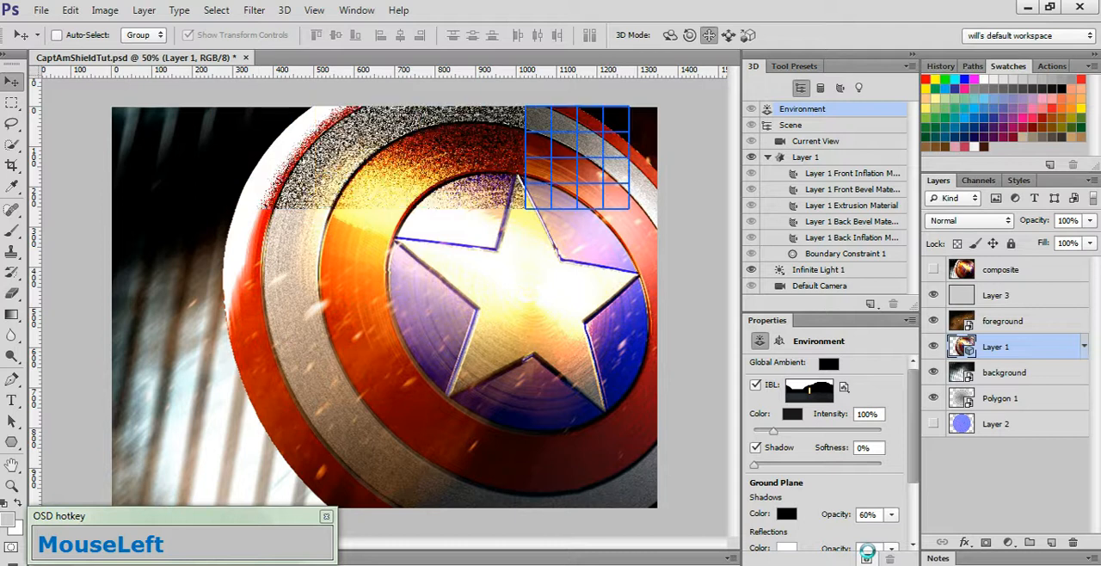
left_click_drag(576, 160, 370, 261)
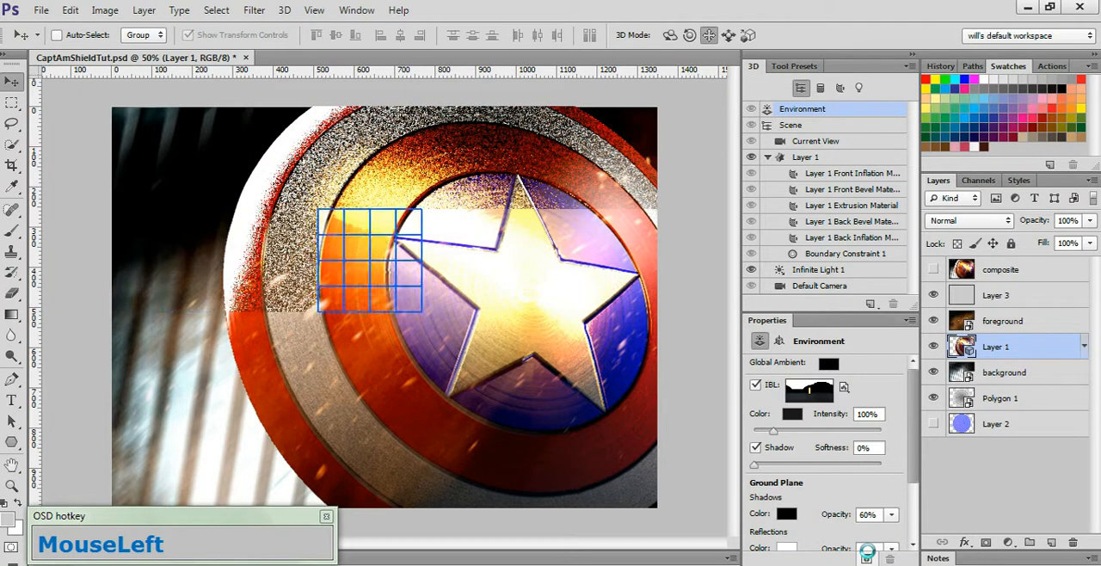
left_click_drag(370, 258, 370, 361)
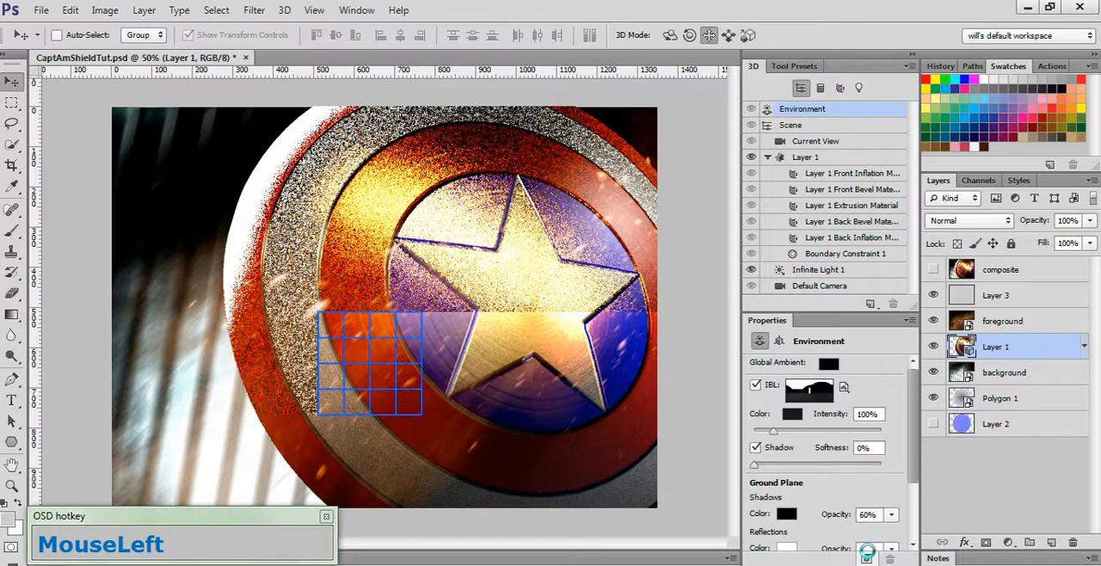
left_click_drag(370, 362, 640, 362)
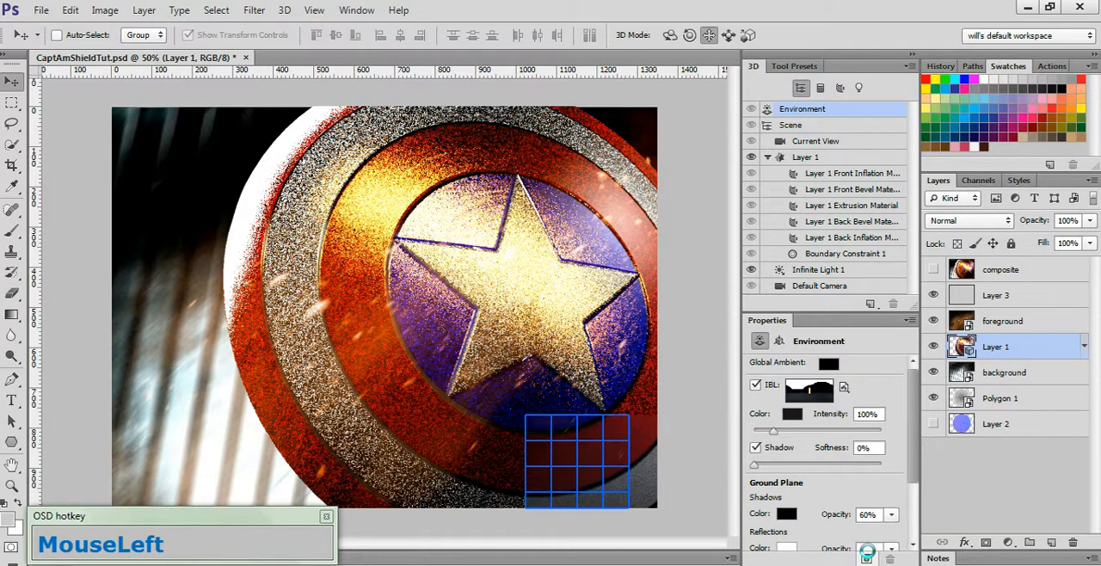
left_click_drag(576, 461, 370, 160)
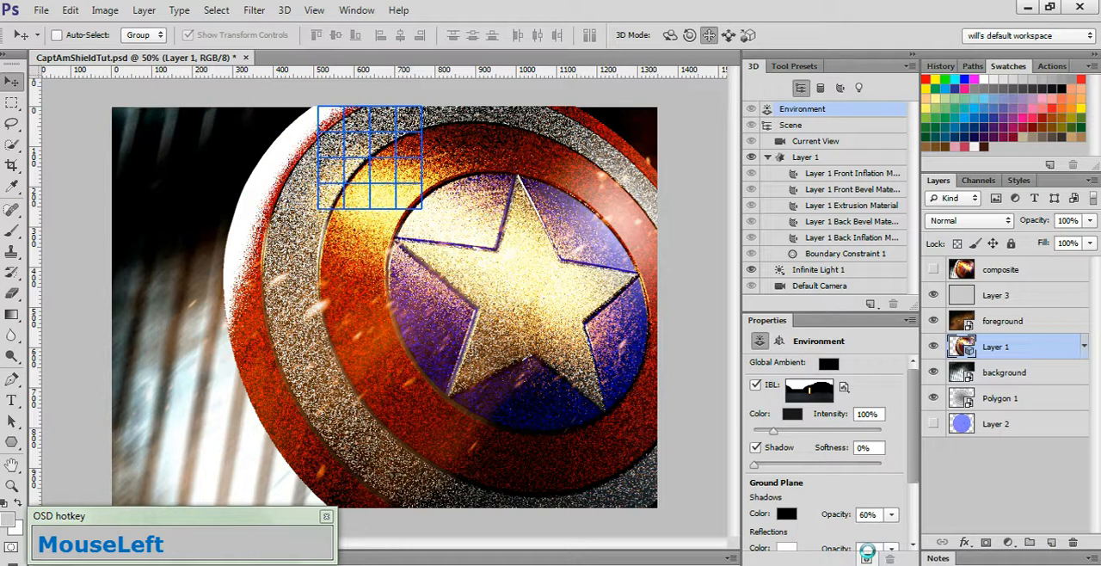
left_click_drag(370, 155, 266, 258)
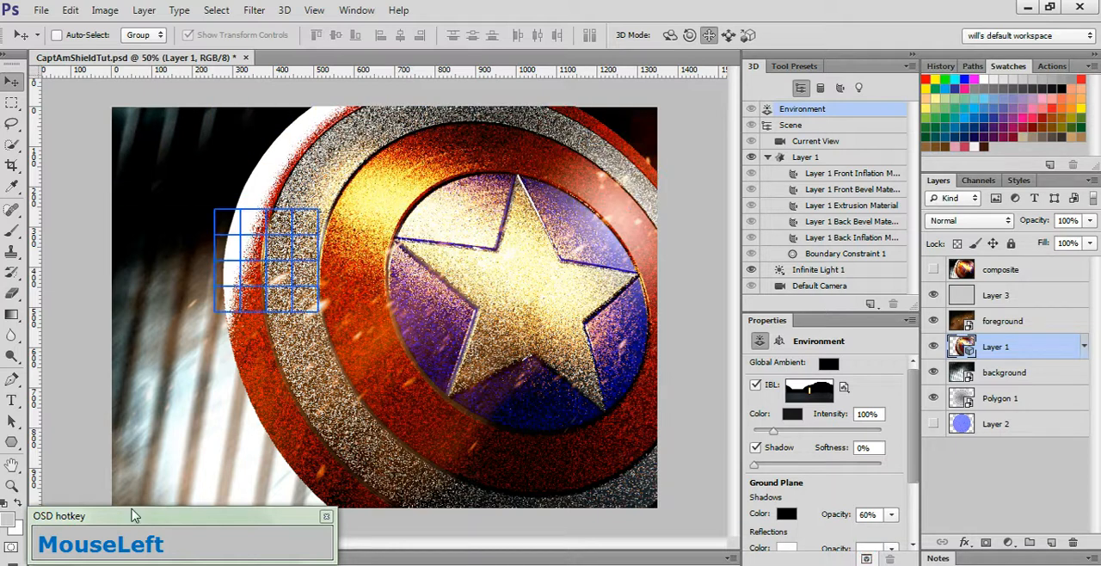
left_click_drag(266, 258, 576, 258)
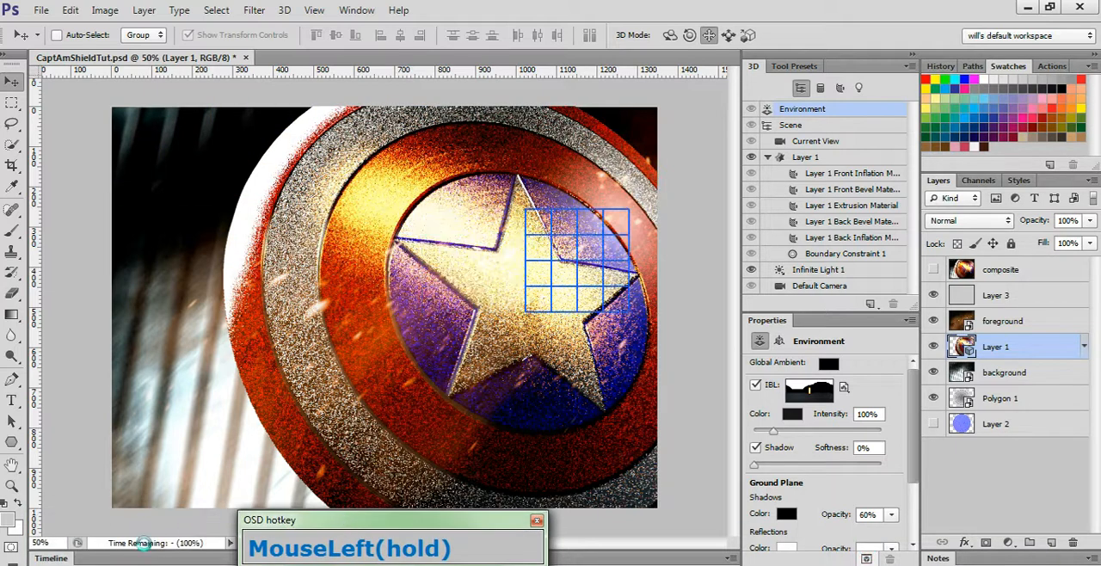
left_click_drag(576, 258, 473, 361)
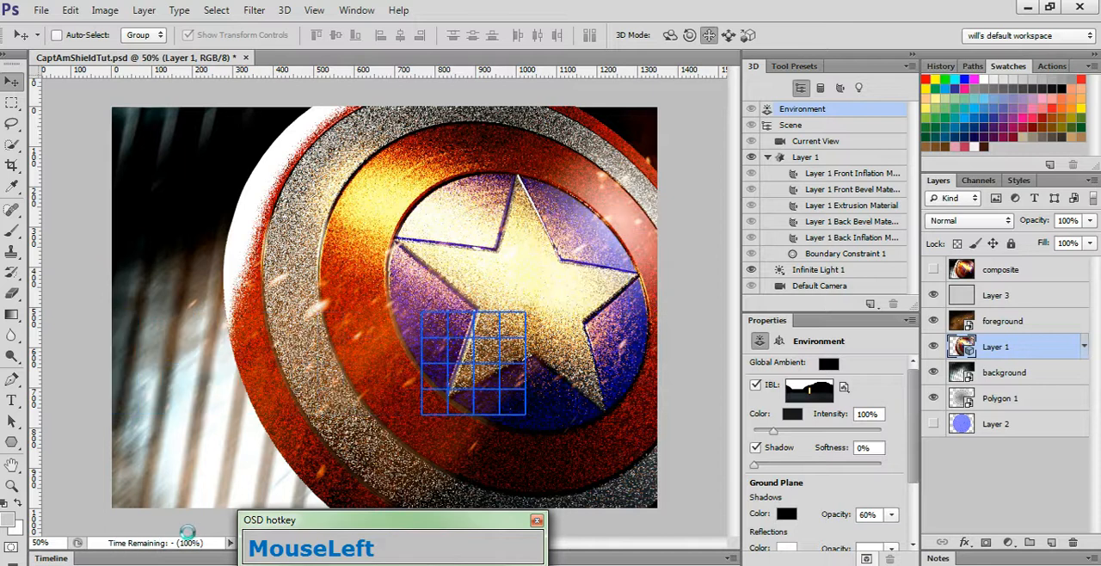
left_click_drag(473, 361, 267, 456)
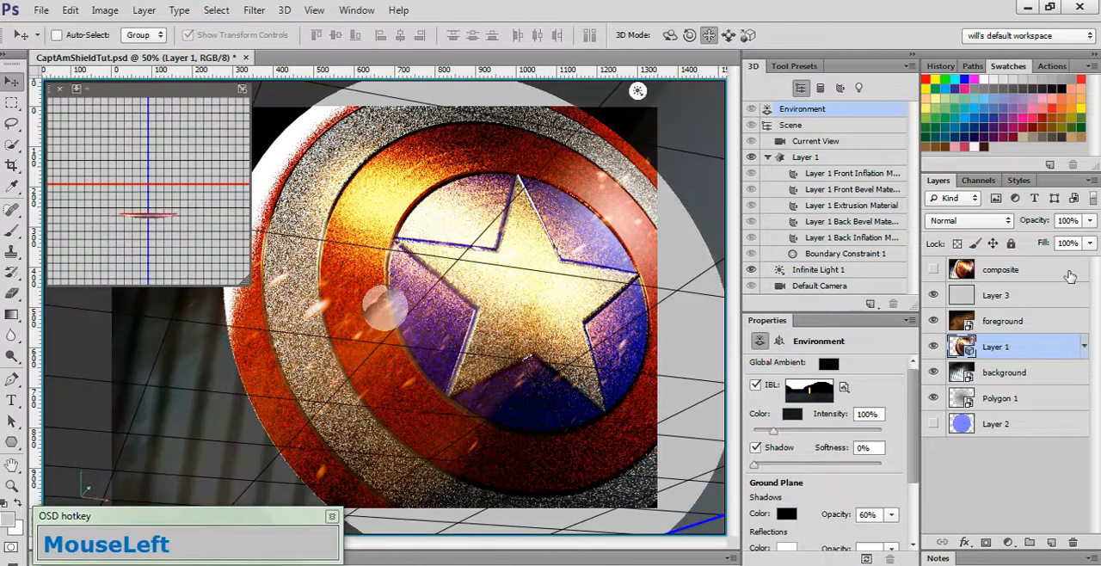
- Make the composite layer visible to compare against the finished render
left_click(1001, 268)
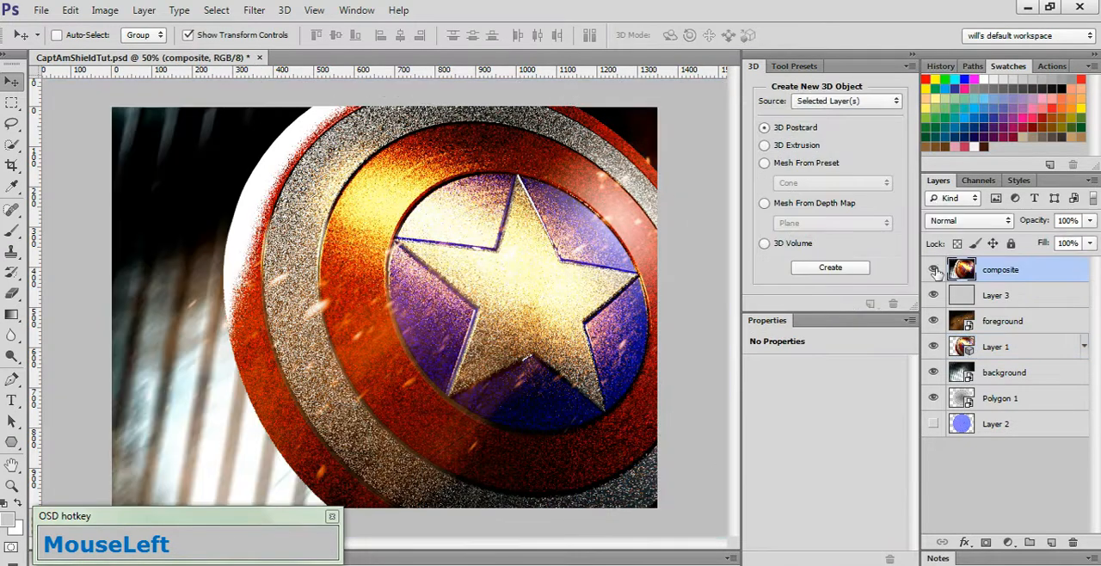
left_click(933, 296)
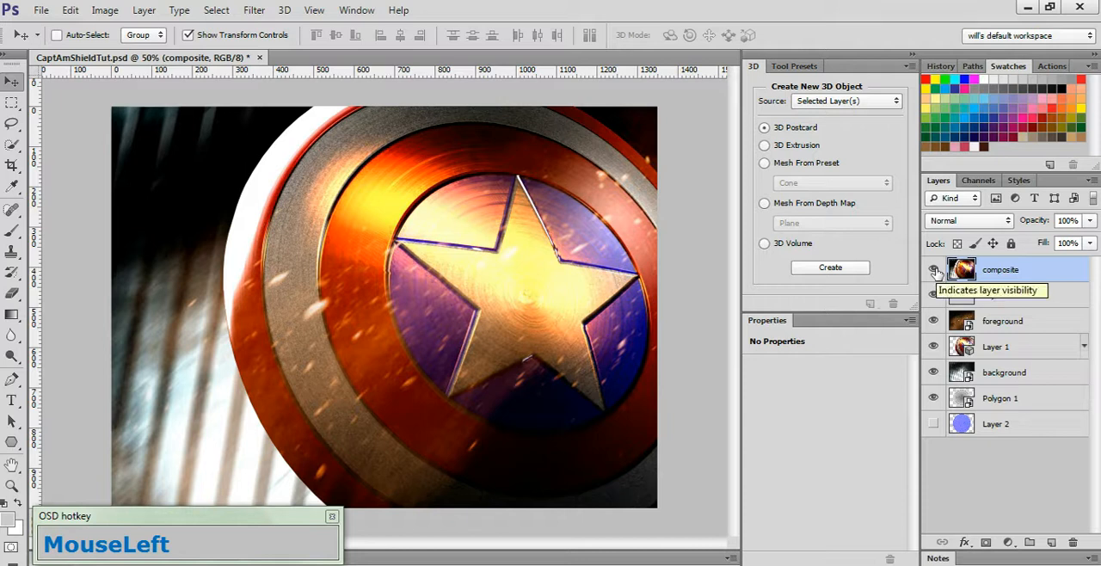